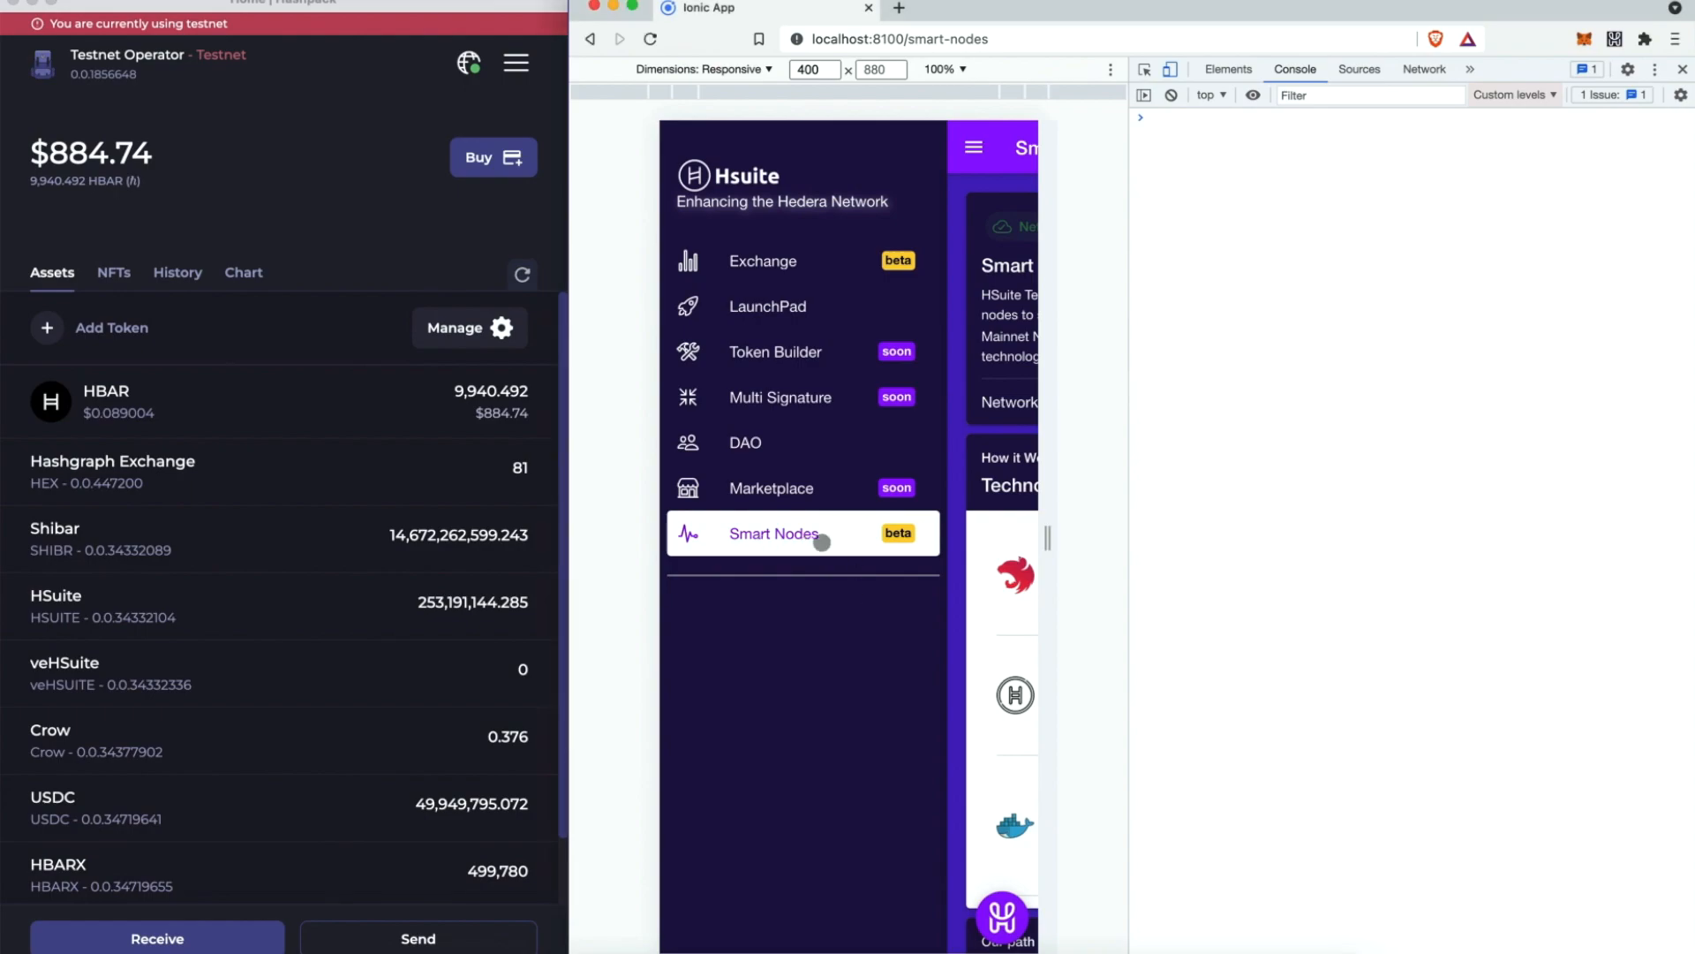
# Show the Smart Nodes page and scroll through the four online testnet node cards
pyautogui.click(774, 533)
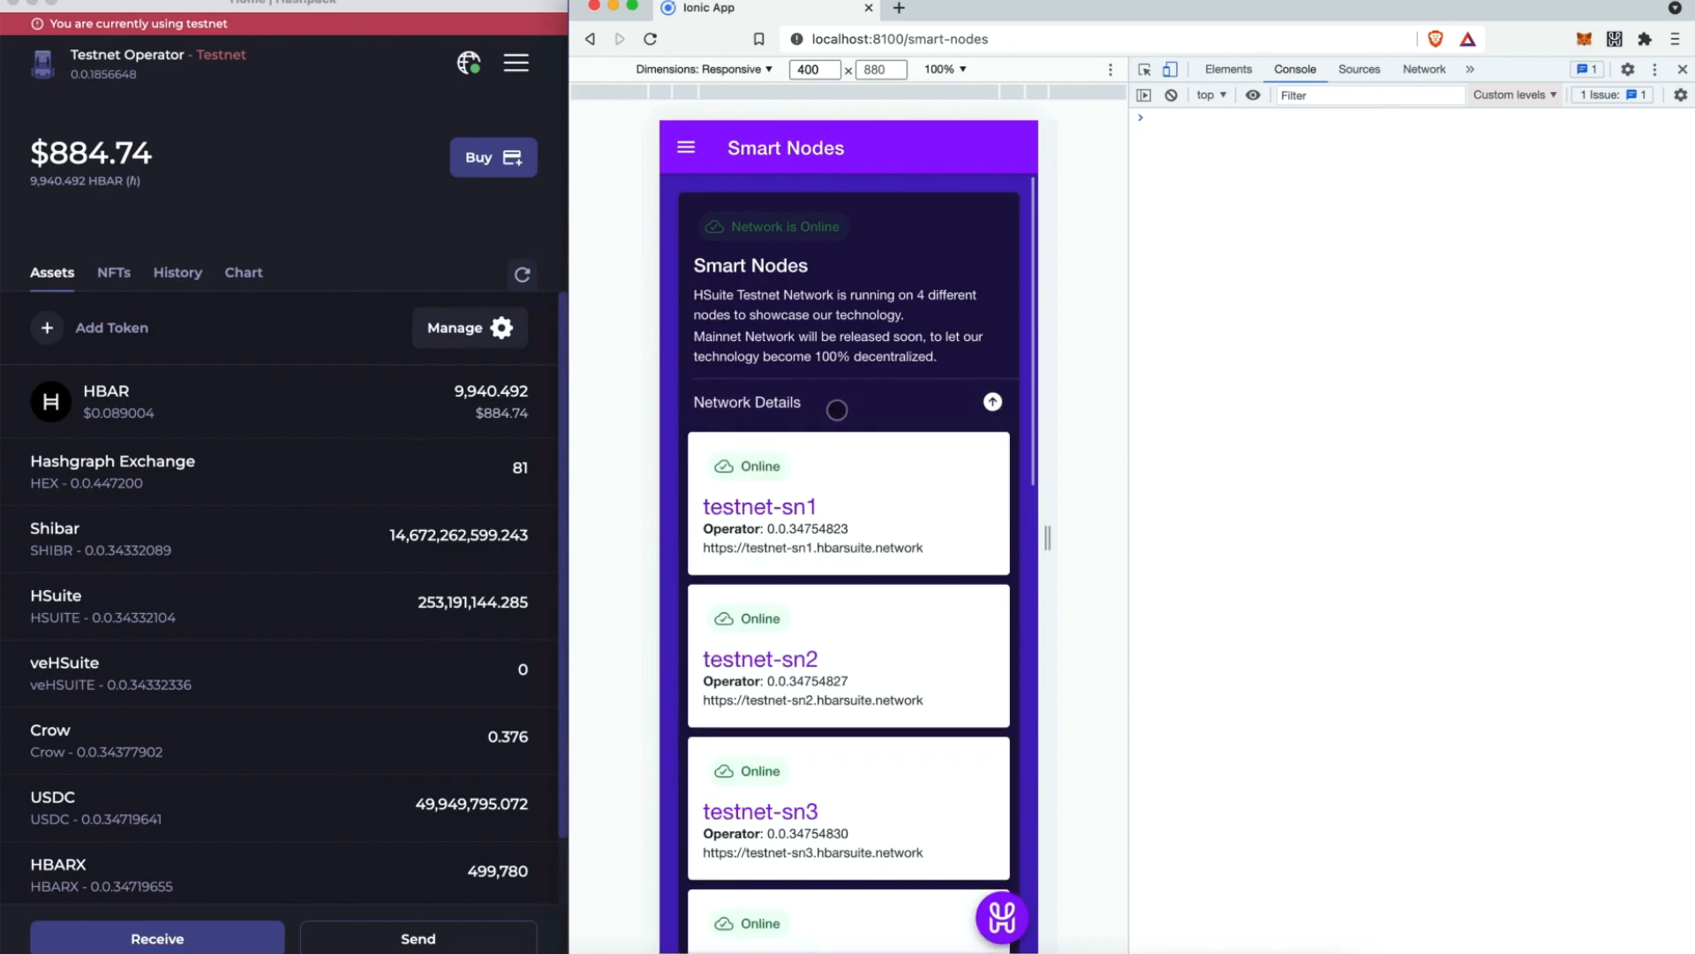
pyautogui.scroll(-3)
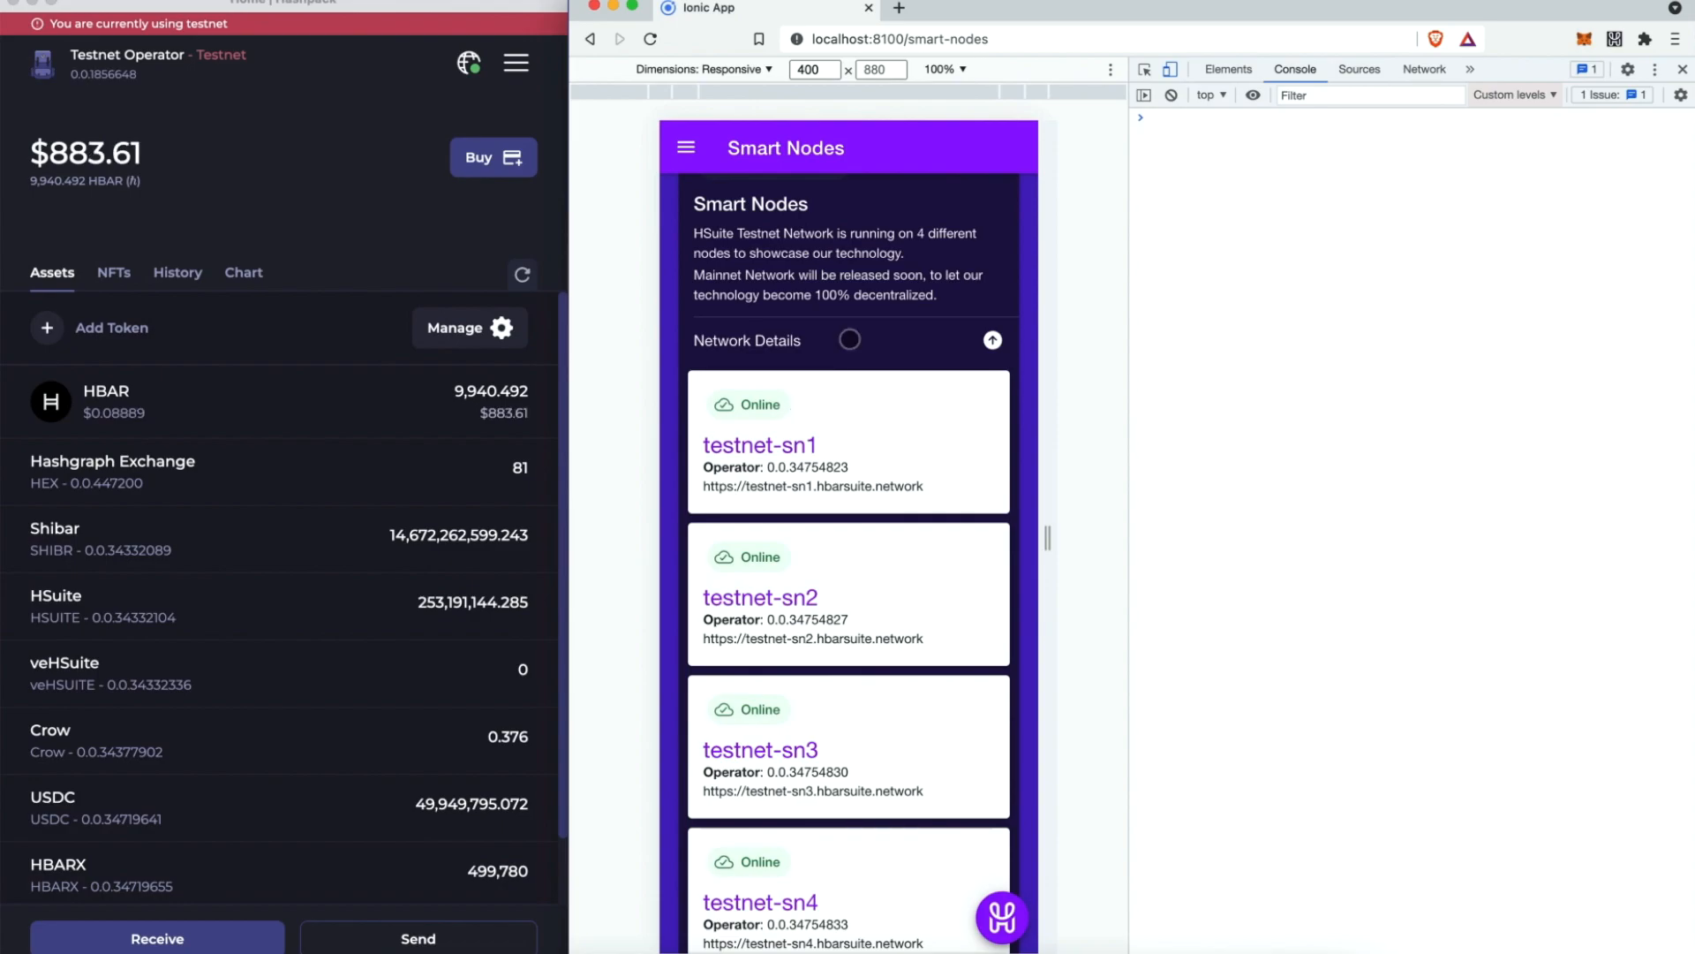
# Collapse the Network Details cards and bring up the side menu of app sections
pyautogui.click(991, 339)
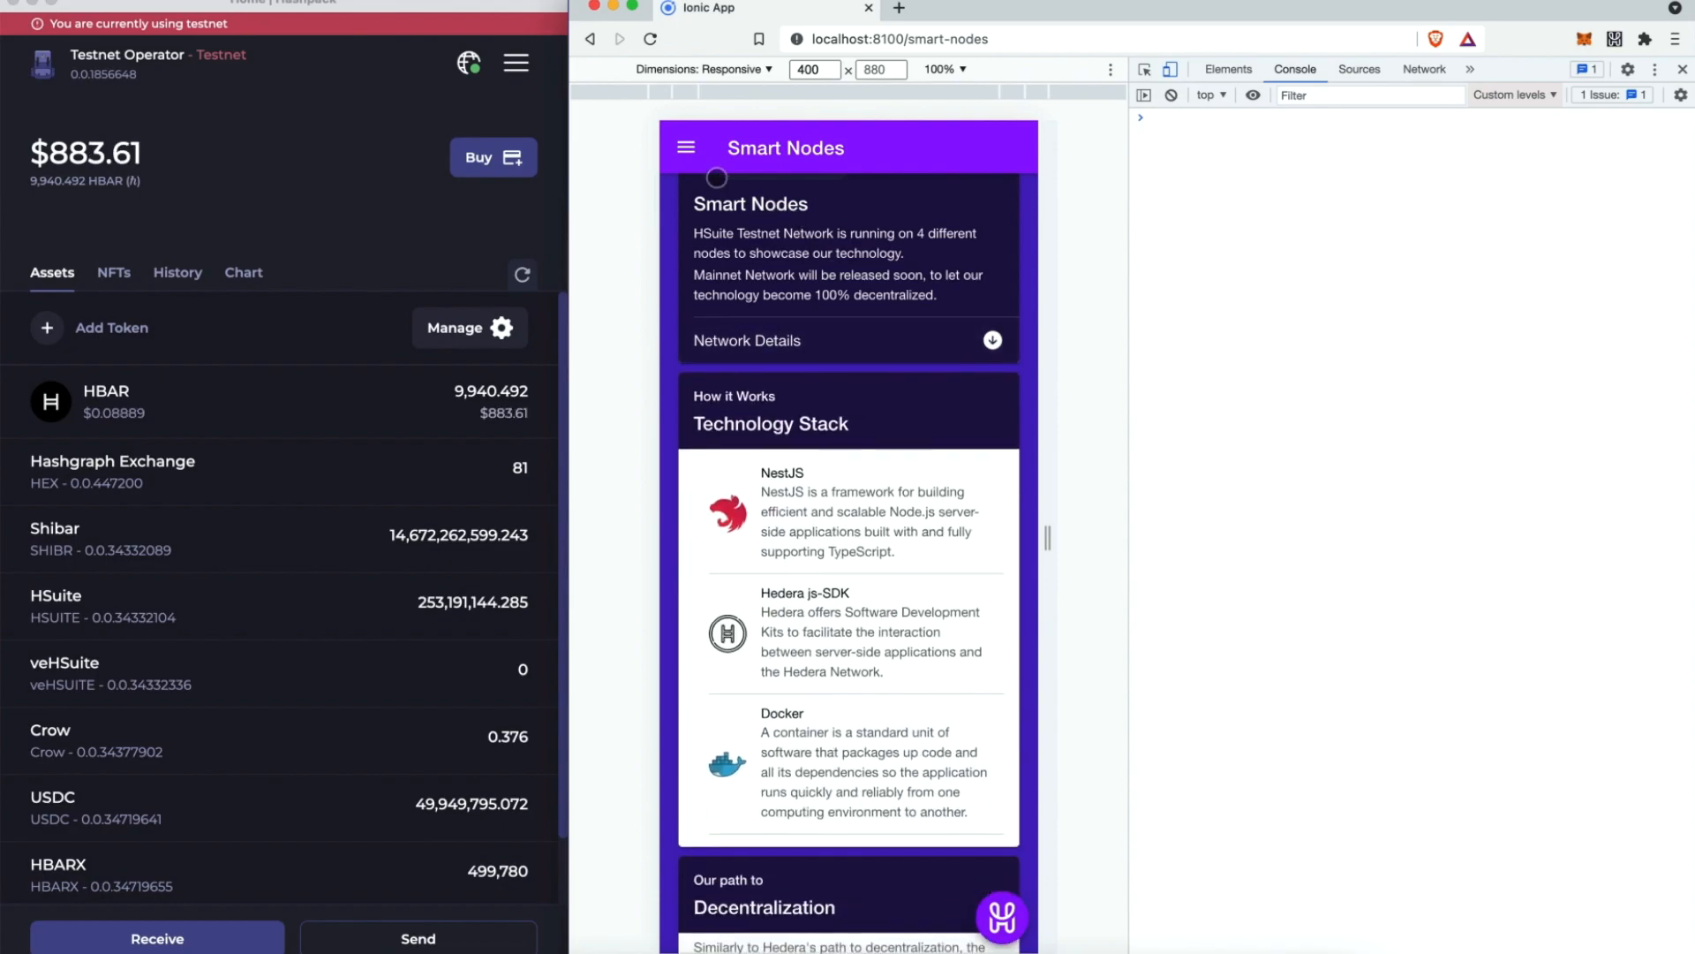
pyautogui.click(687, 148)
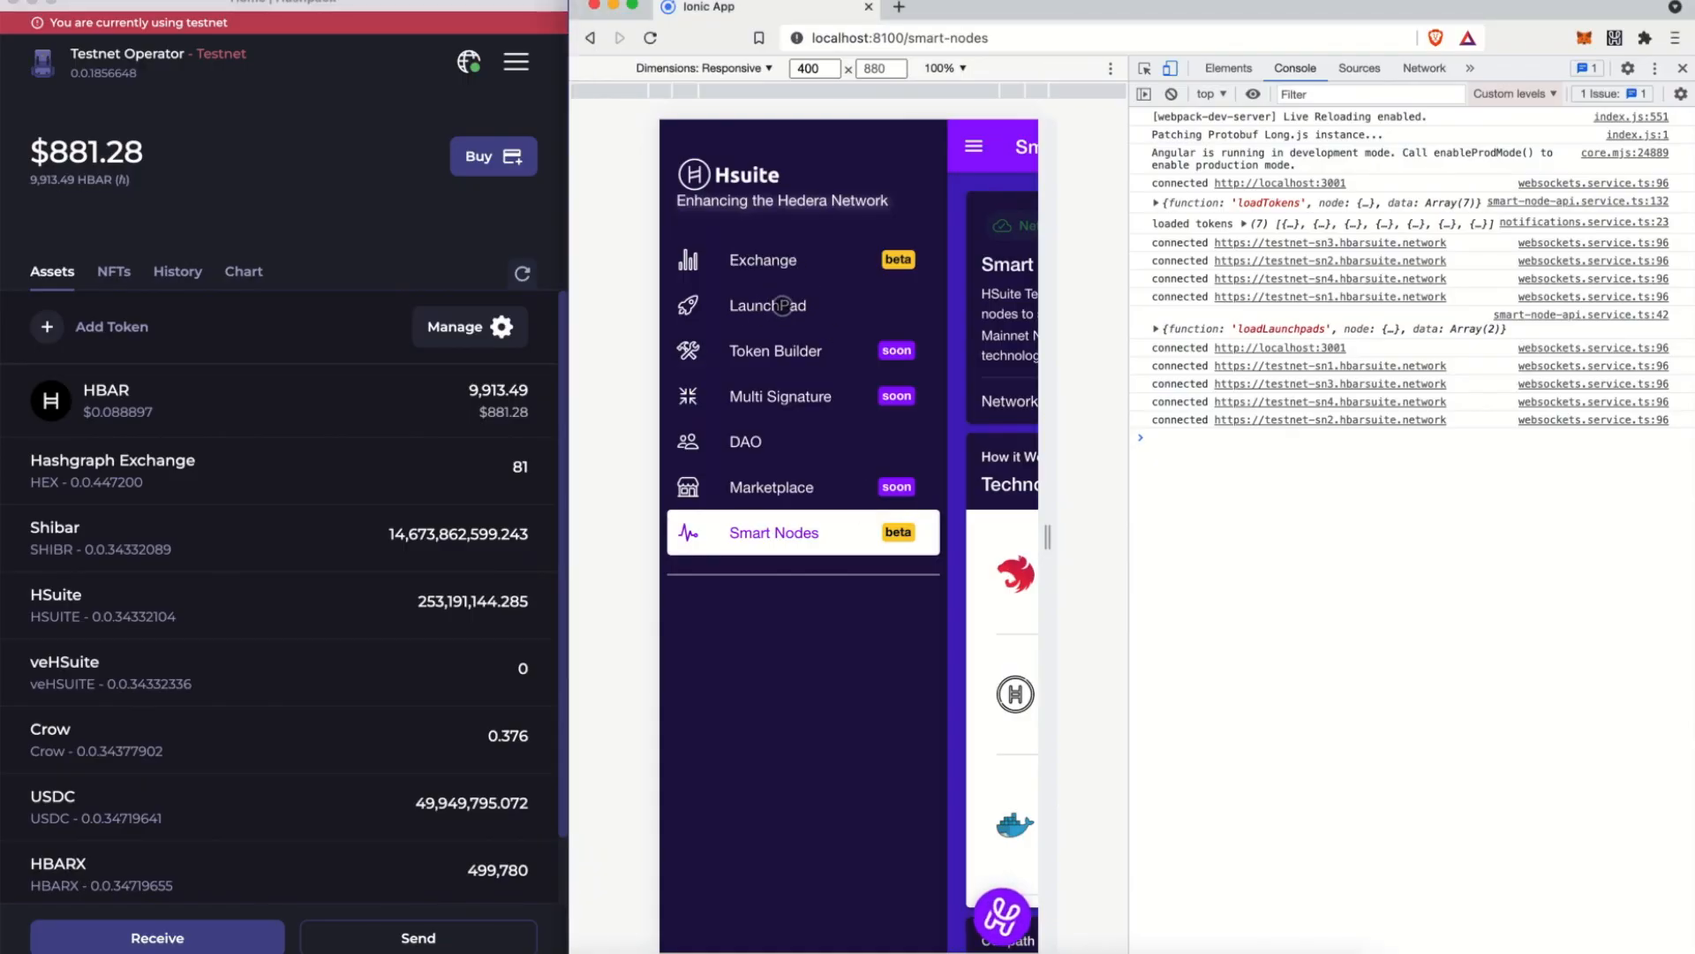
# Go to the Launchpad and approve the HashPack wallet pairing via Connect Wallet
pyautogui.click(766, 306)
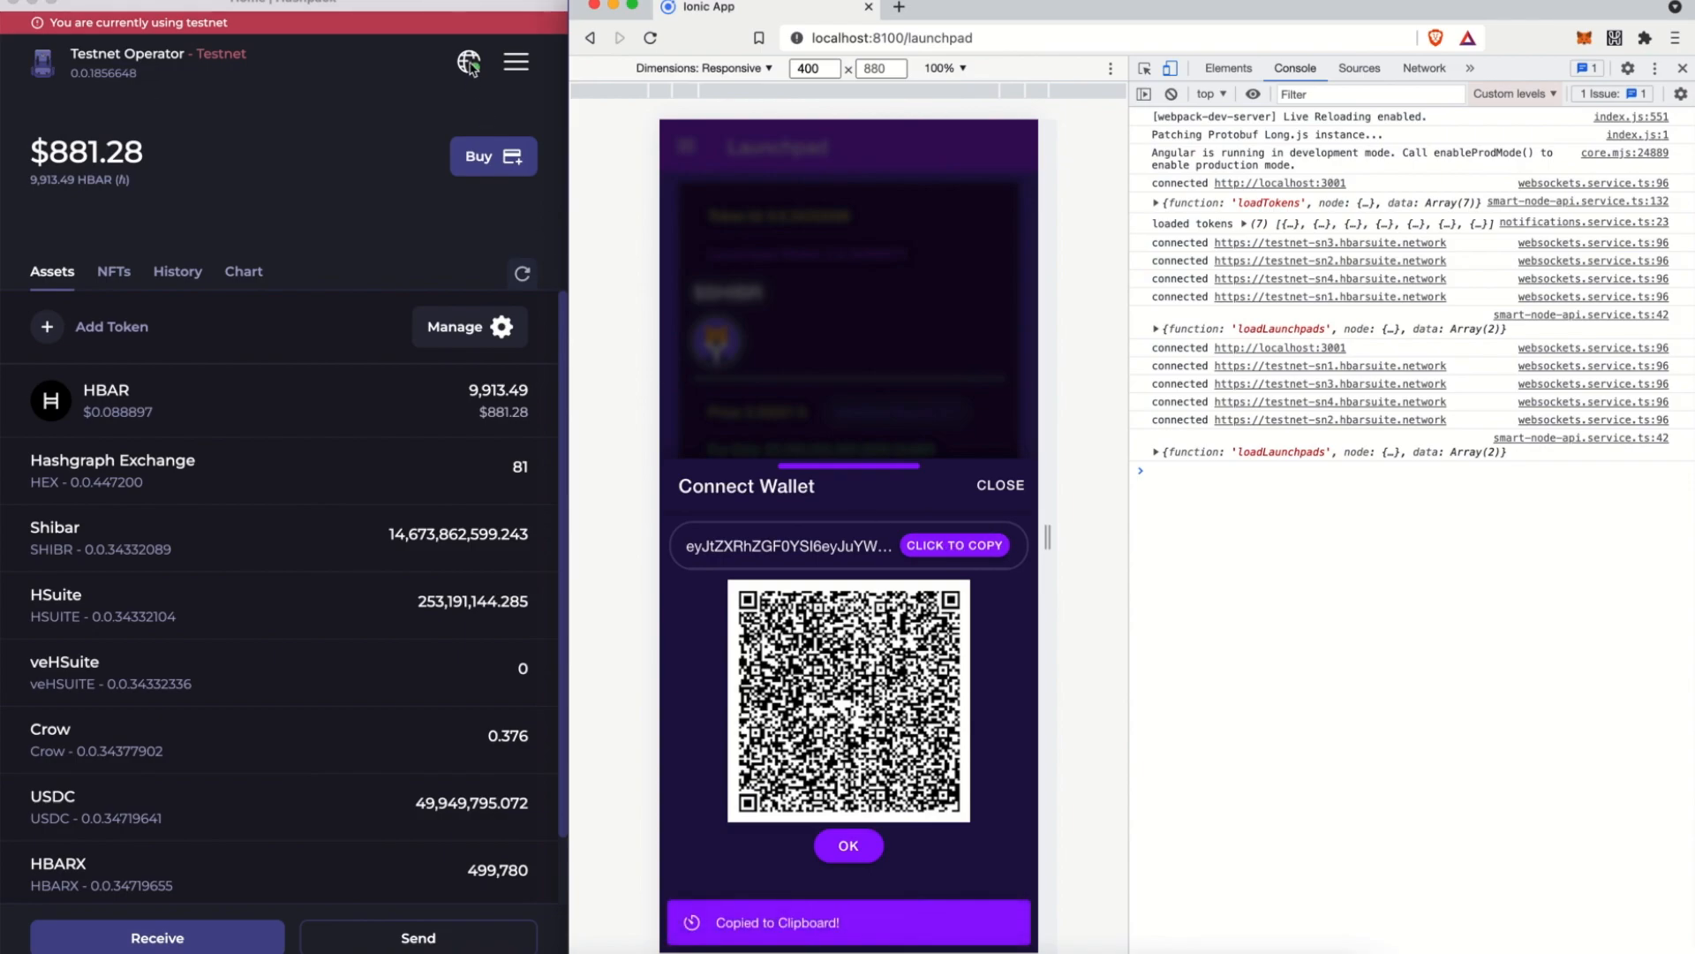
pyautogui.click(468, 62)
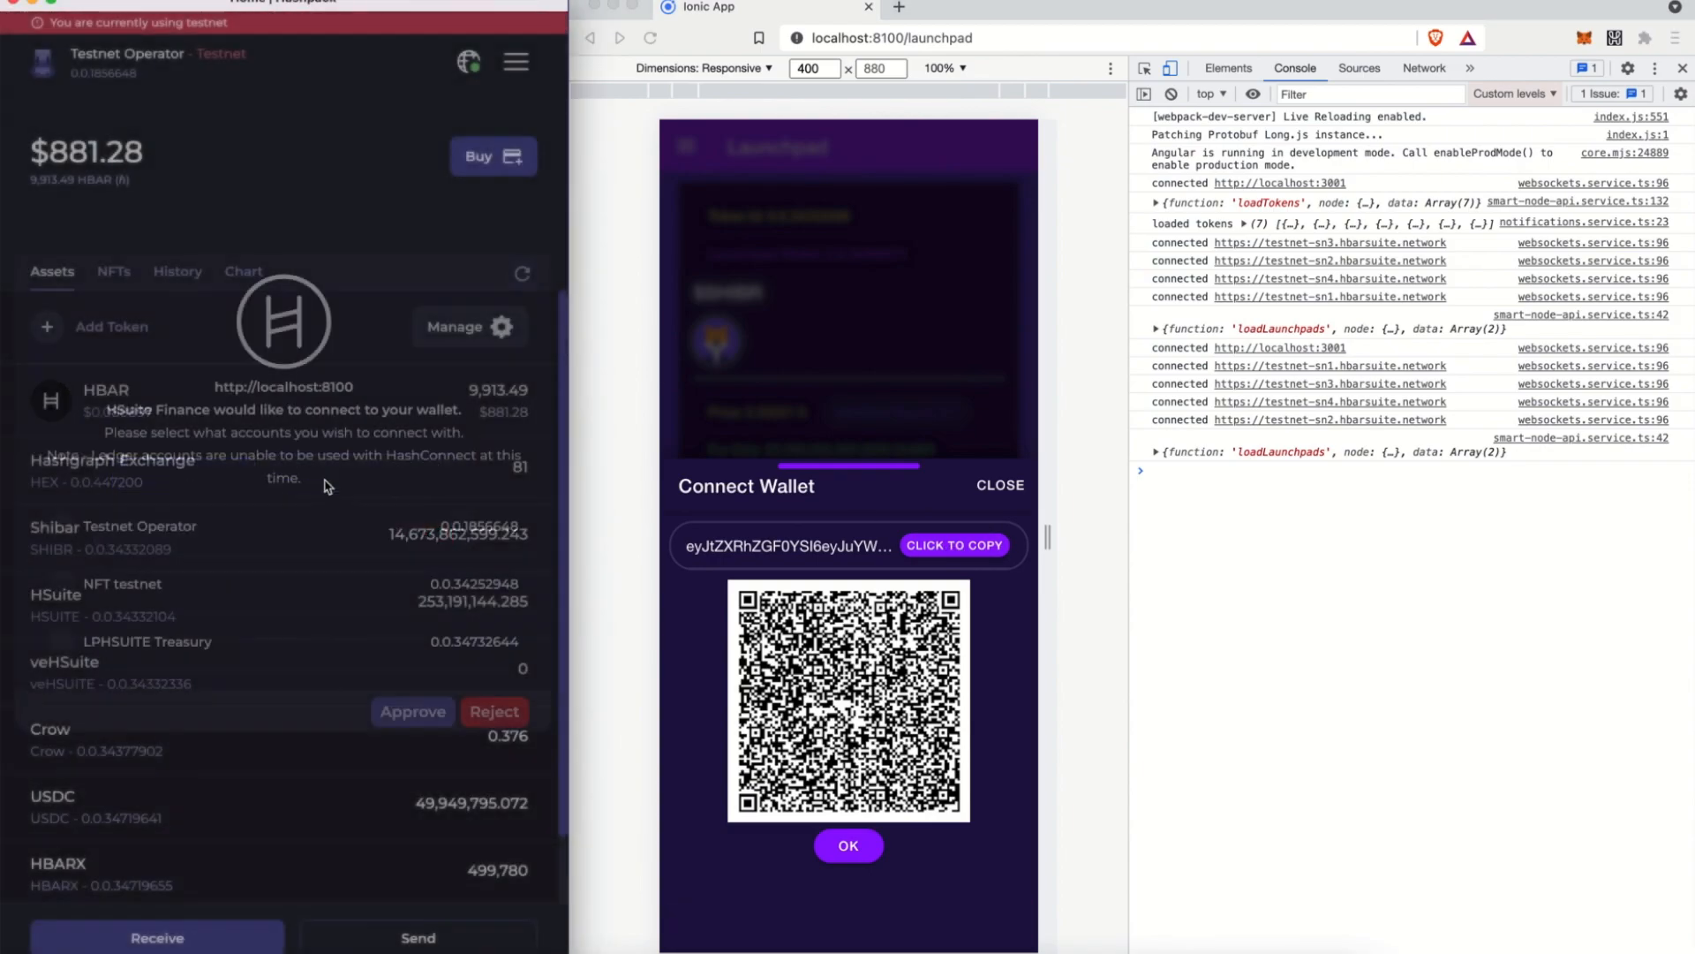
pyautogui.click(411, 712)
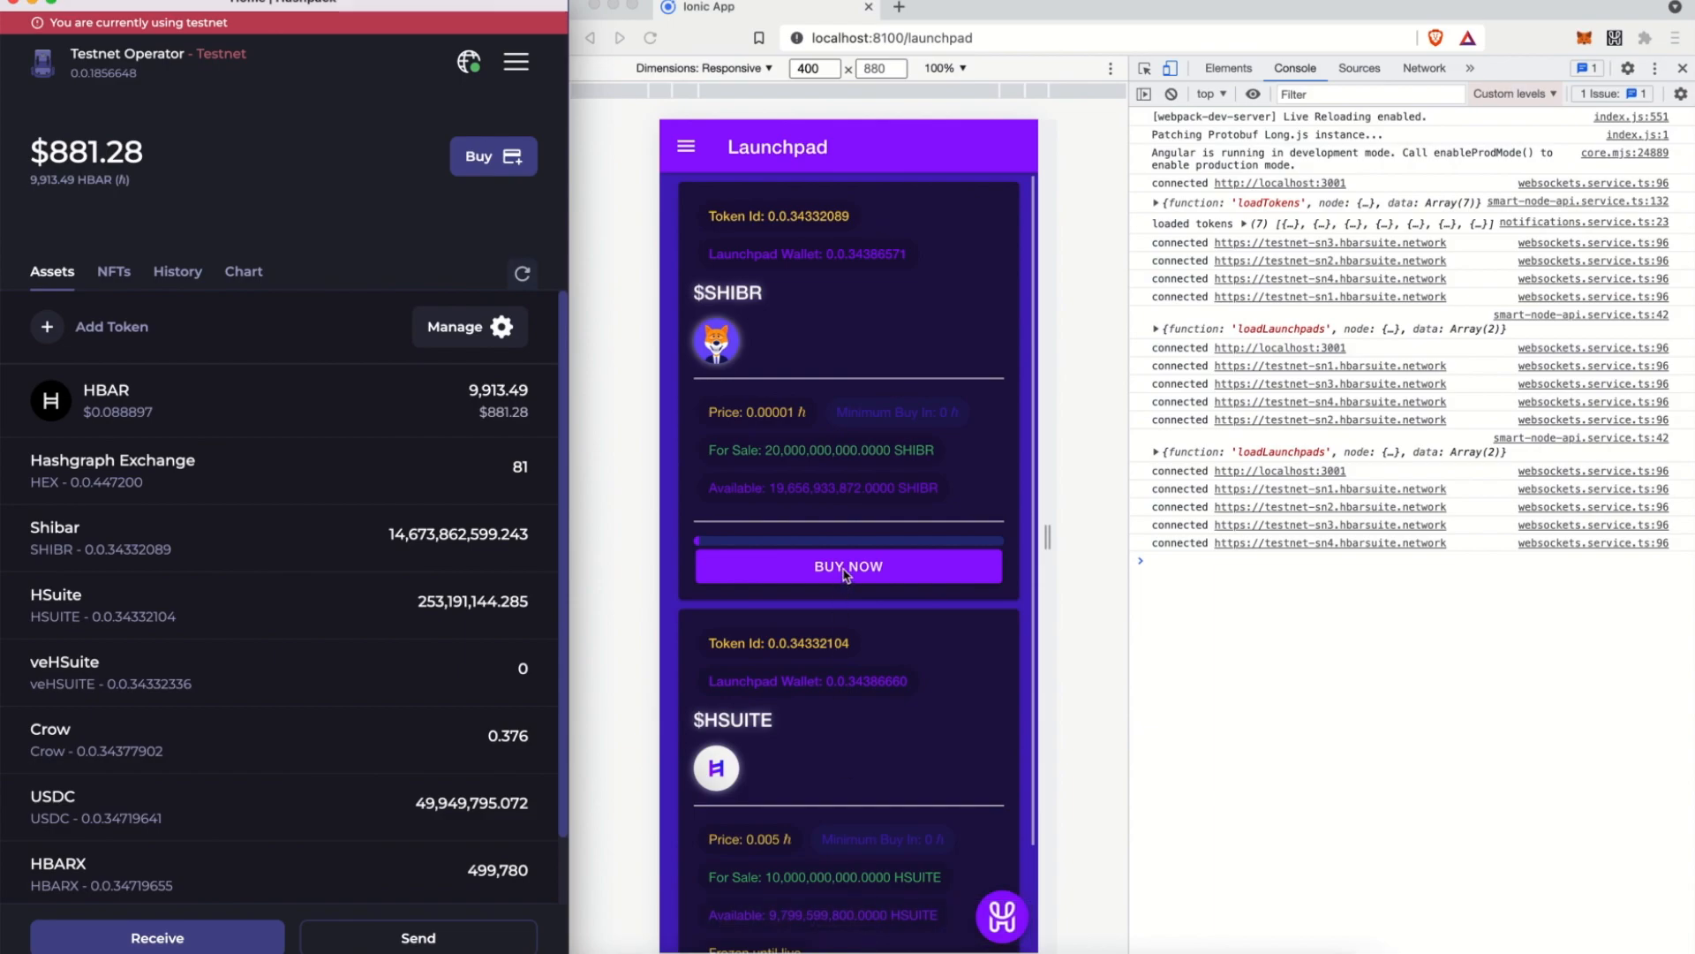
# Buy $SHIBR for 12 HBAR from the Launchpad and confirm the signed purchase in HashPack
pyautogui.click(850, 565)
pyautogui.write('12')
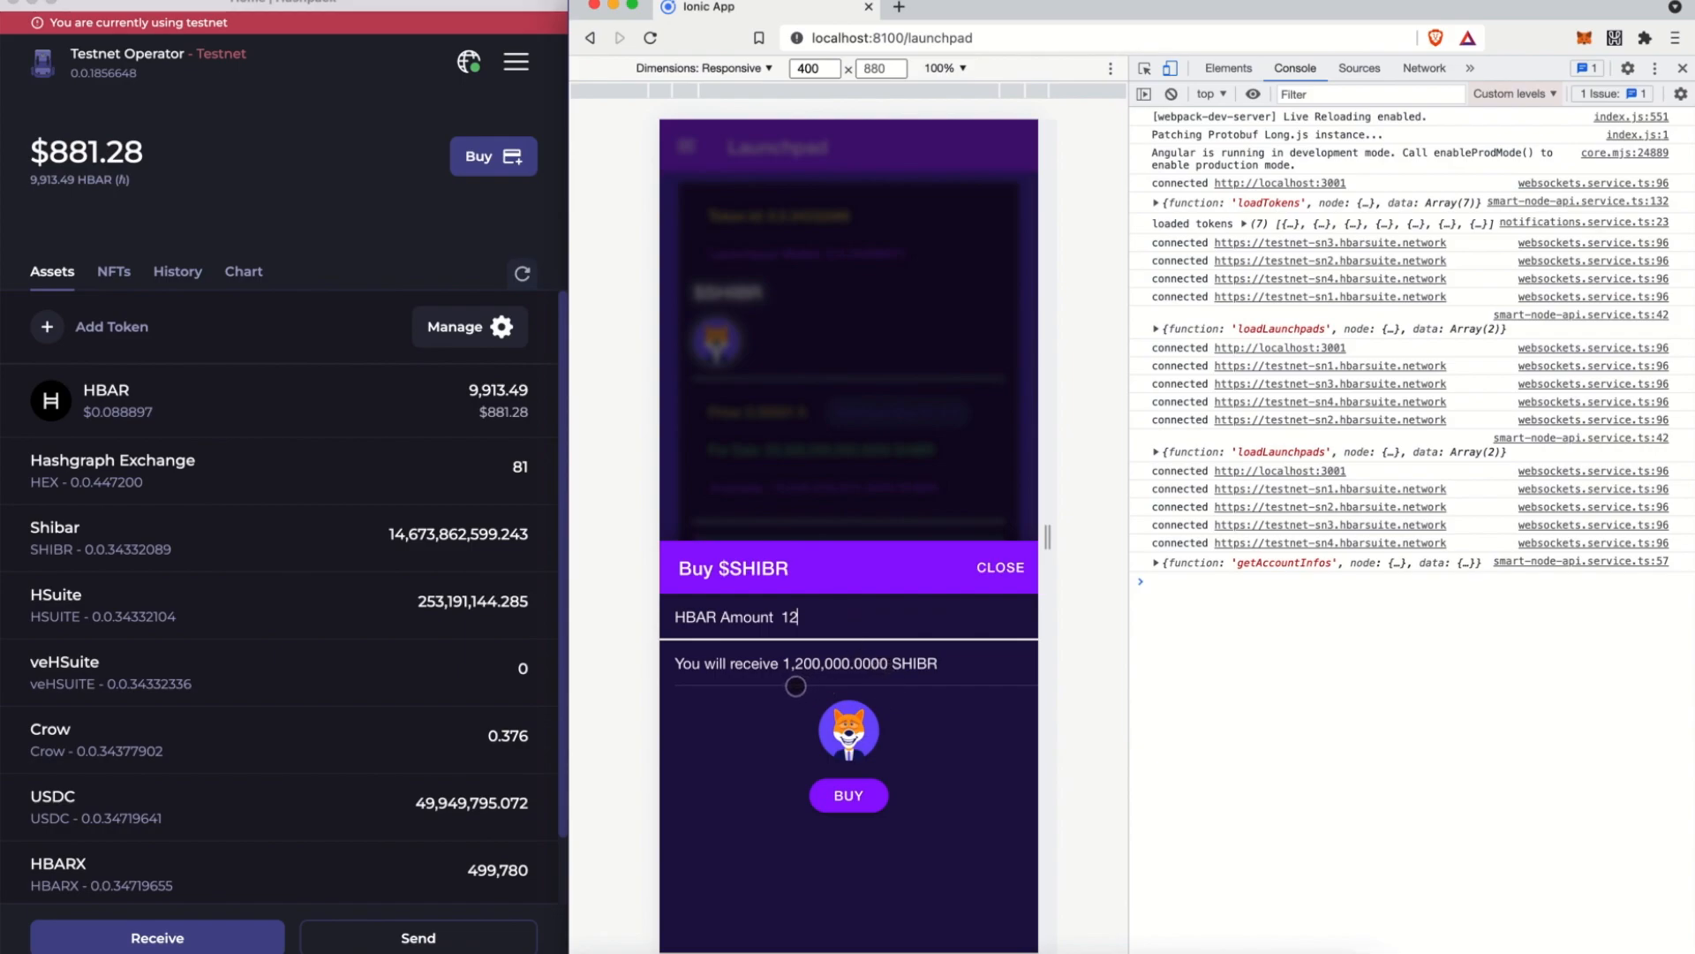
pyautogui.click(998, 567)
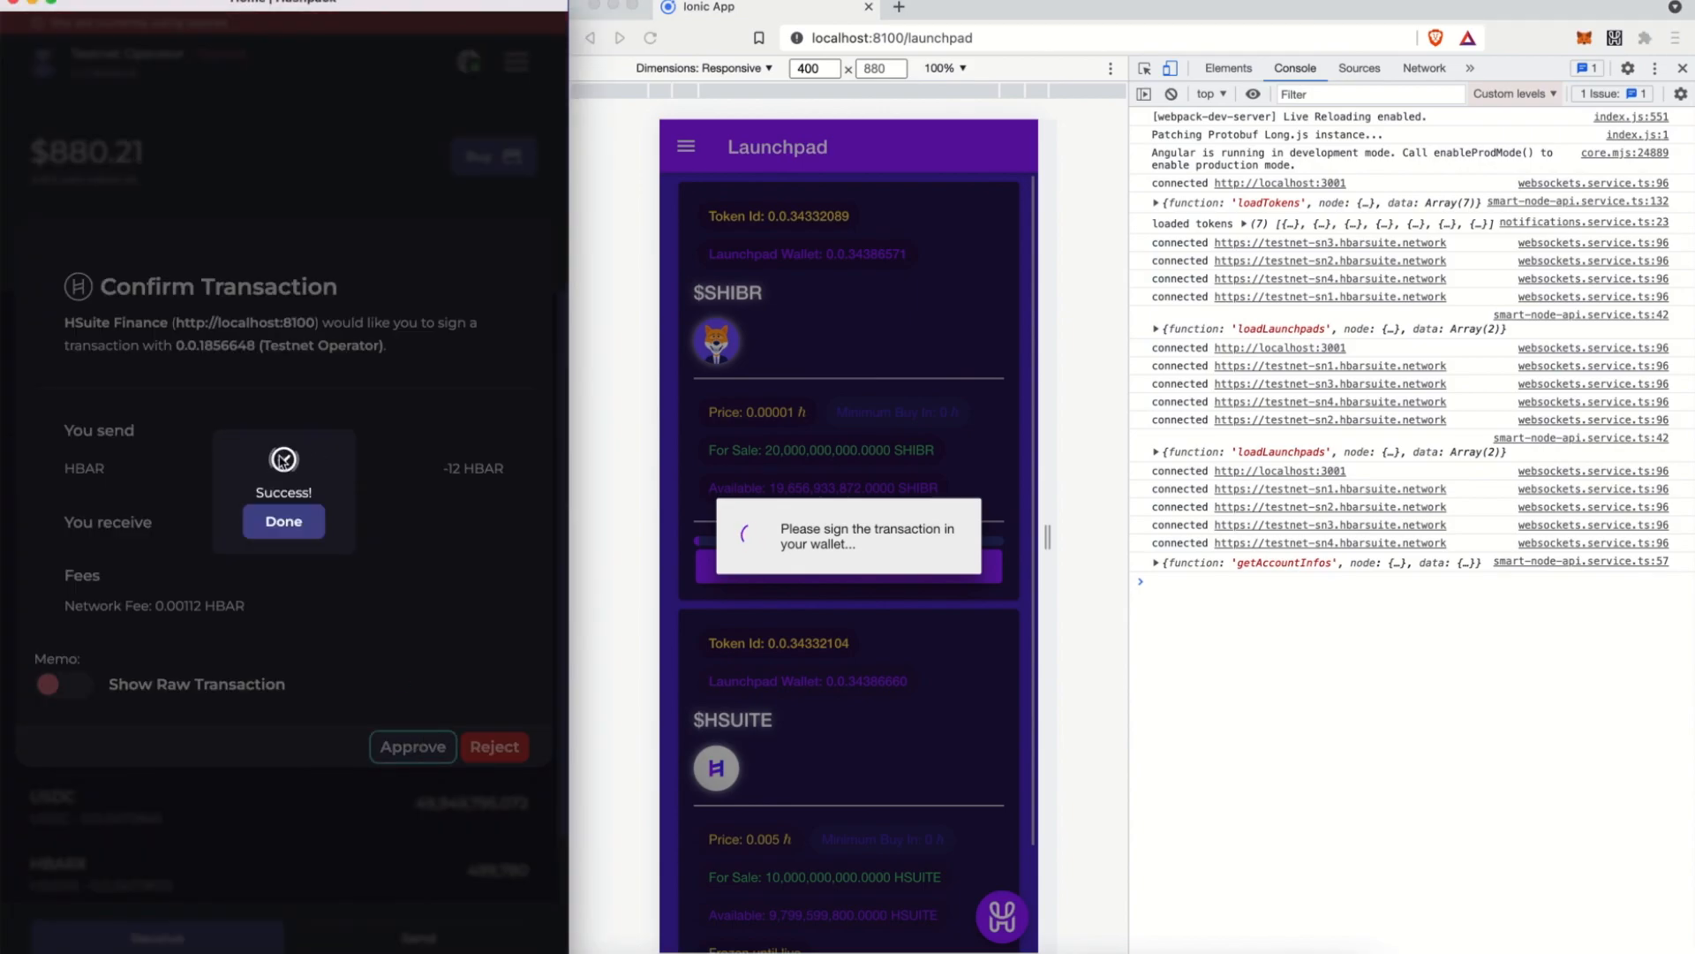
pyautogui.click(283, 521)
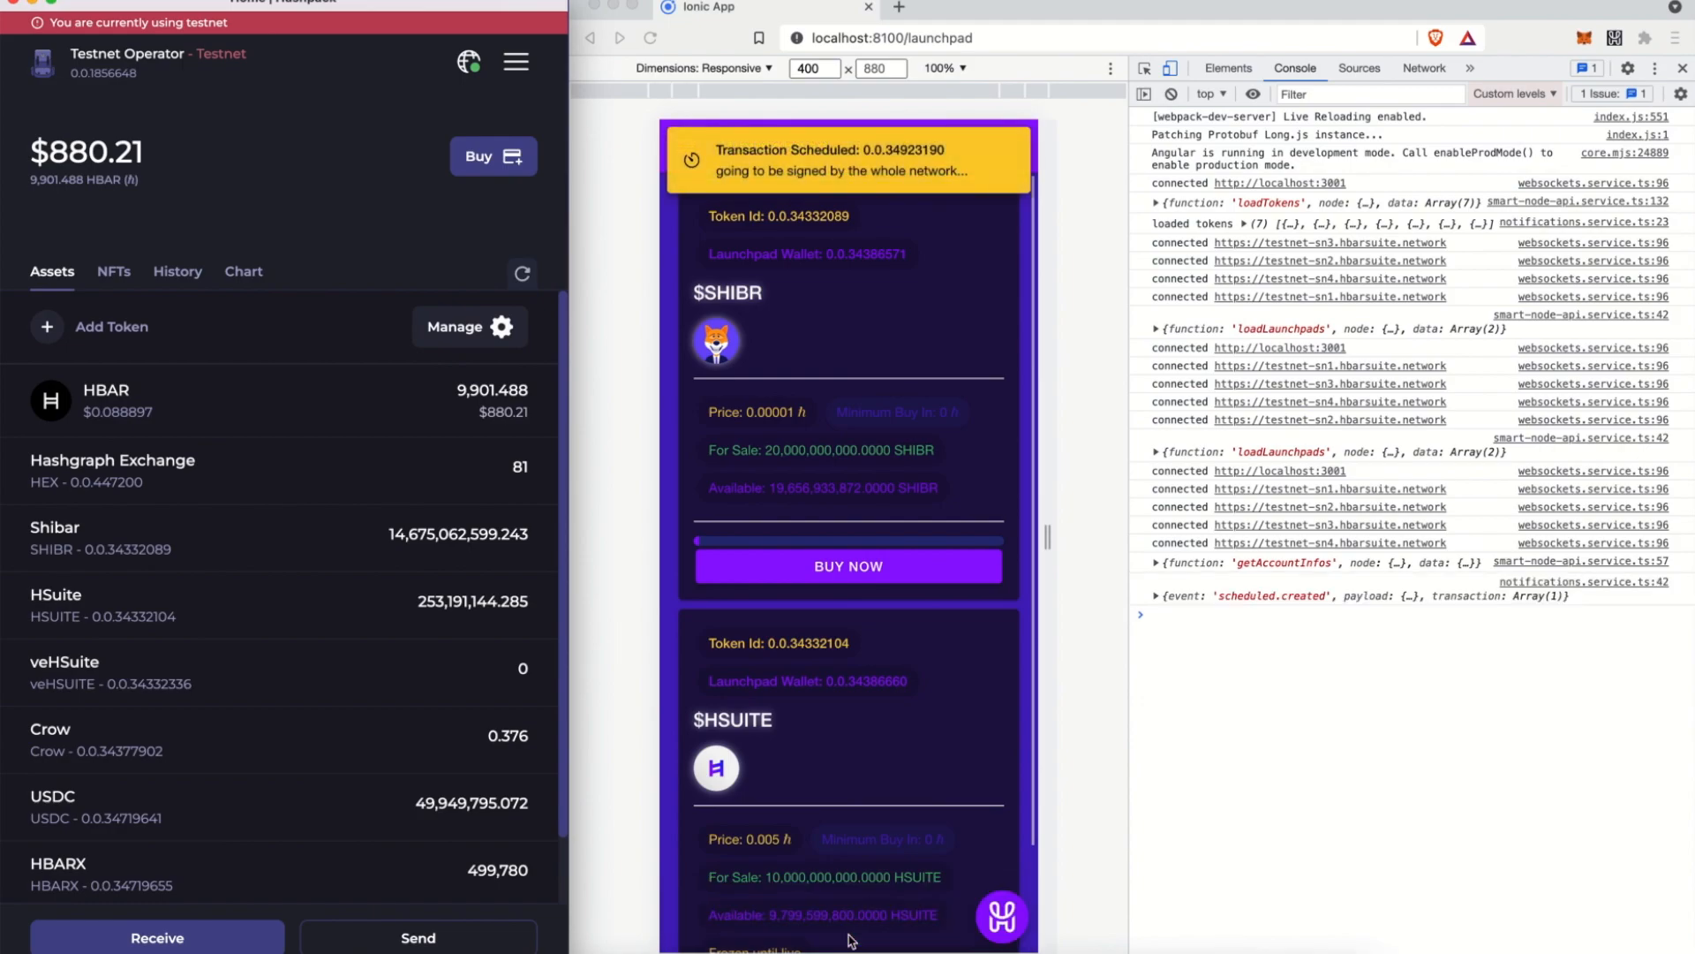
pyautogui.moveTo(865, 189)
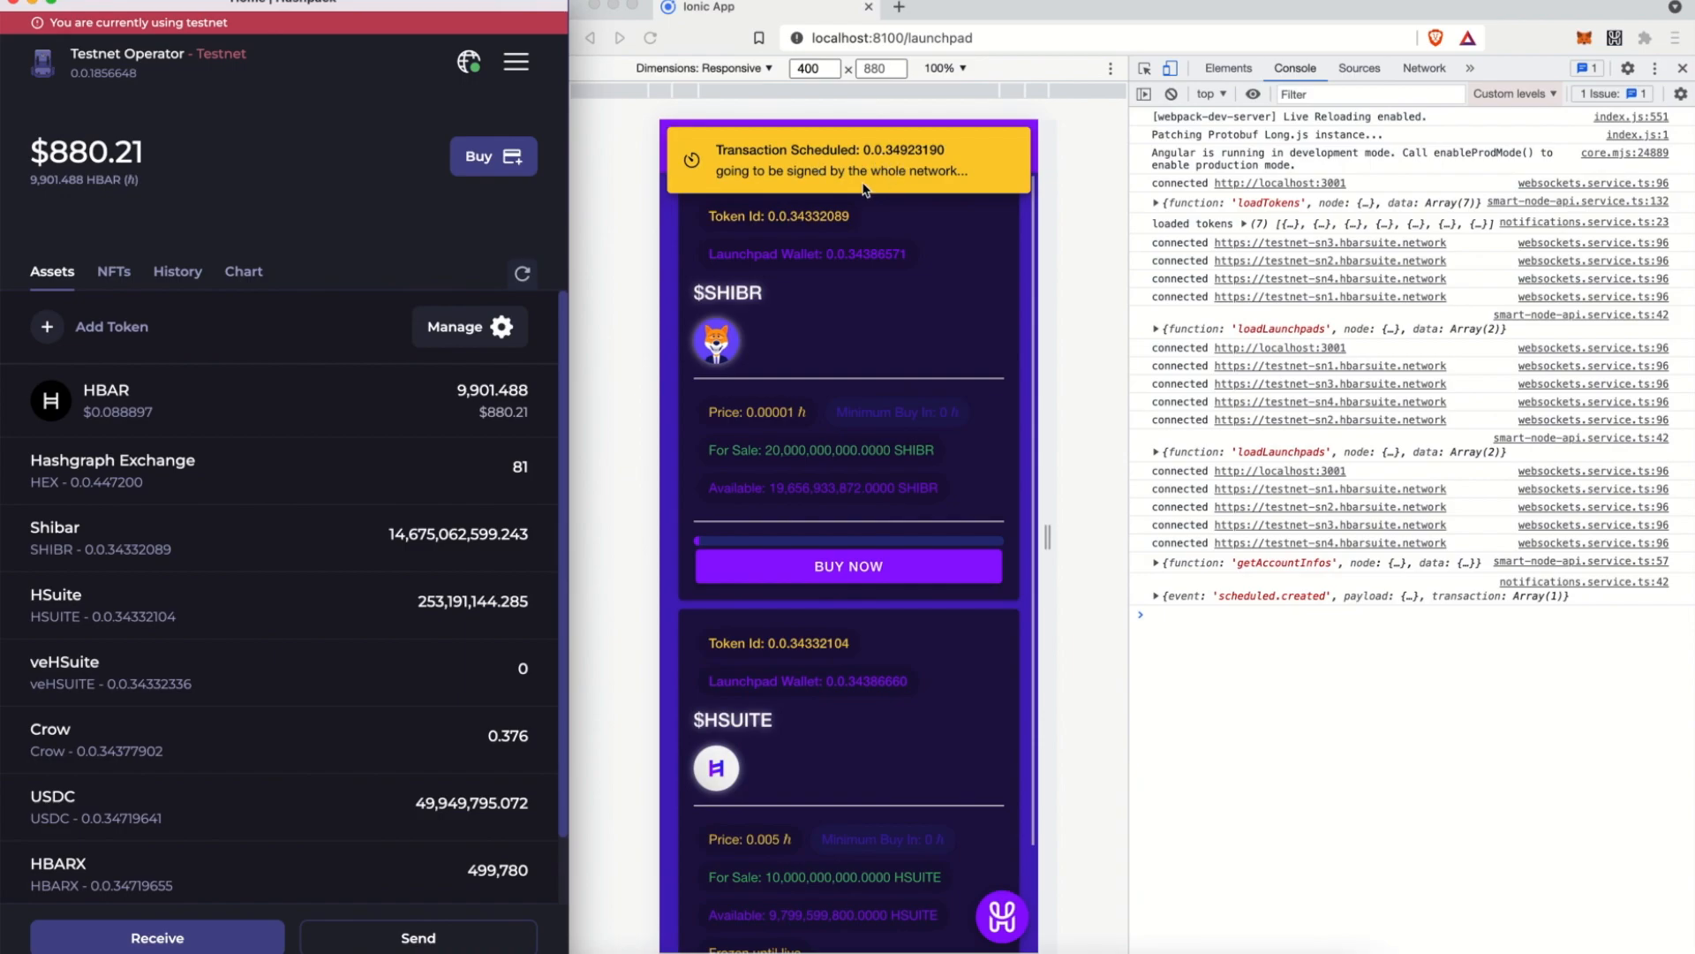
pyautogui.moveTo(858, 212)
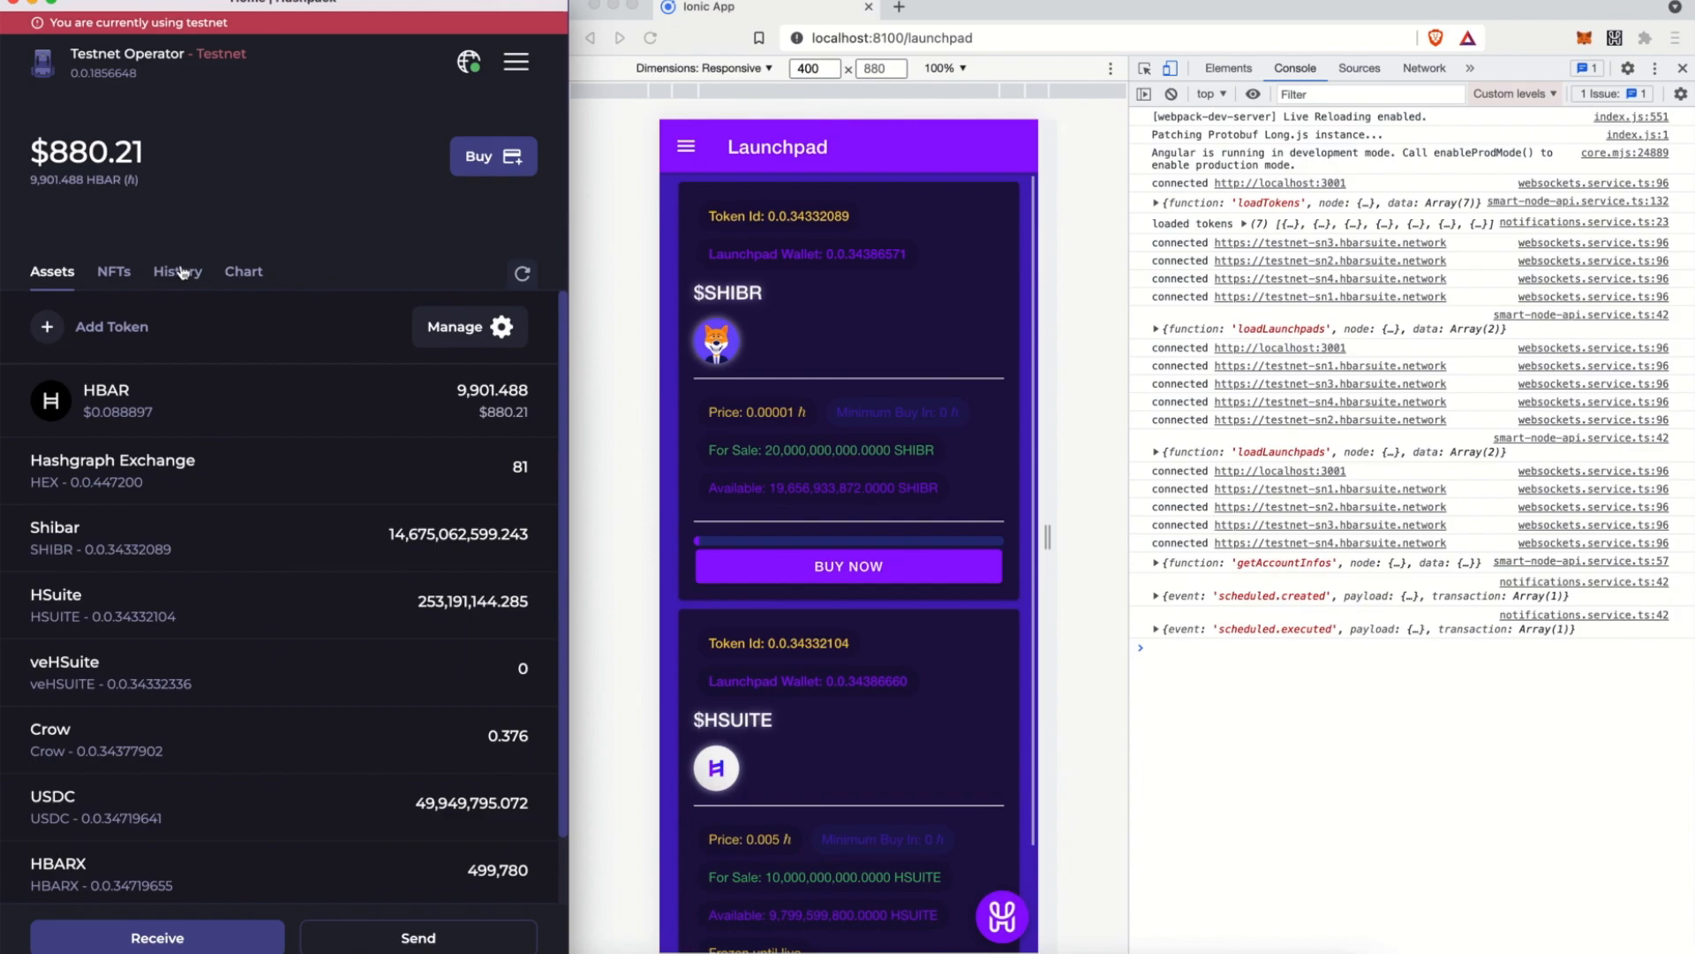
# Review the wallet History with the 1,200,000 SHIBR transaction and inspect the loadTokens log
pyautogui.click(177, 270)
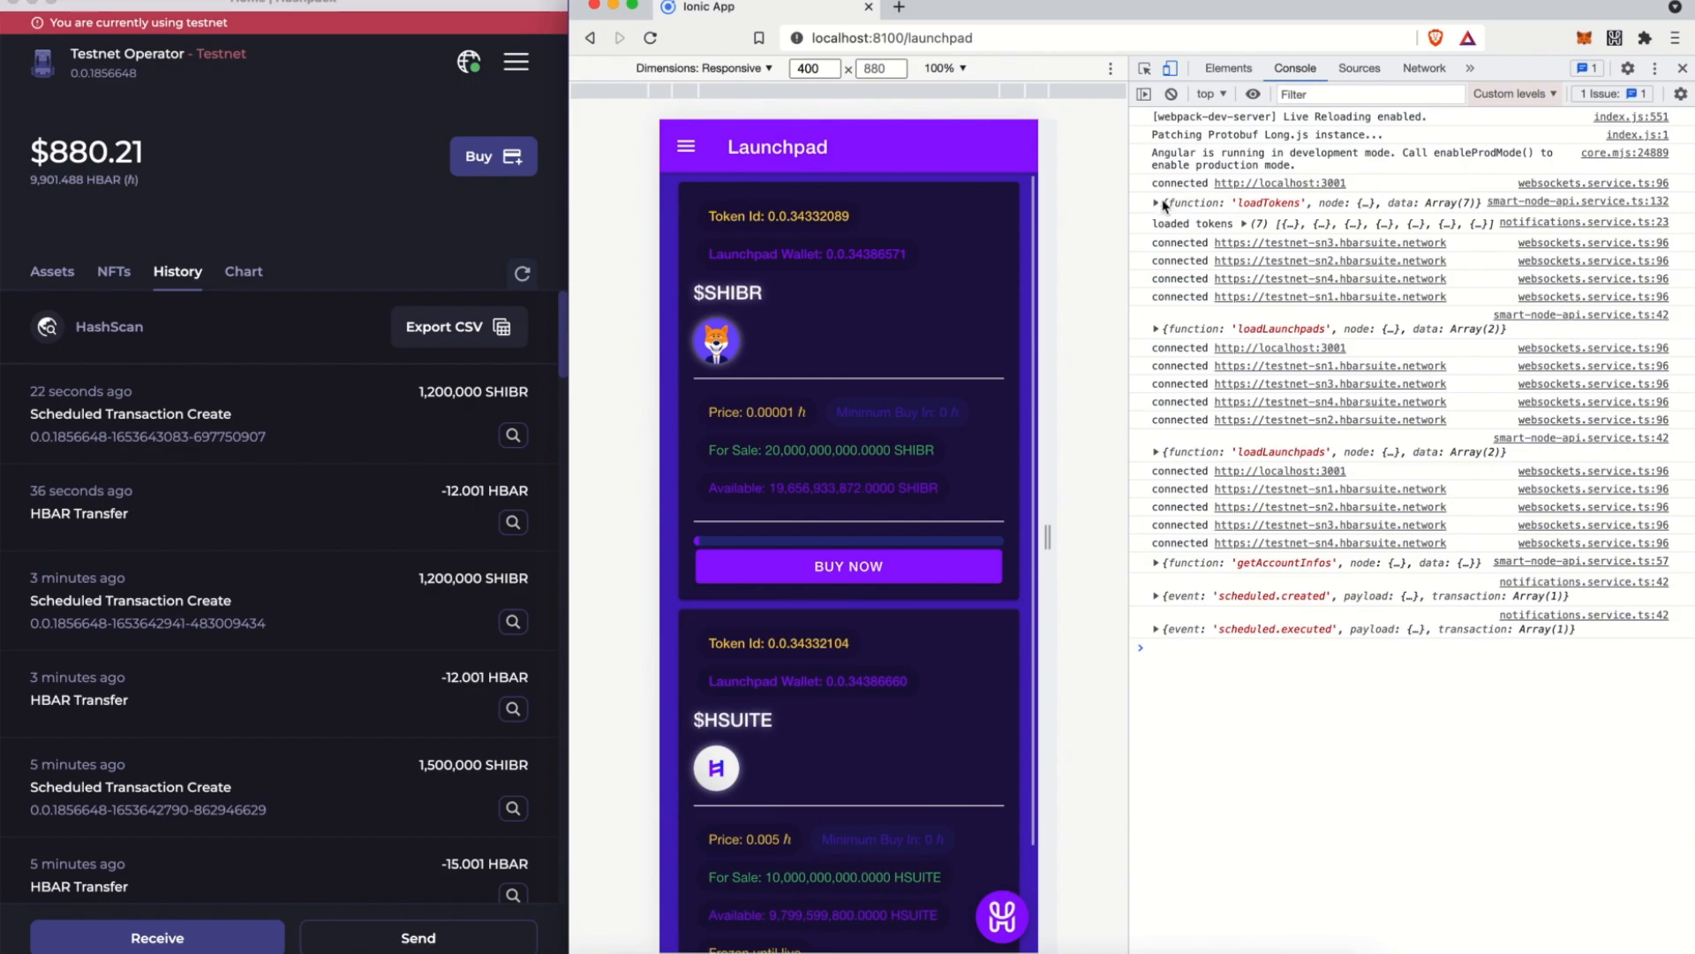
pyautogui.click(1157, 202)
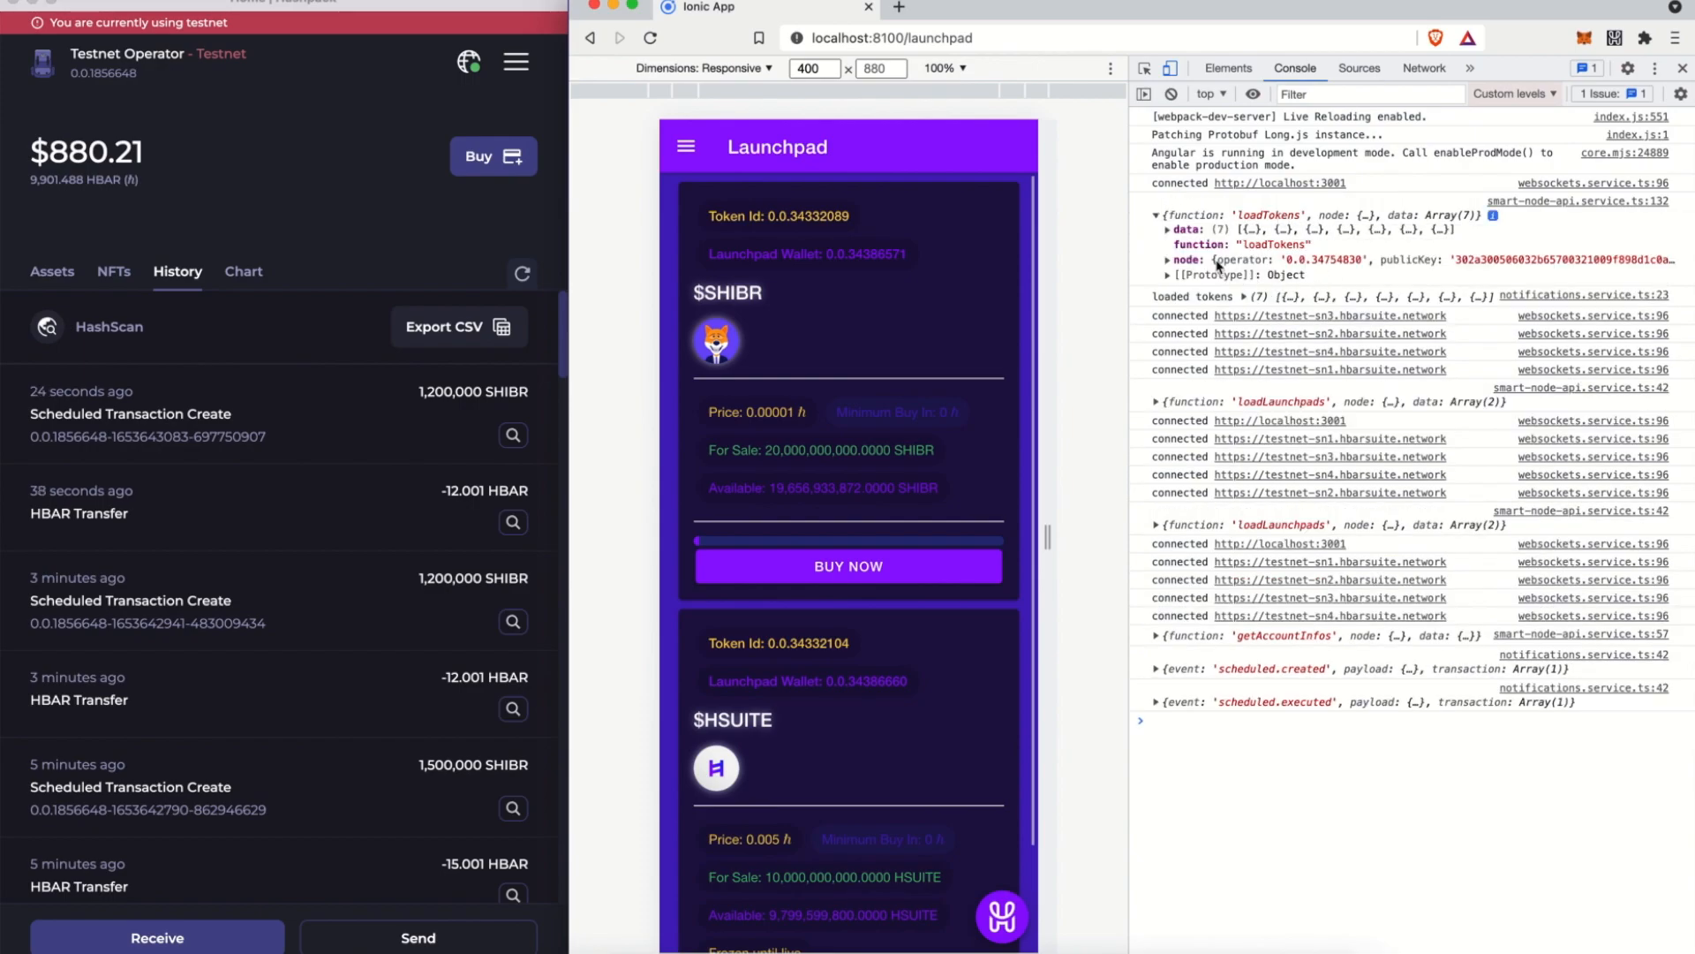
pyautogui.moveTo(1157, 412)
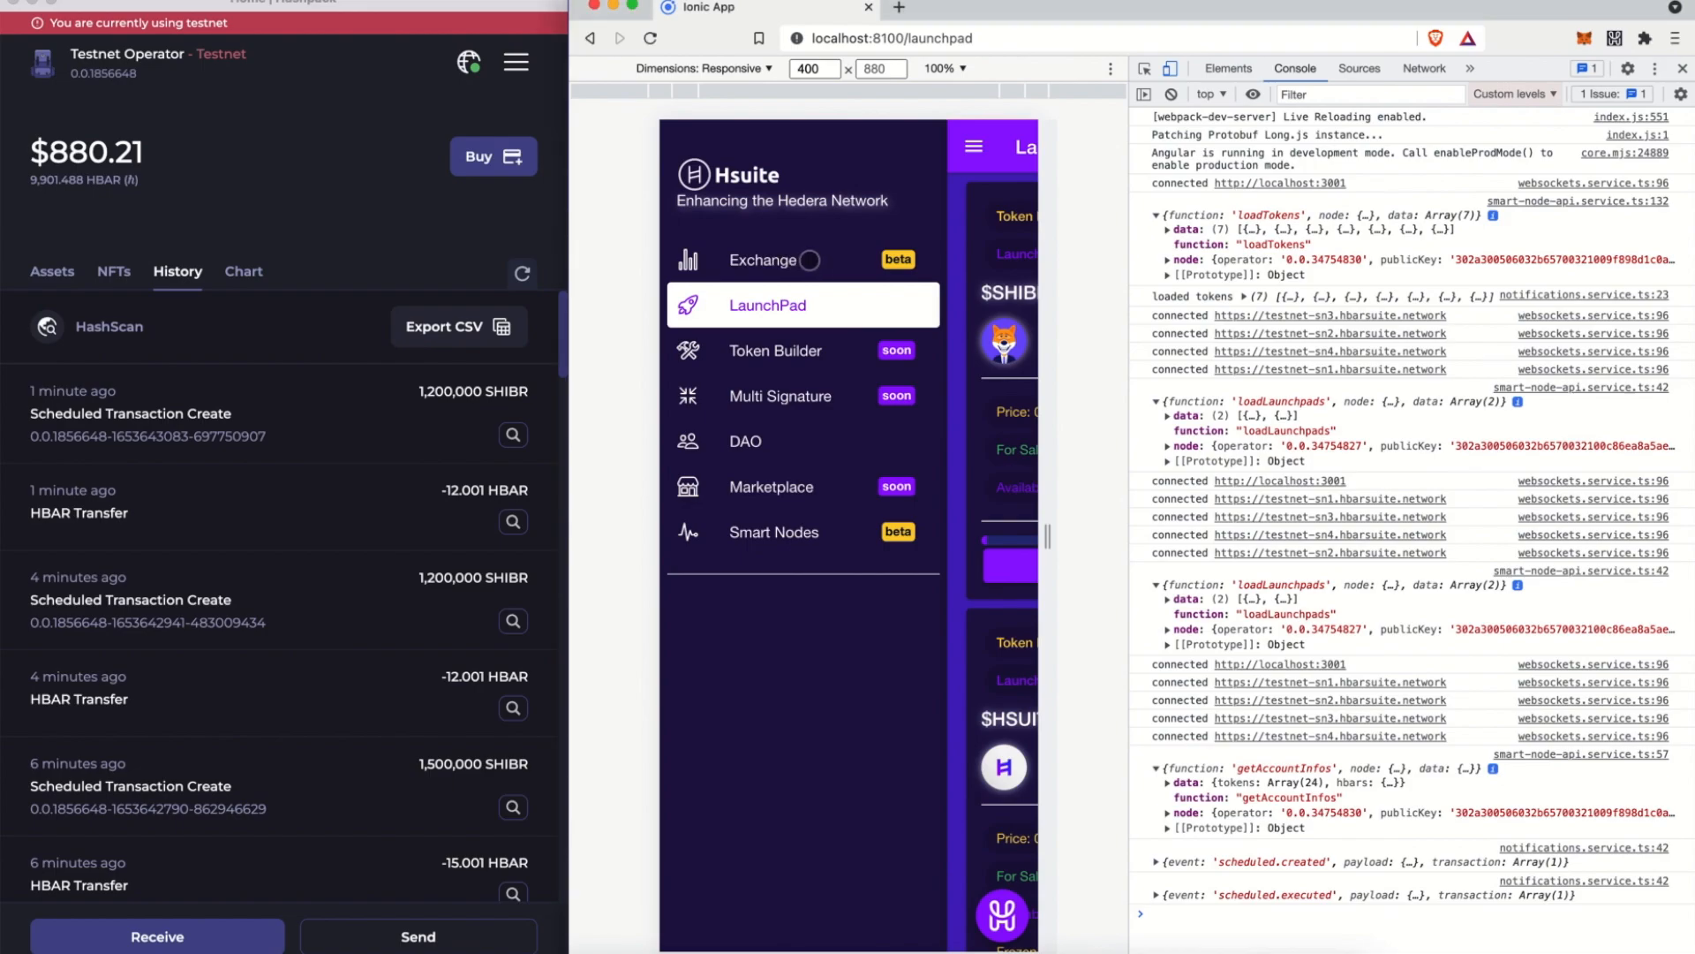
# Go to the Exchange, try Hbar and reversed direction, then settle on swapping Shibar into HSuite
pyautogui.click(763, 260)
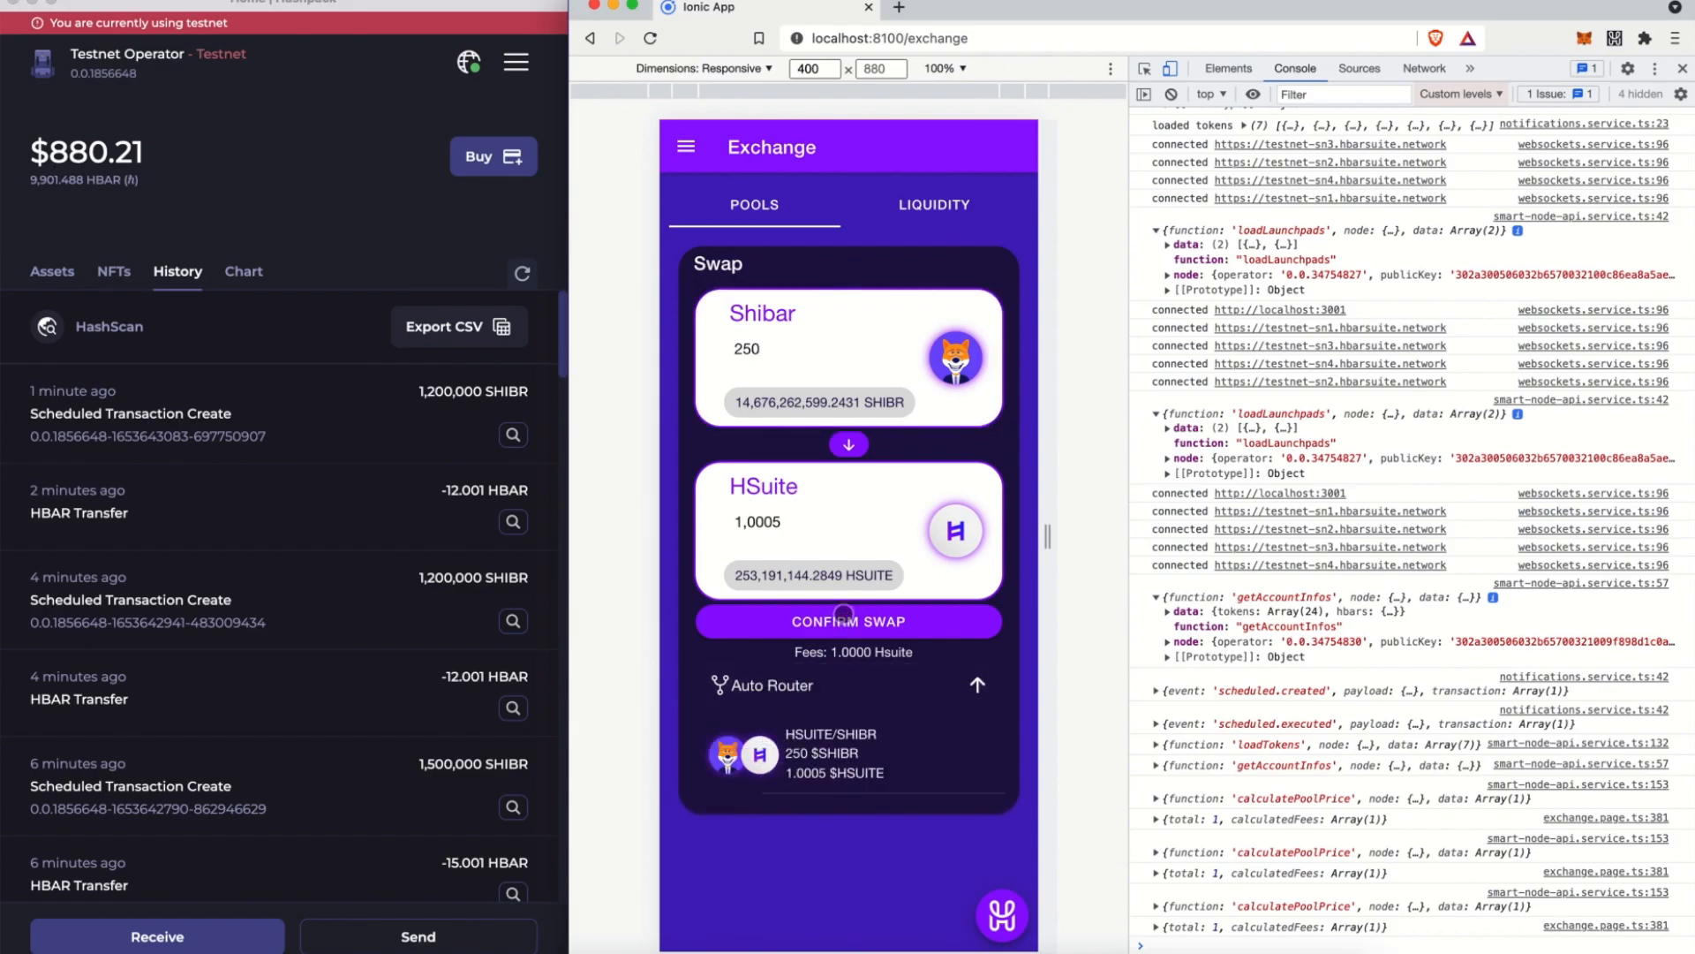
pyautogui.moveTo(877, 560)
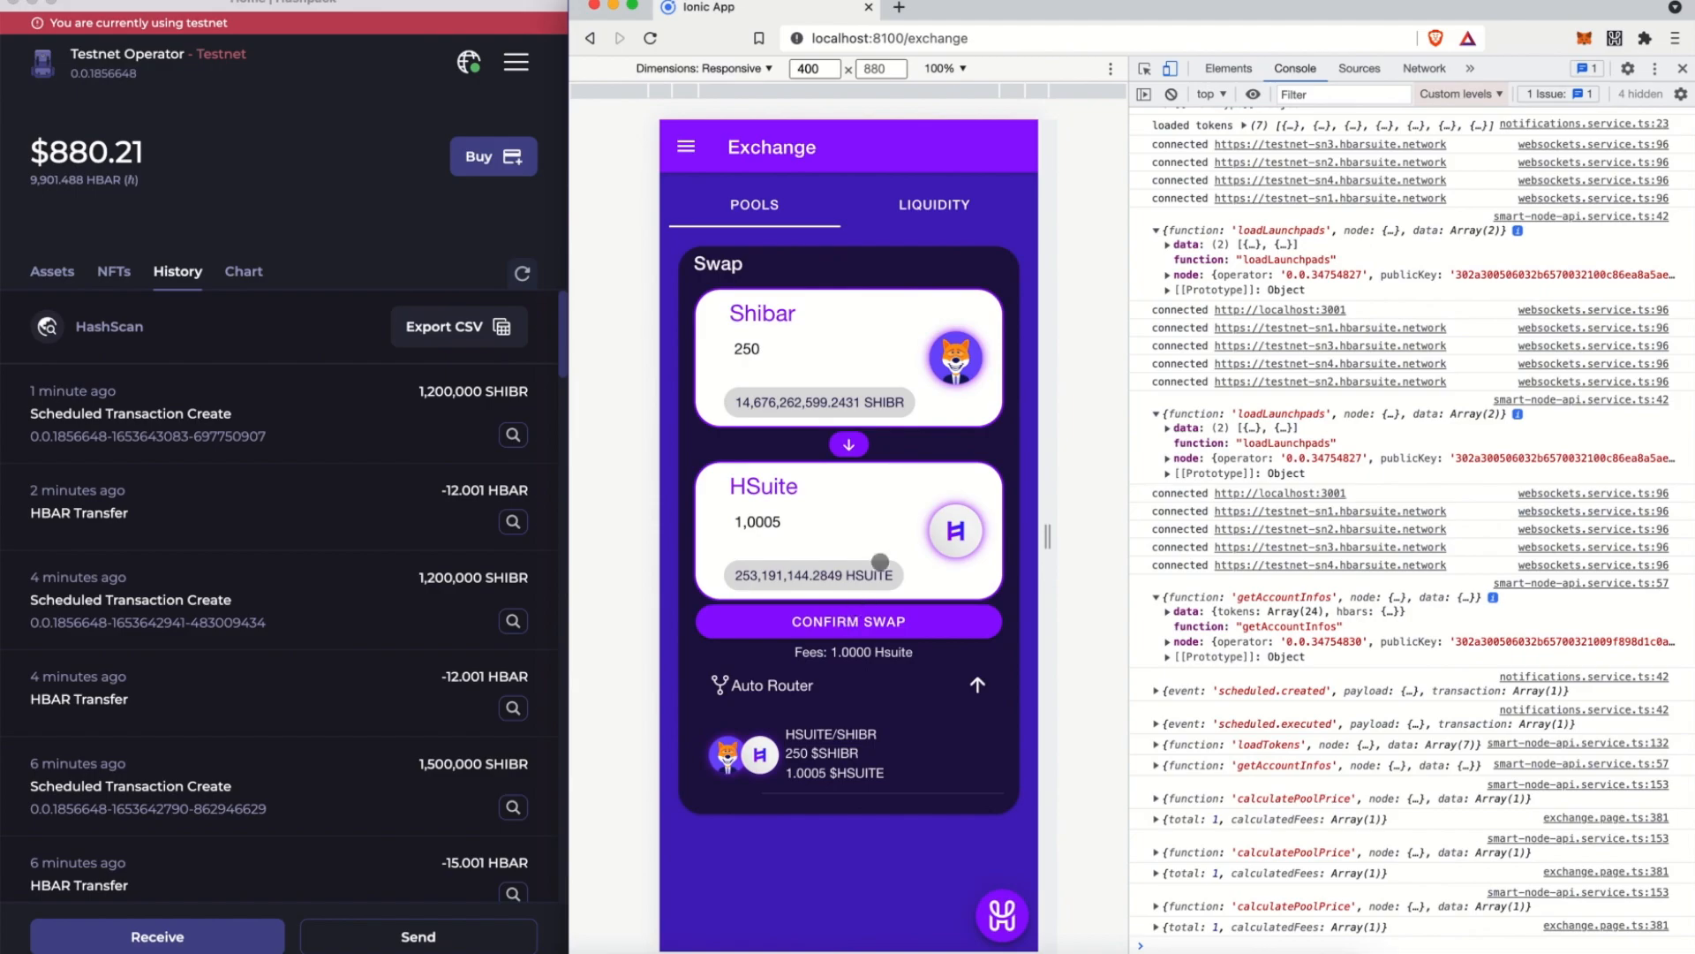
pyautogui.click(952, 528)
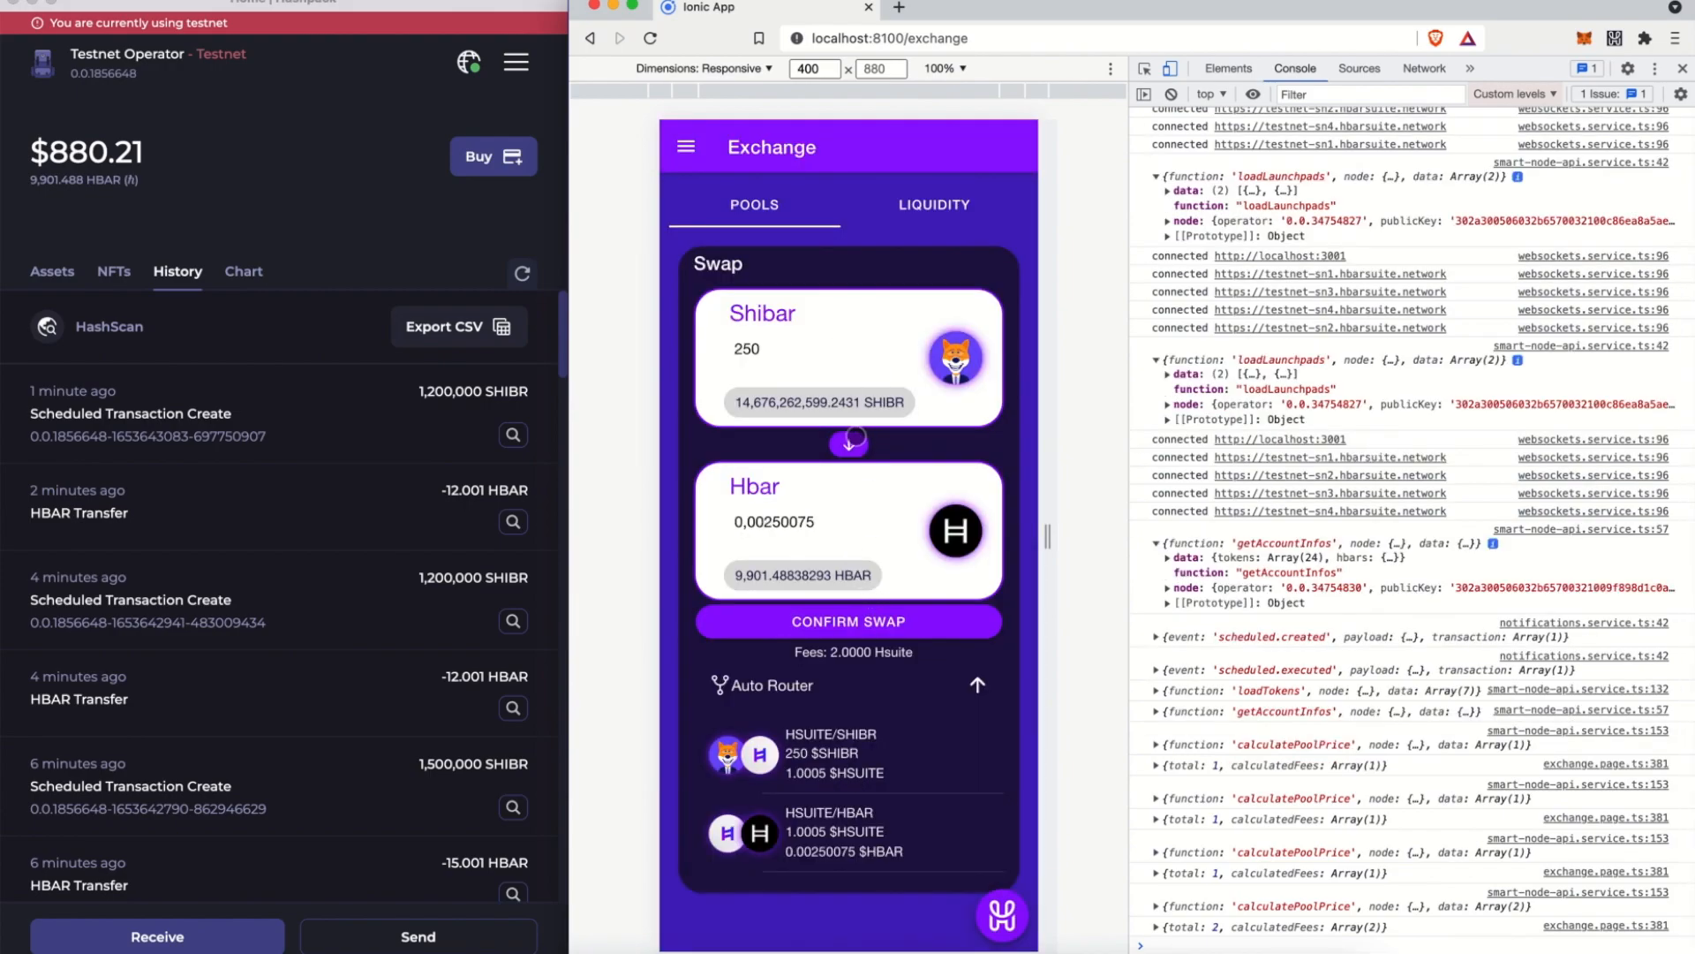
pyautogui.click(849, 440)
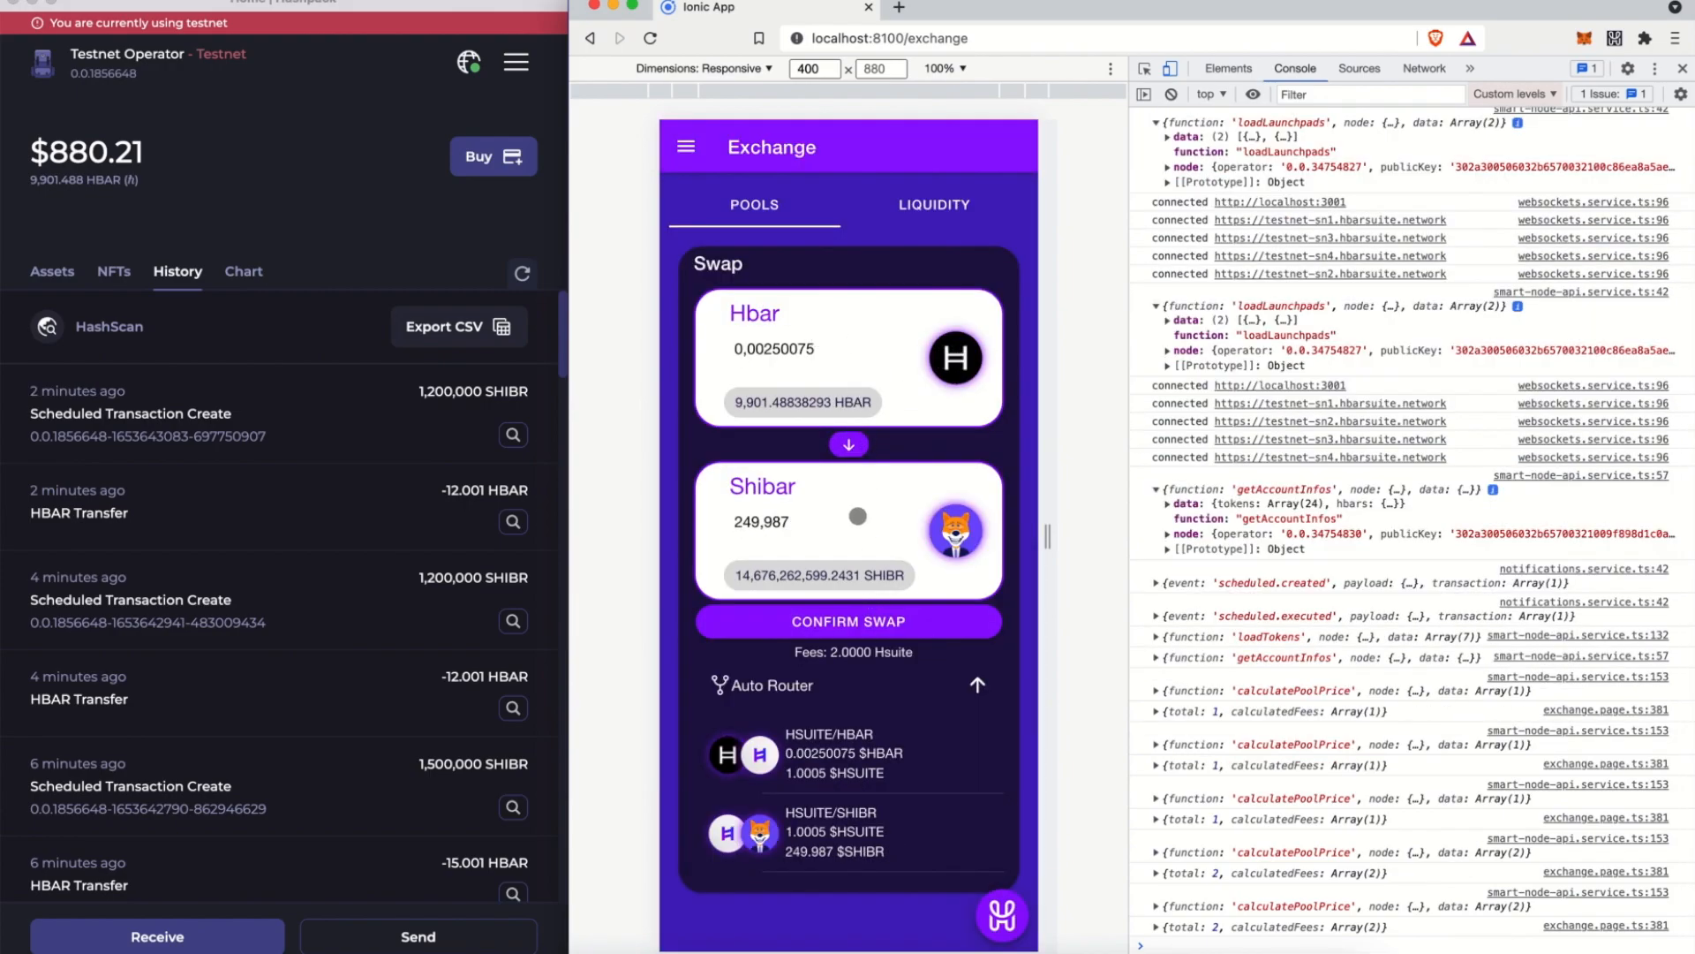
pyautogui.click(850, 445)
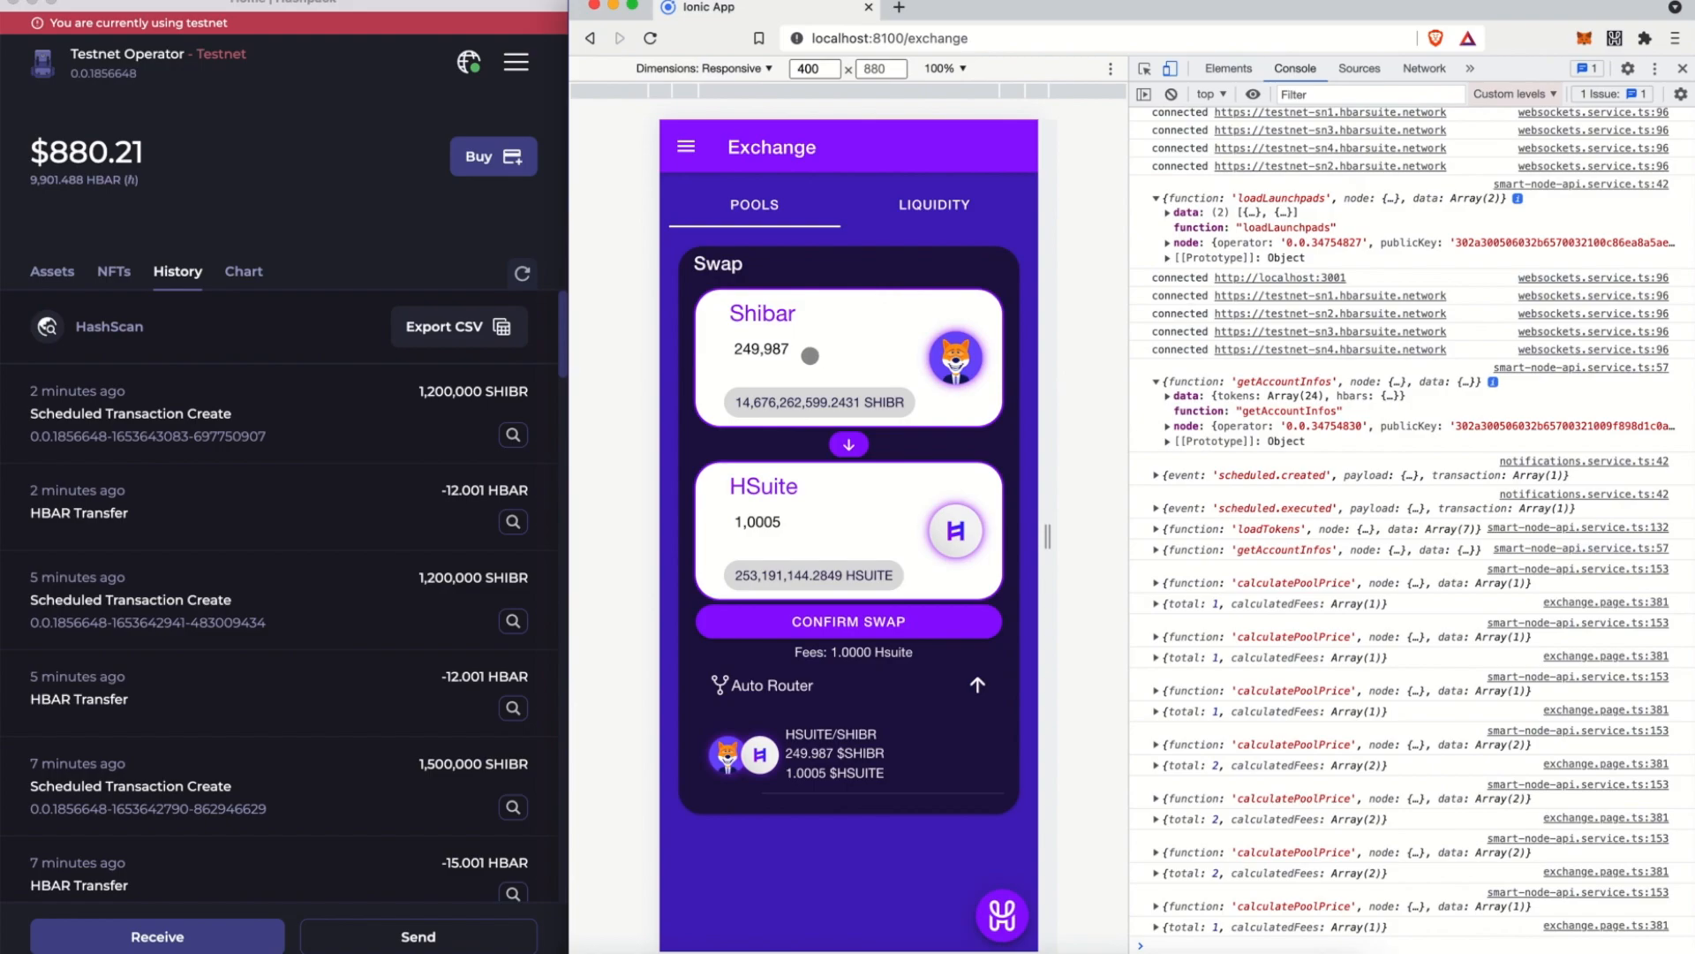
# Swap 250 SHIBR for about 1 HSUITE and approve the transaction in HashPack
pyautogui.write('250')
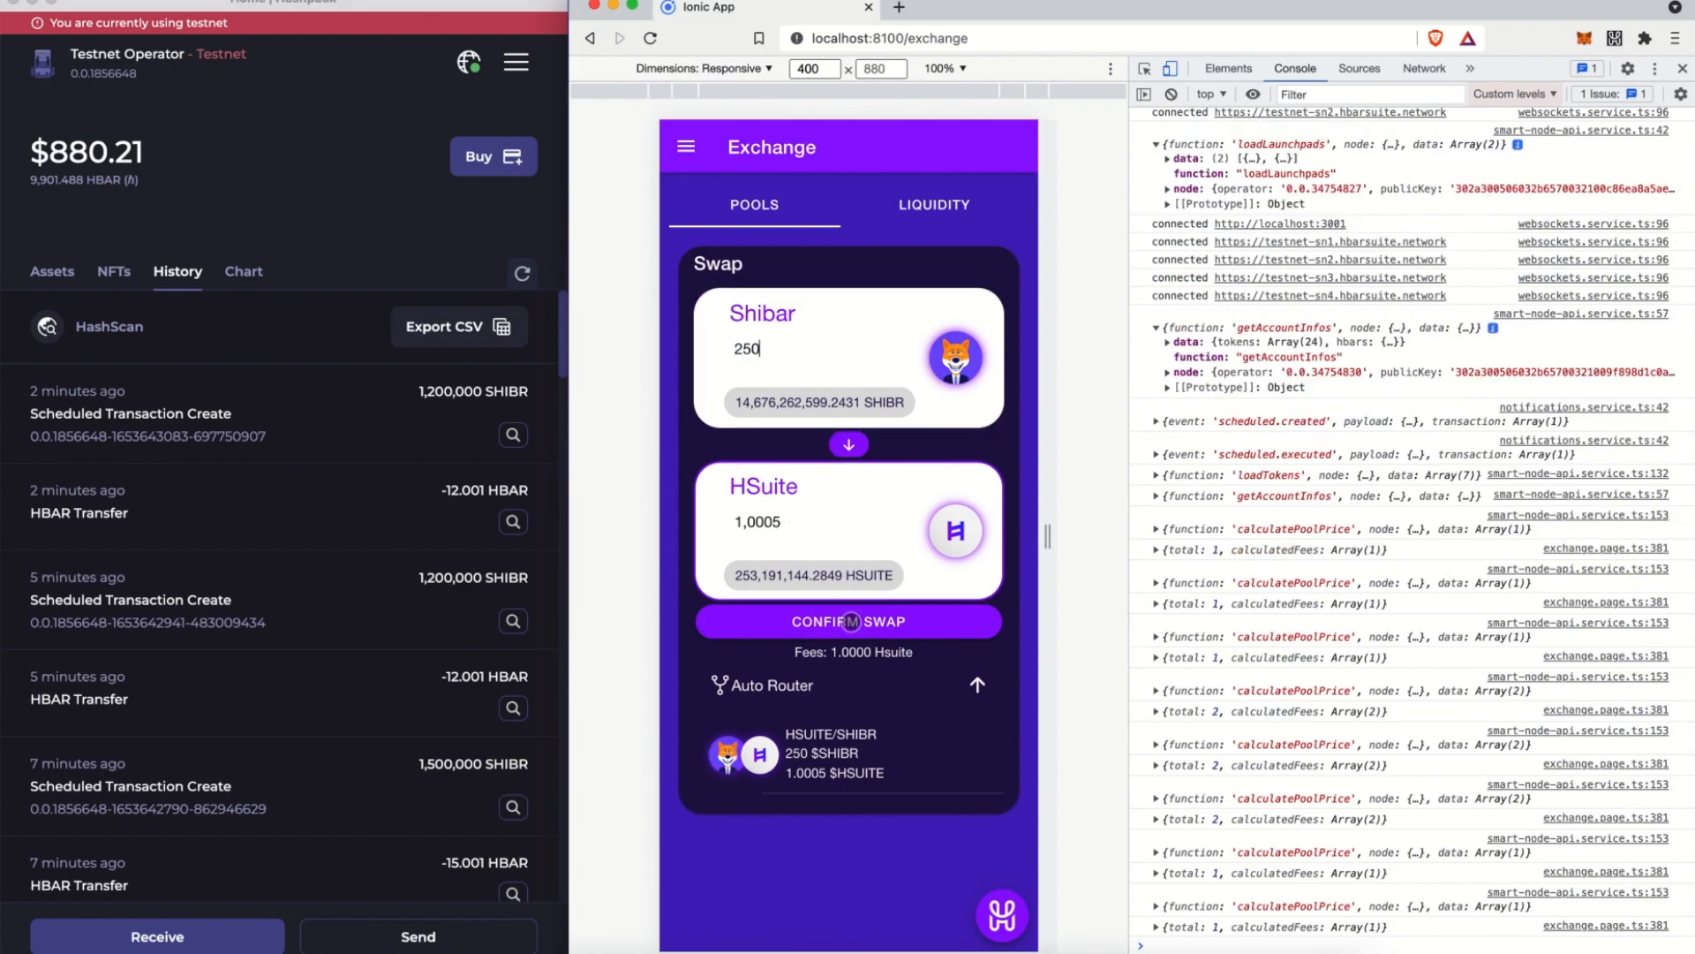
pyautogui.click(850, 622)
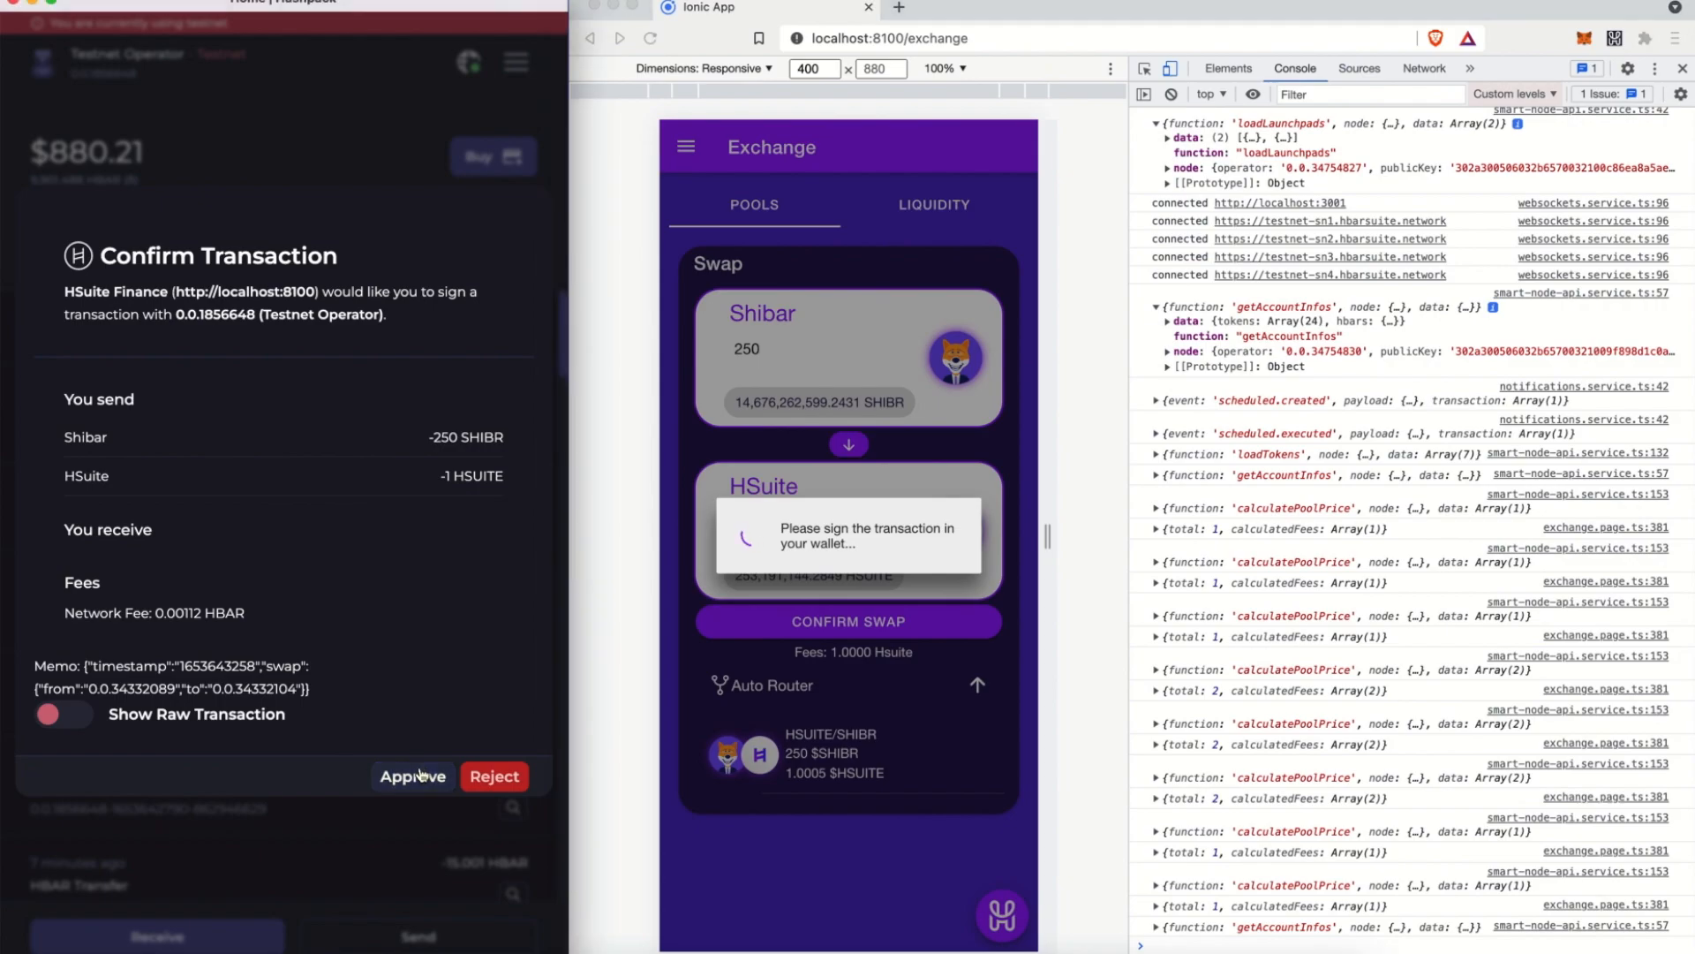
pyautogui.click(411, 775)
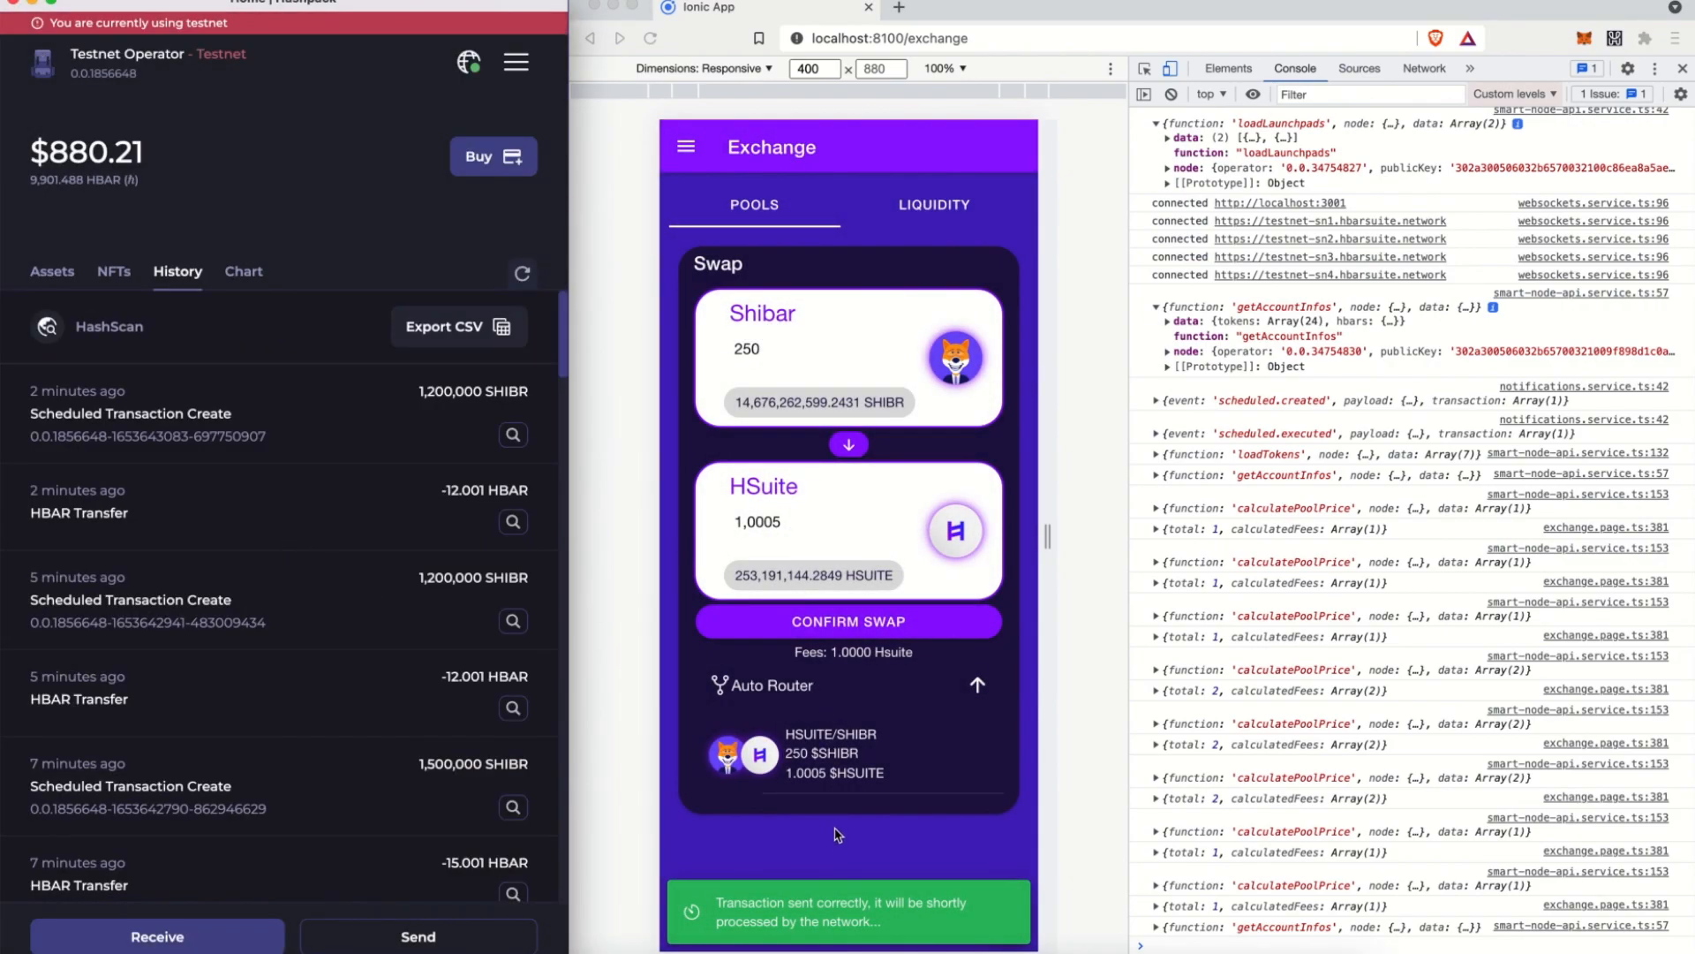
pyautogui.moveTo(843, 865)
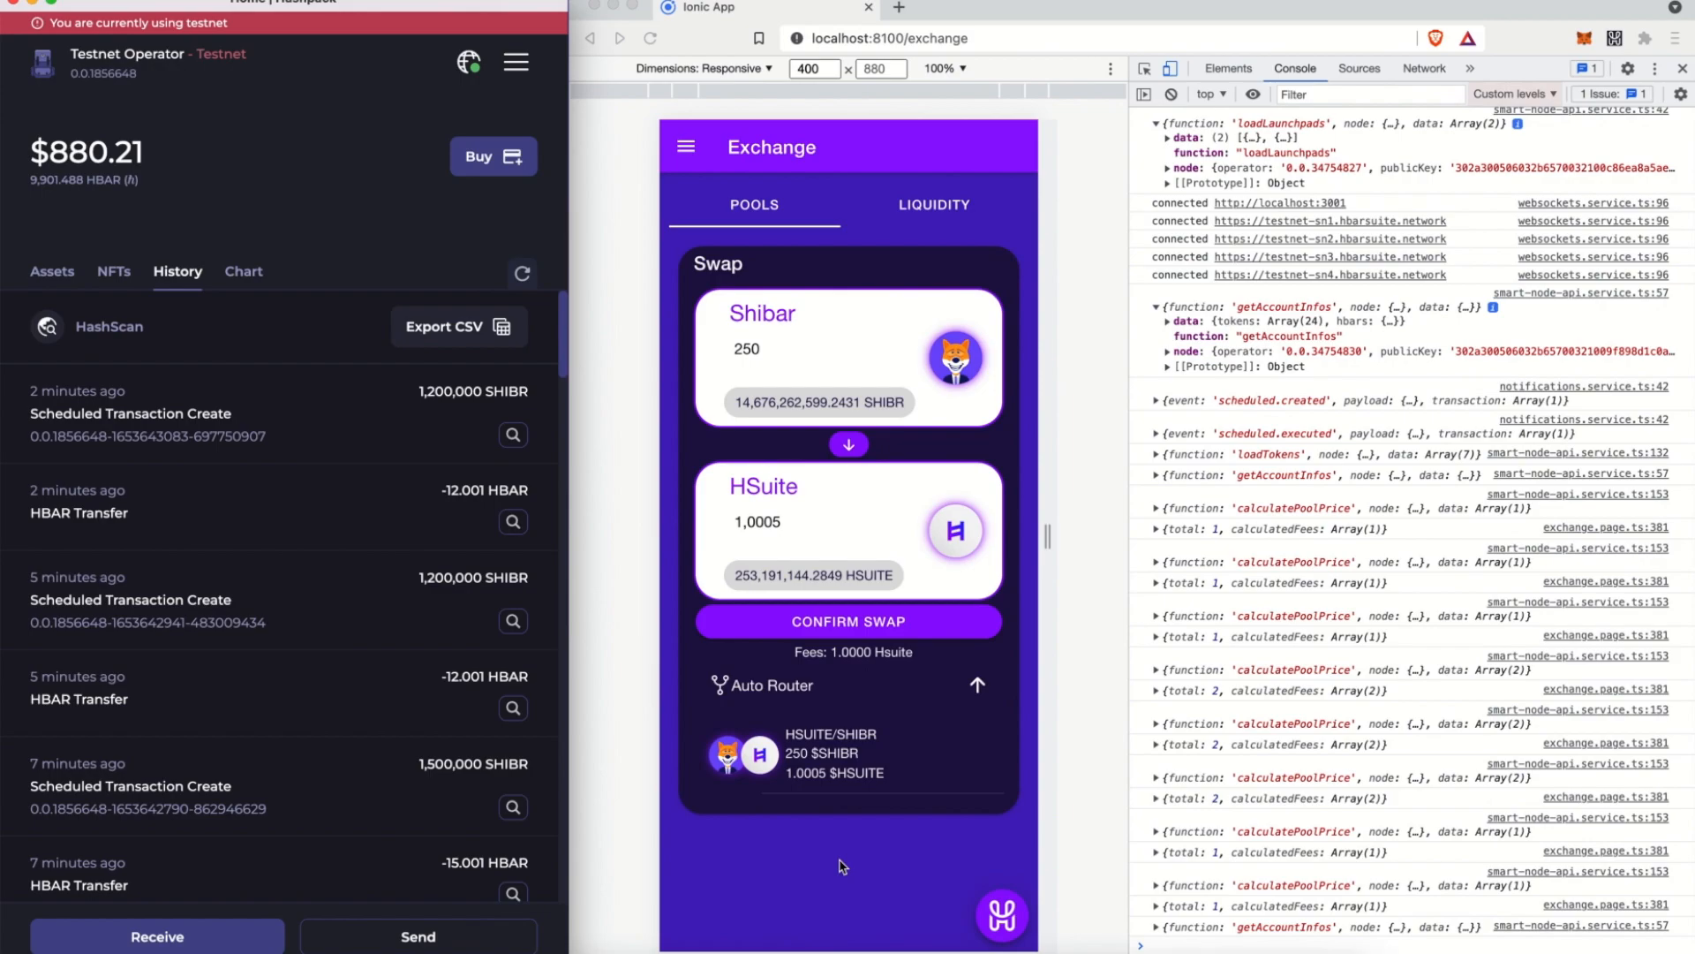
# Confirm the SHIBR→HSUITE swap so the -250 SHIBR transfer lands in wallet history
pyautogui.click(848, 619)
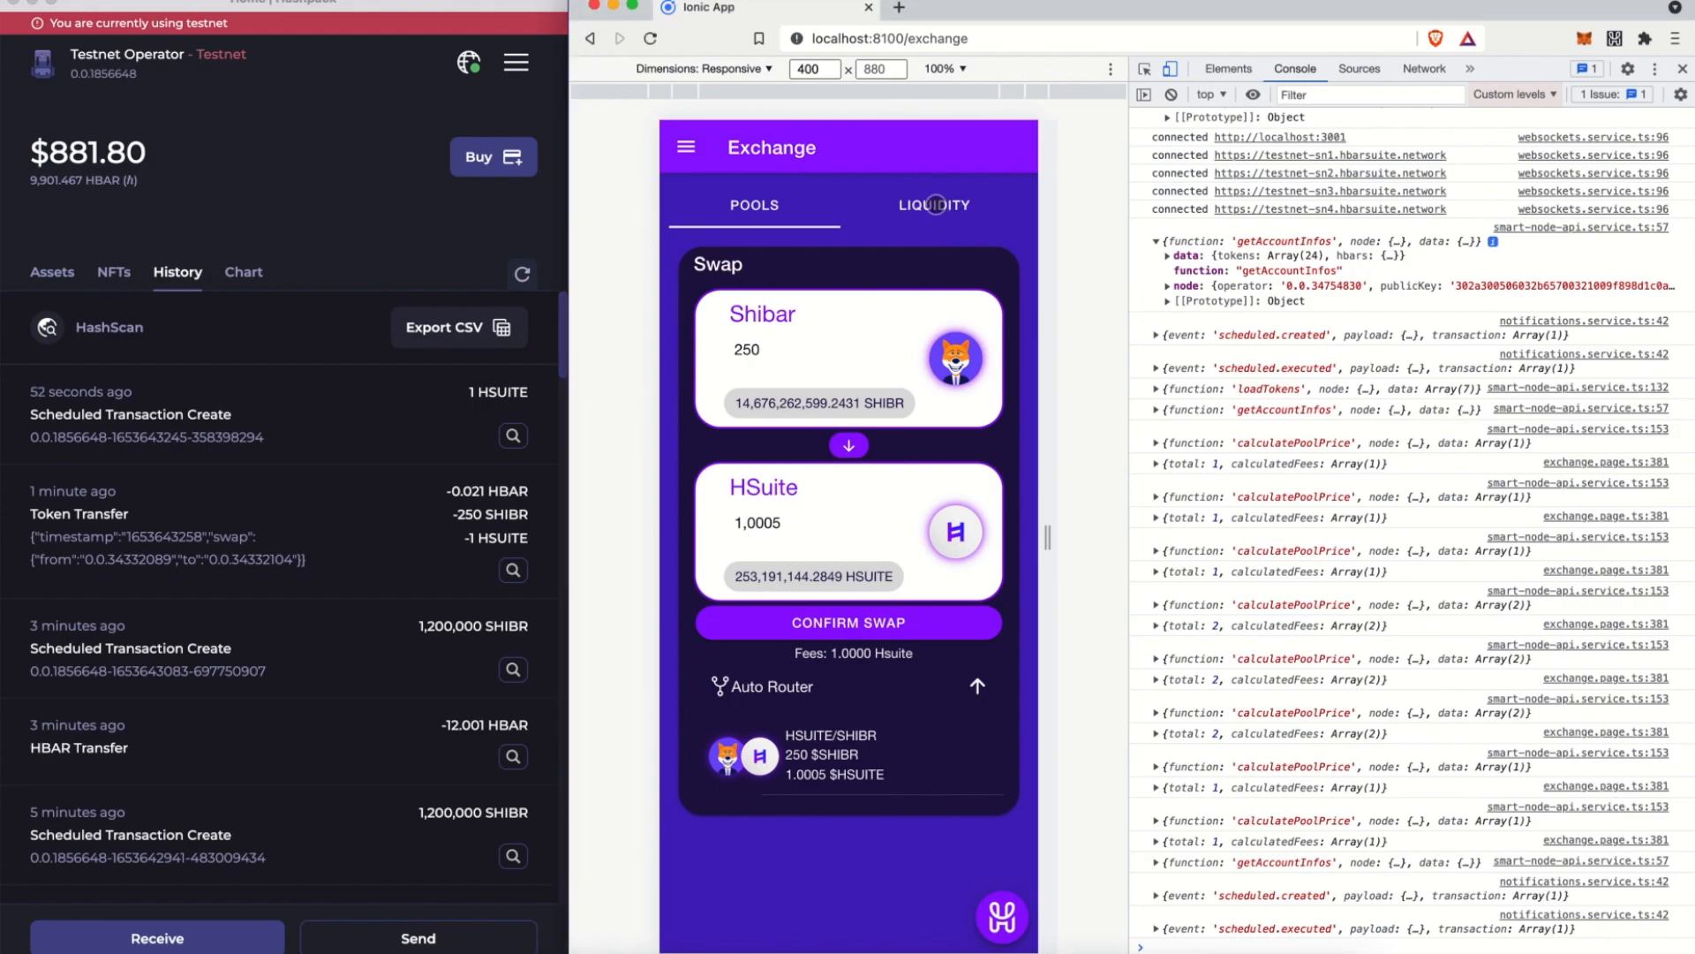
# Show the Liquidity positions and review the HSUITE/SHIBR position's profits and withdrawable amounts
pyautogui.click(932, 205)
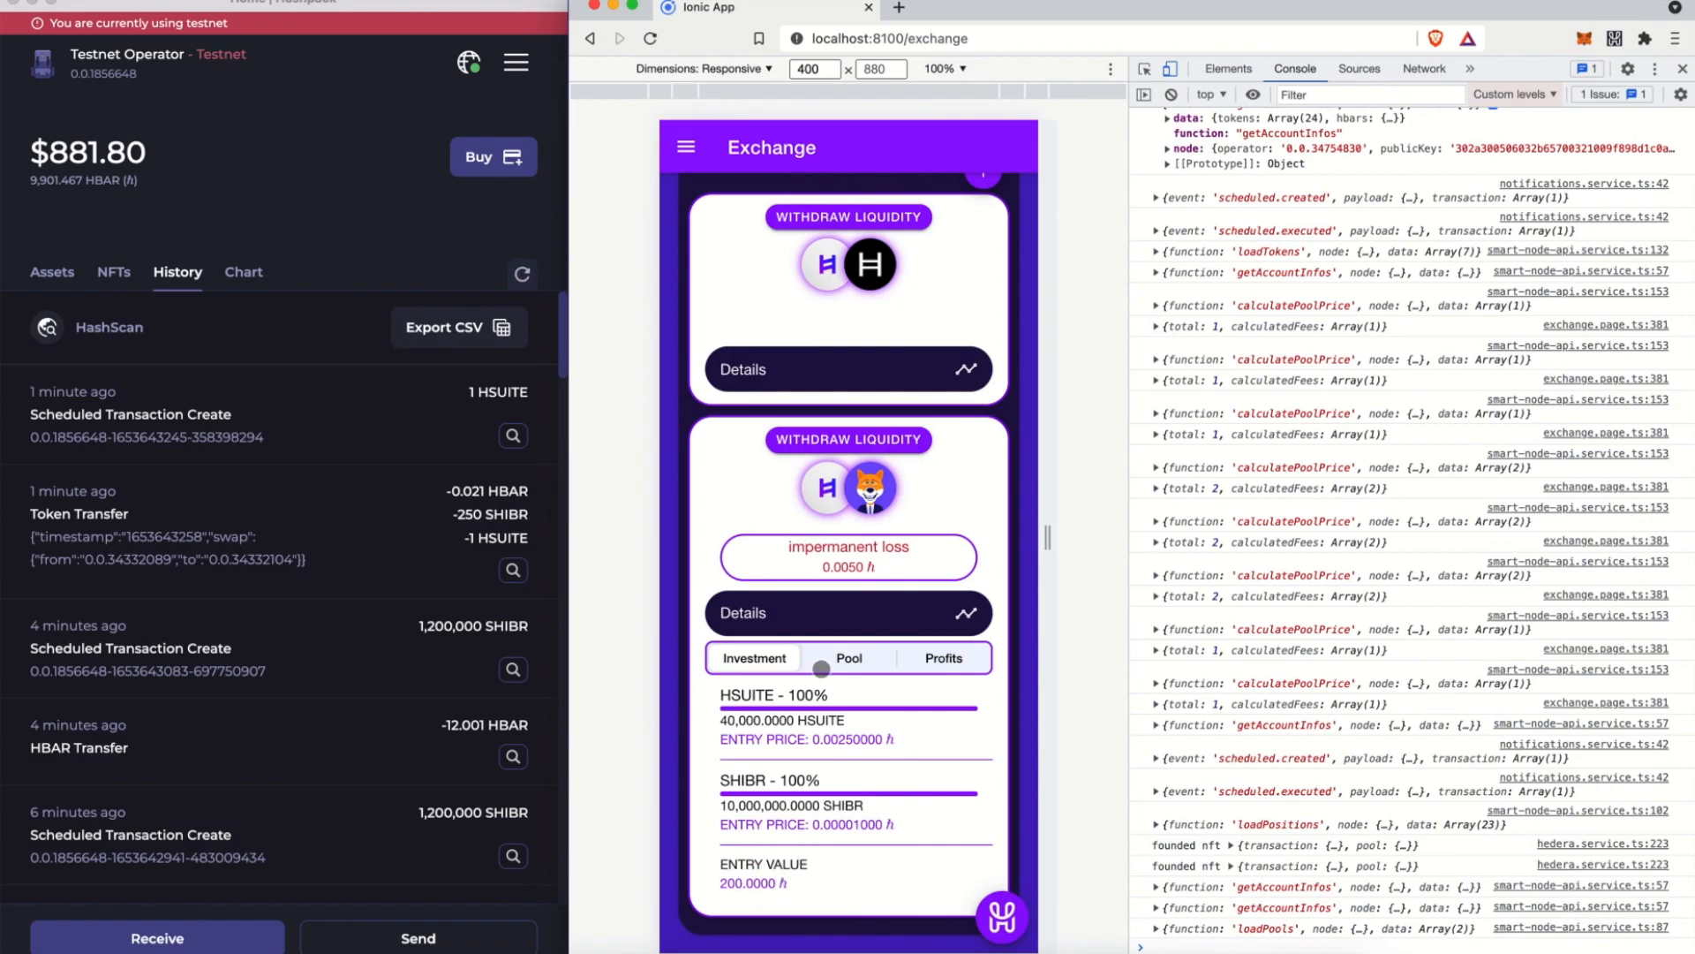
pyautogui.click(848, 655)
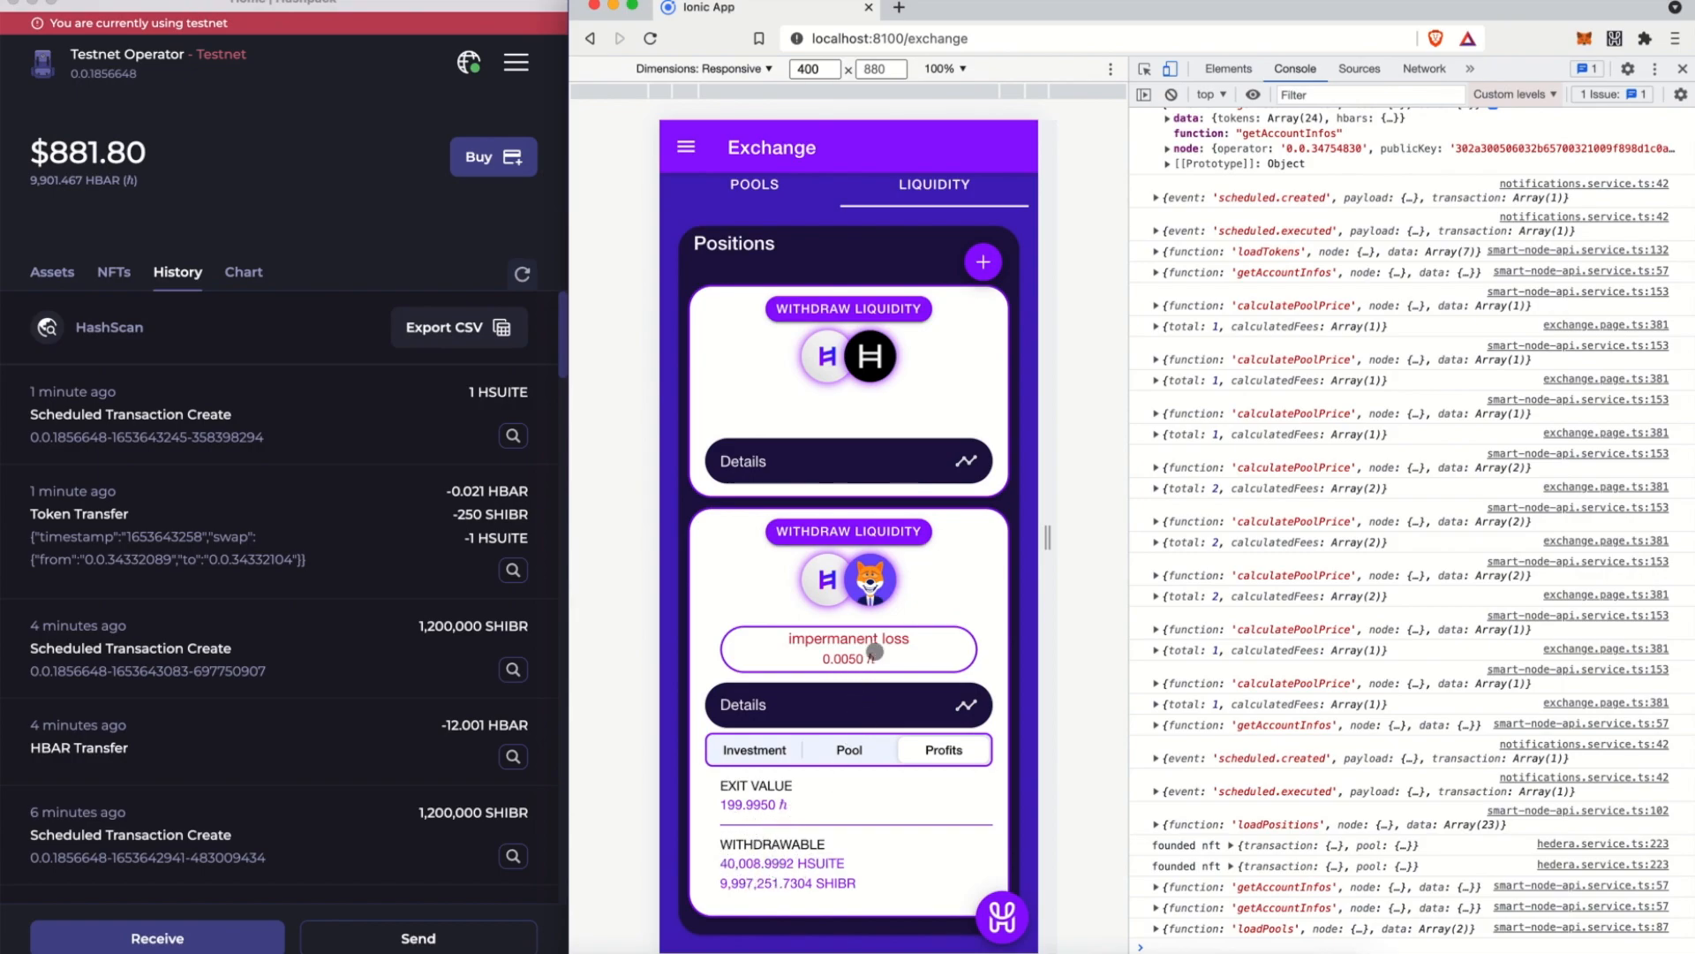
pyautogui.moveTo(849, 680)
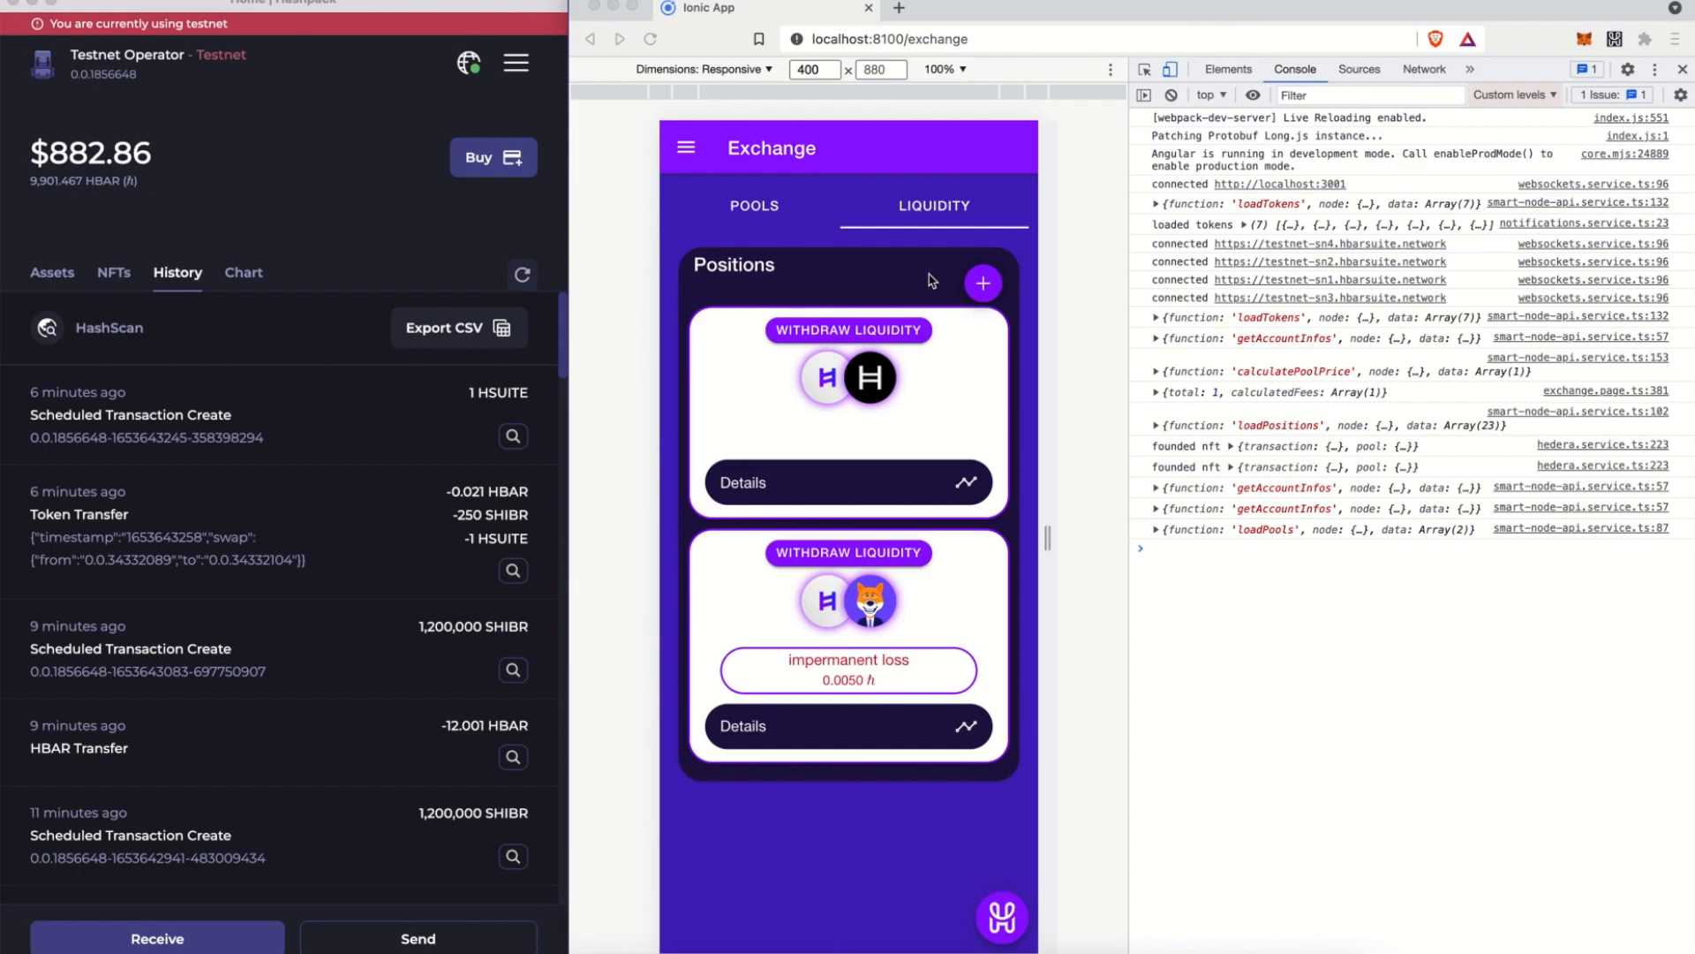
# Start a new position from the HSUITE/SHIBR pool and change its second token to USDC
pyautogui.click(982, 283)
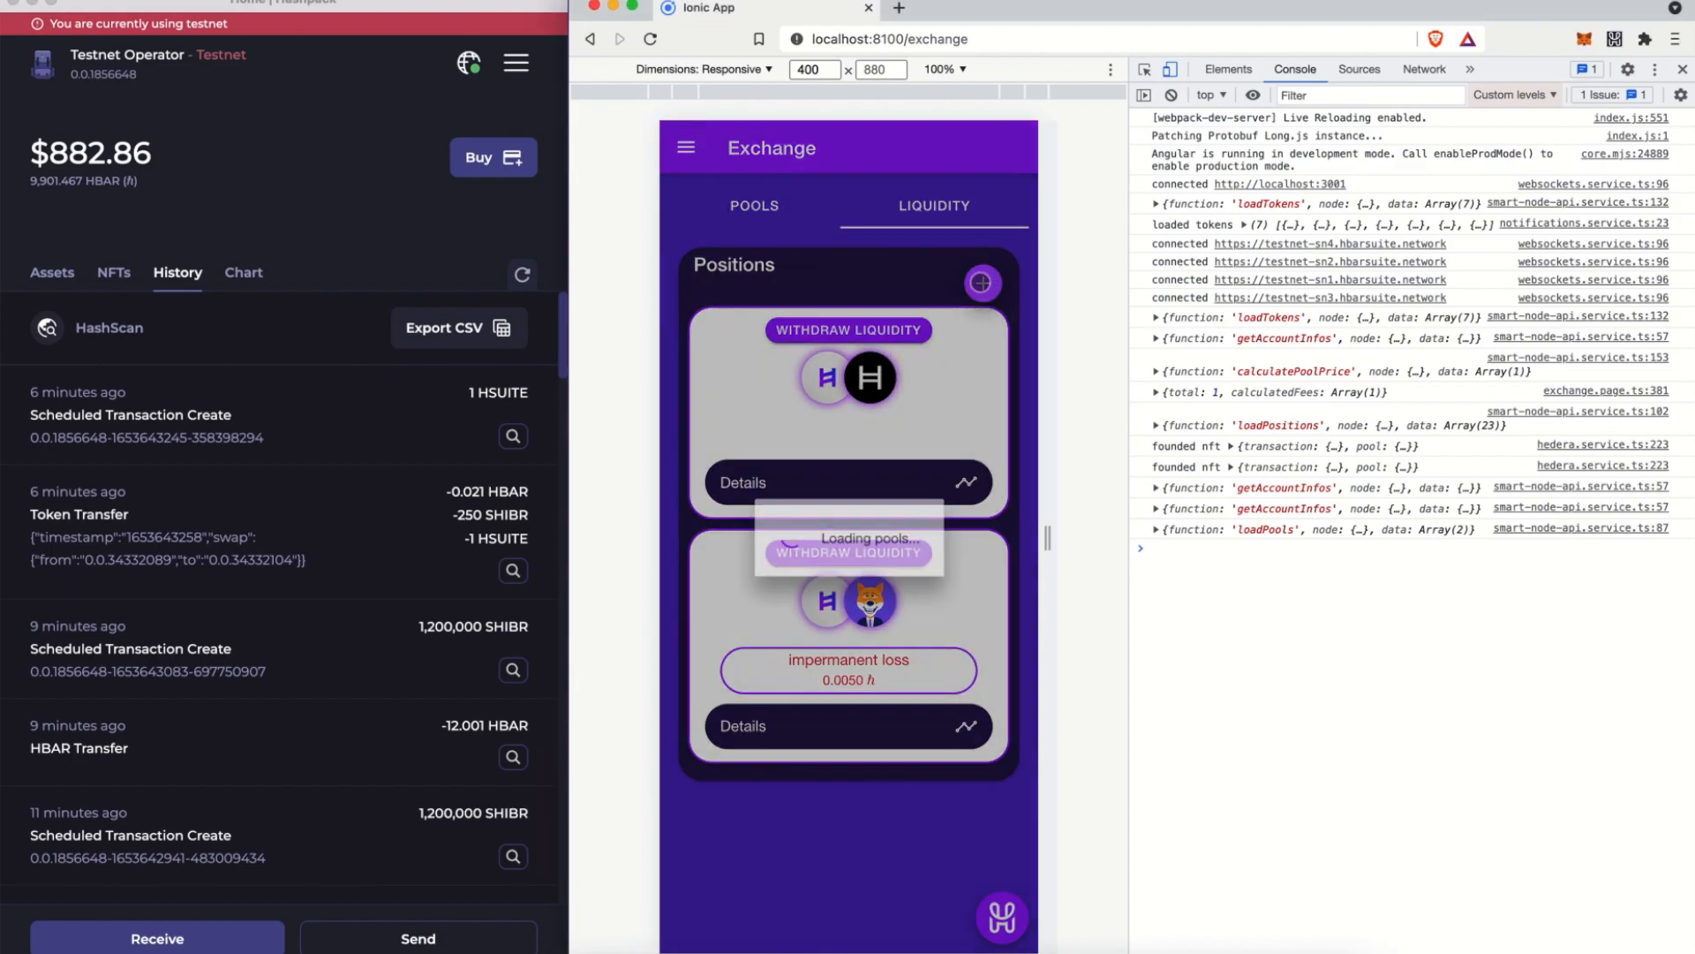
pyautogui.click(980, 282)
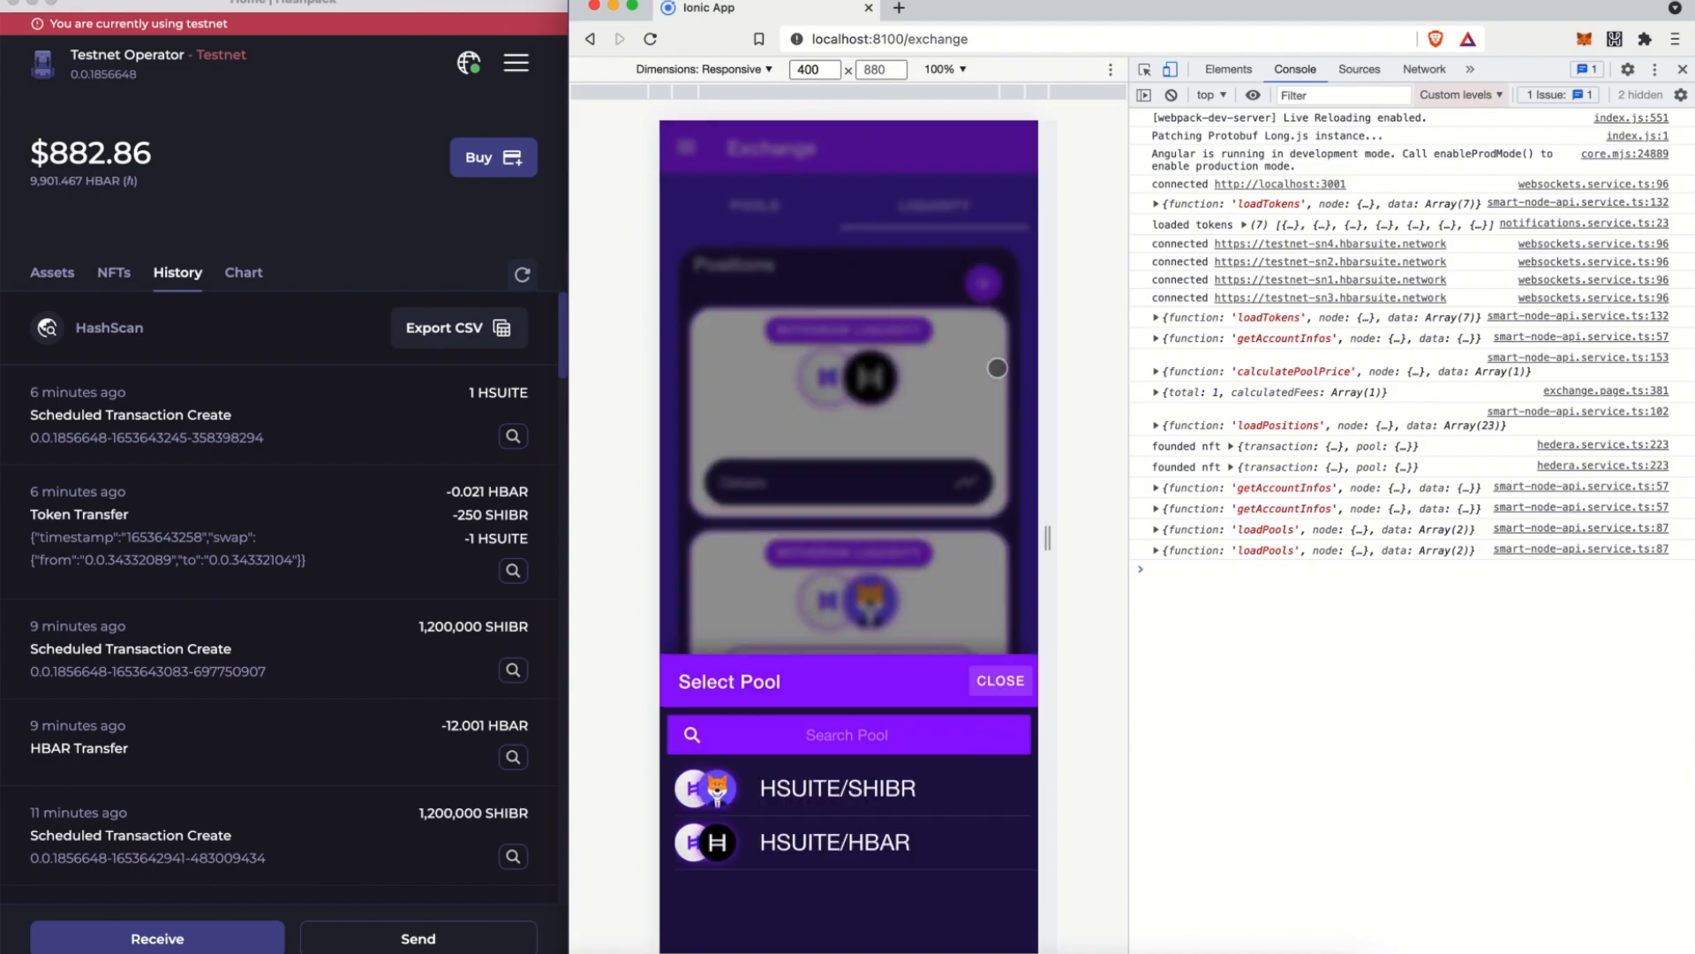
pyautogui.click(835, 788)
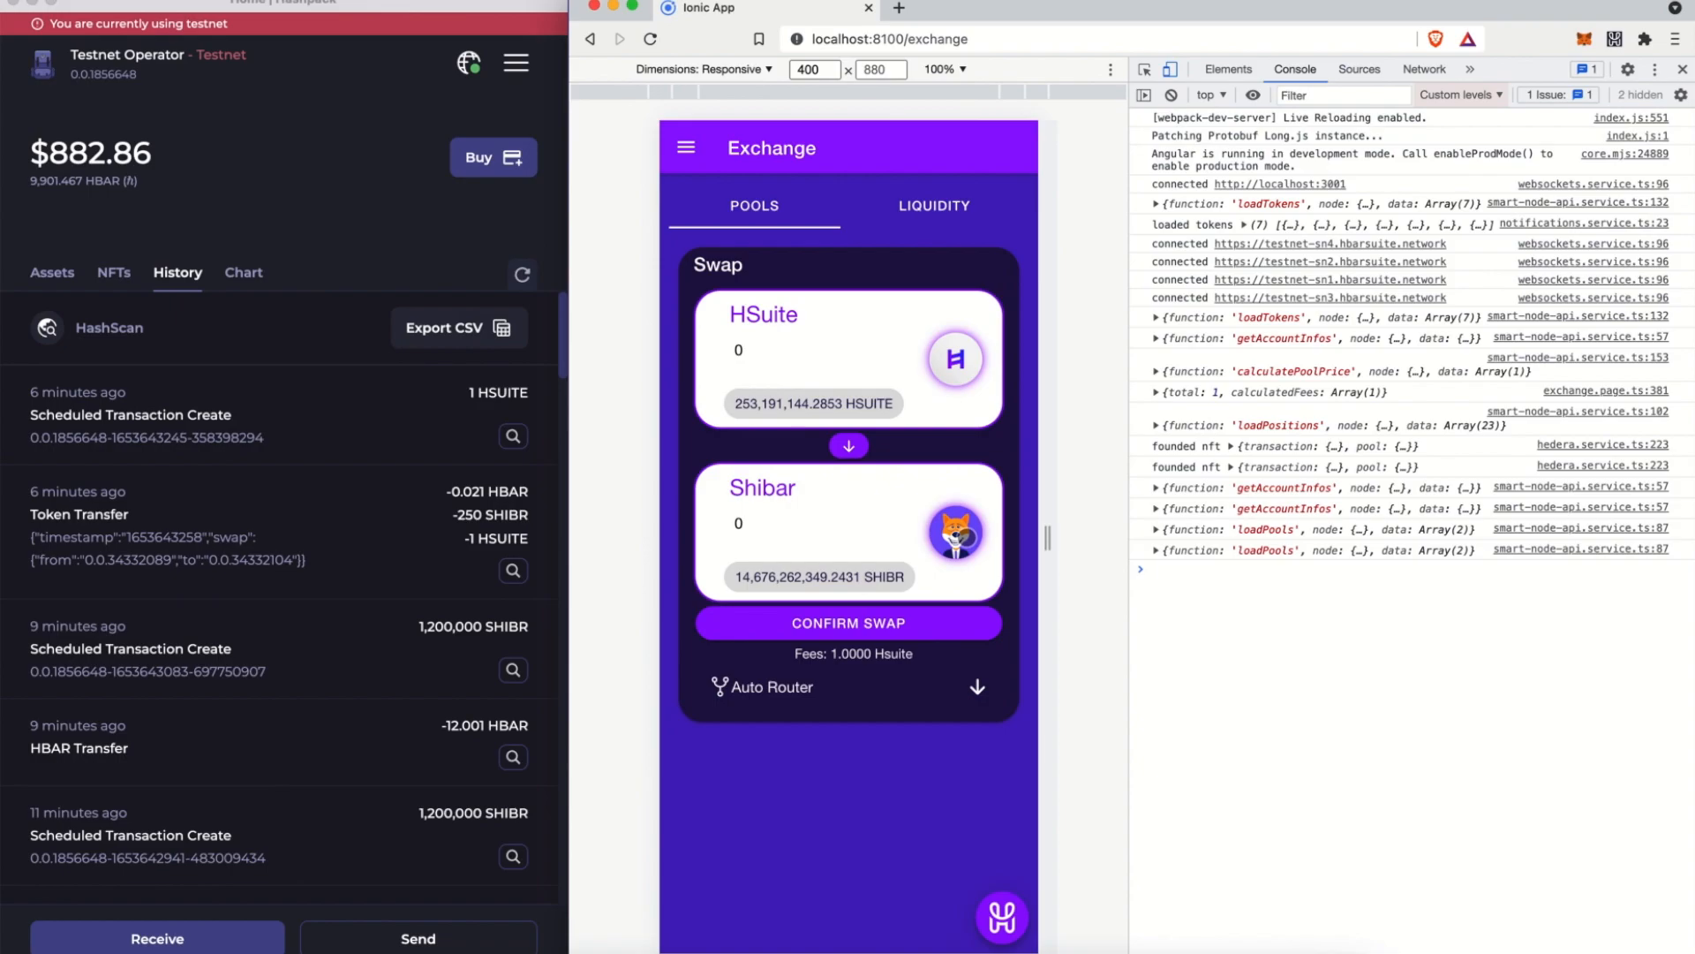
pyautogui.click(954, 531)
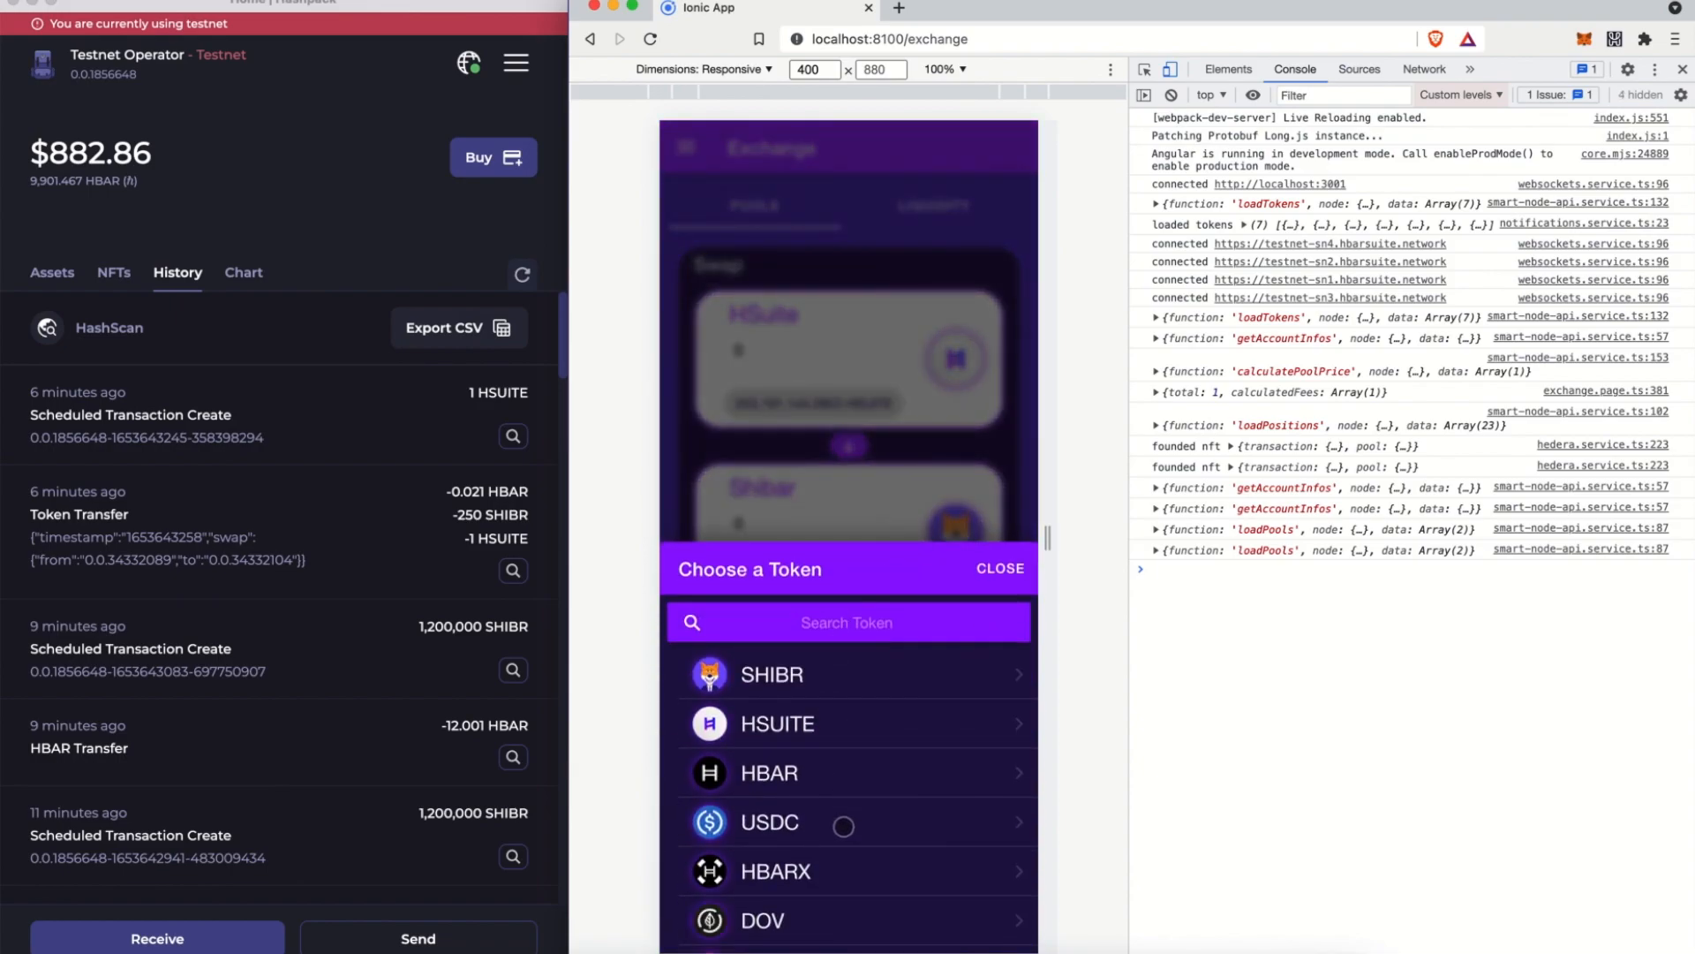
pyautogui.click(768, 821)
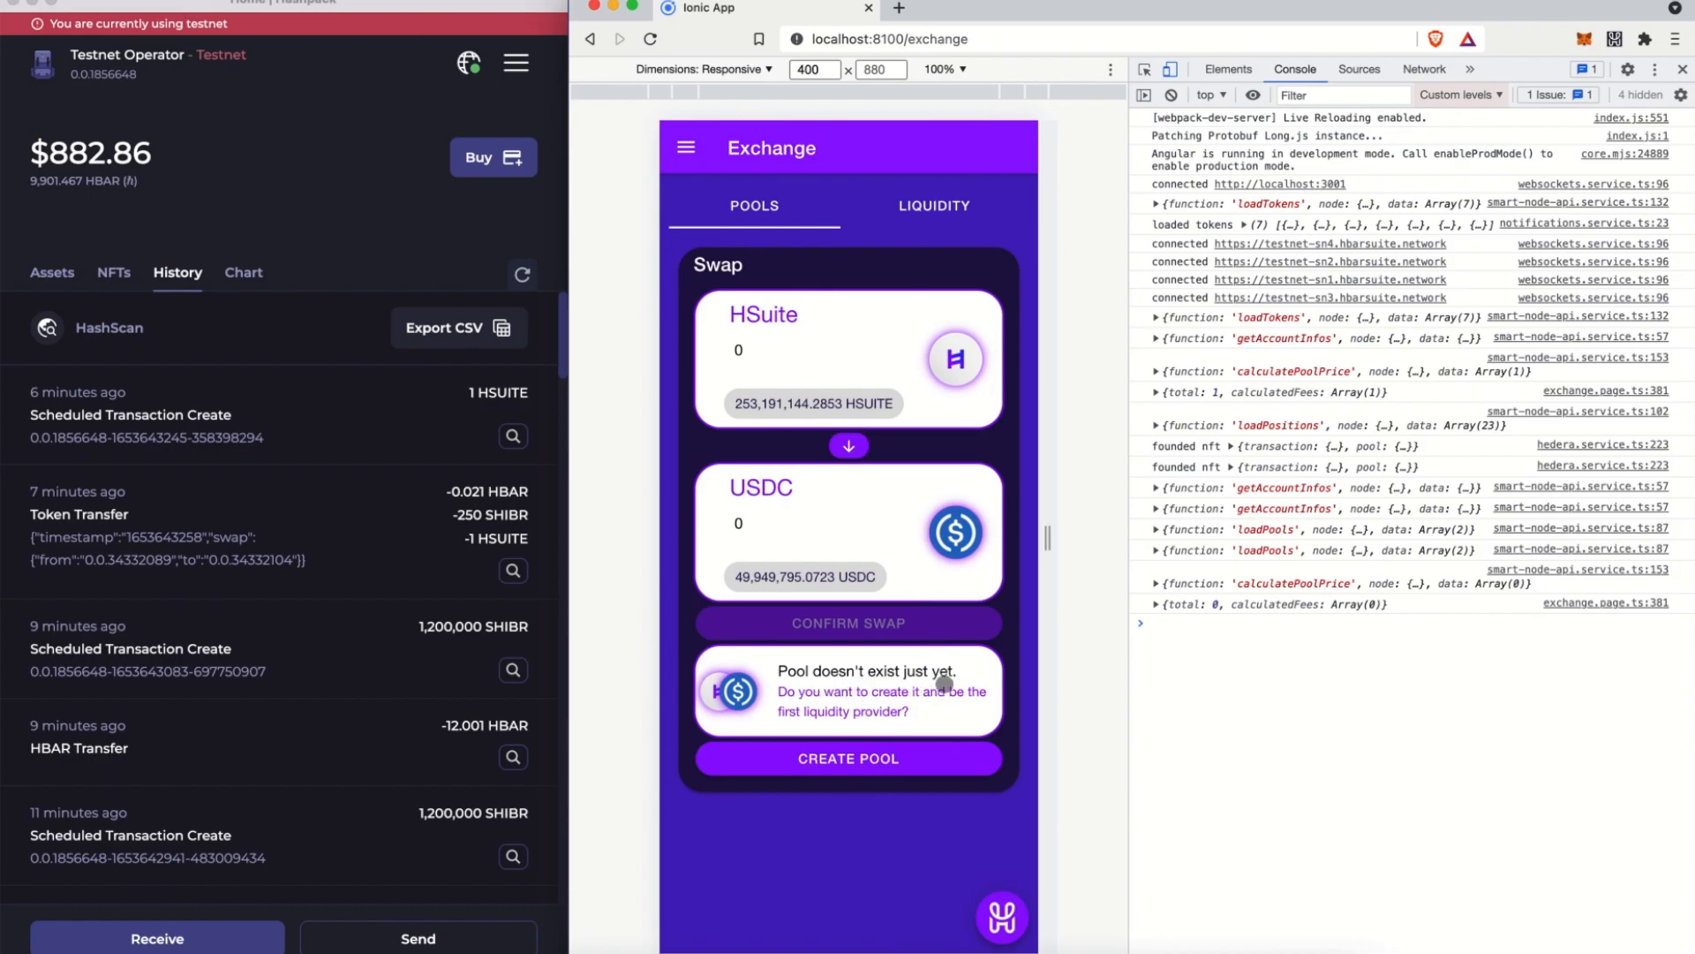
# Create the missing HSUITE/USDC pool, leaving its empty Join Pool form ready for deposits
pyautogui.click(848, 758)
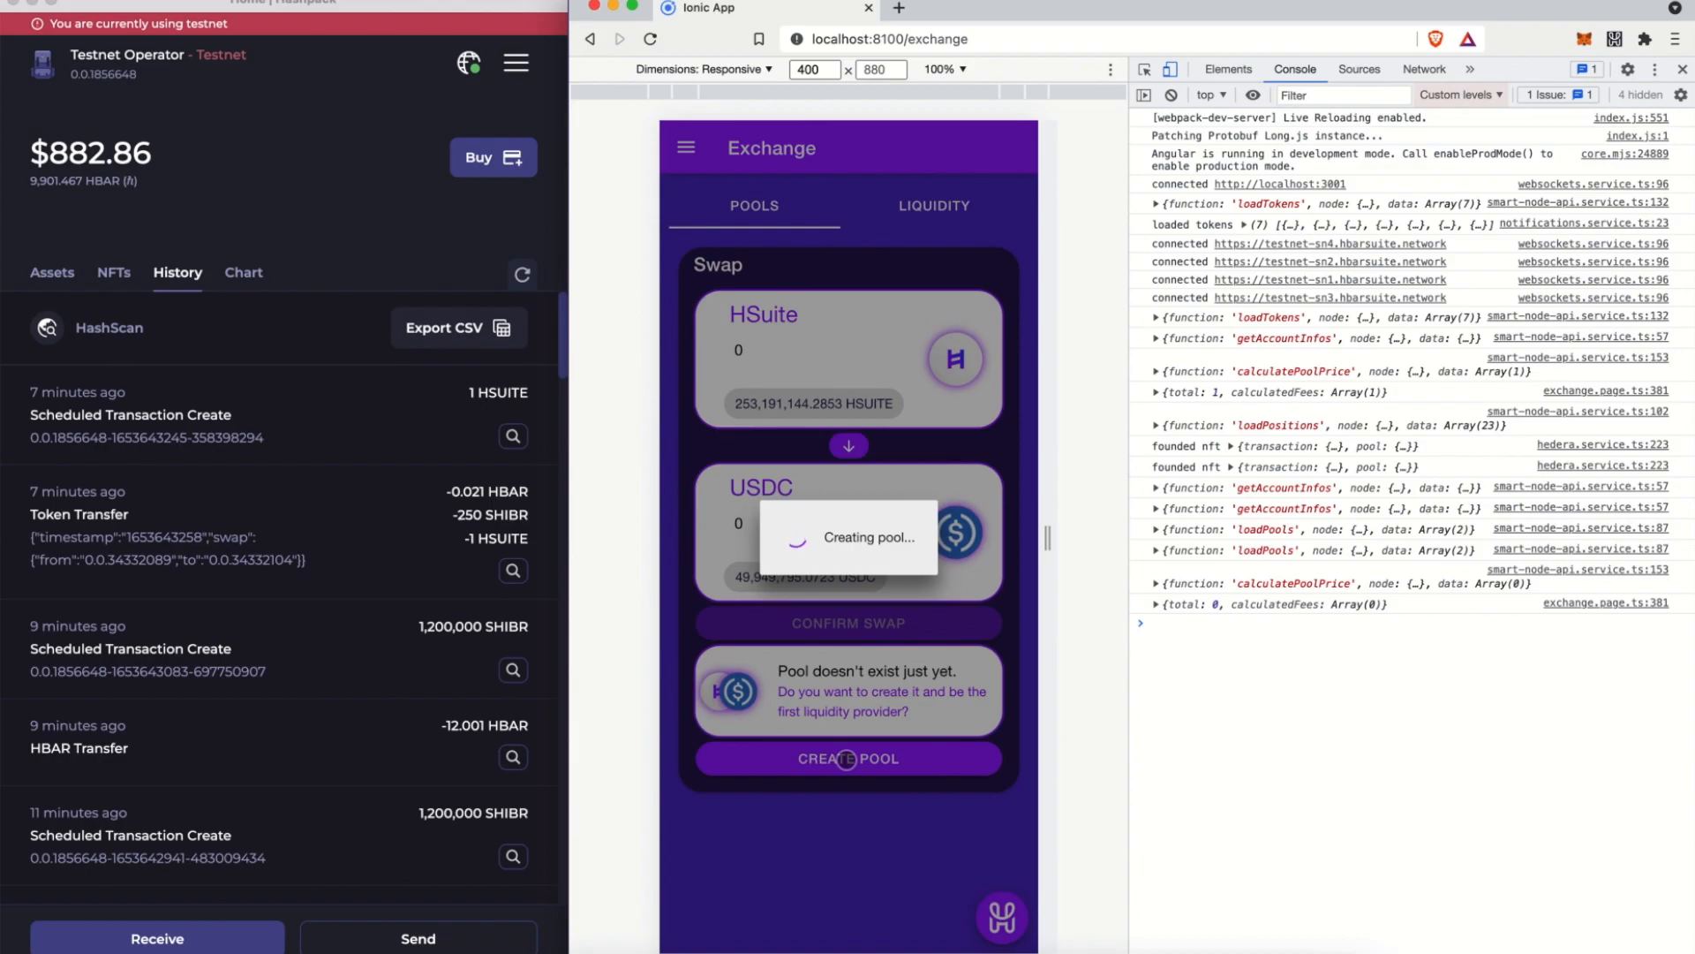
pyautogui.click(849, 757)
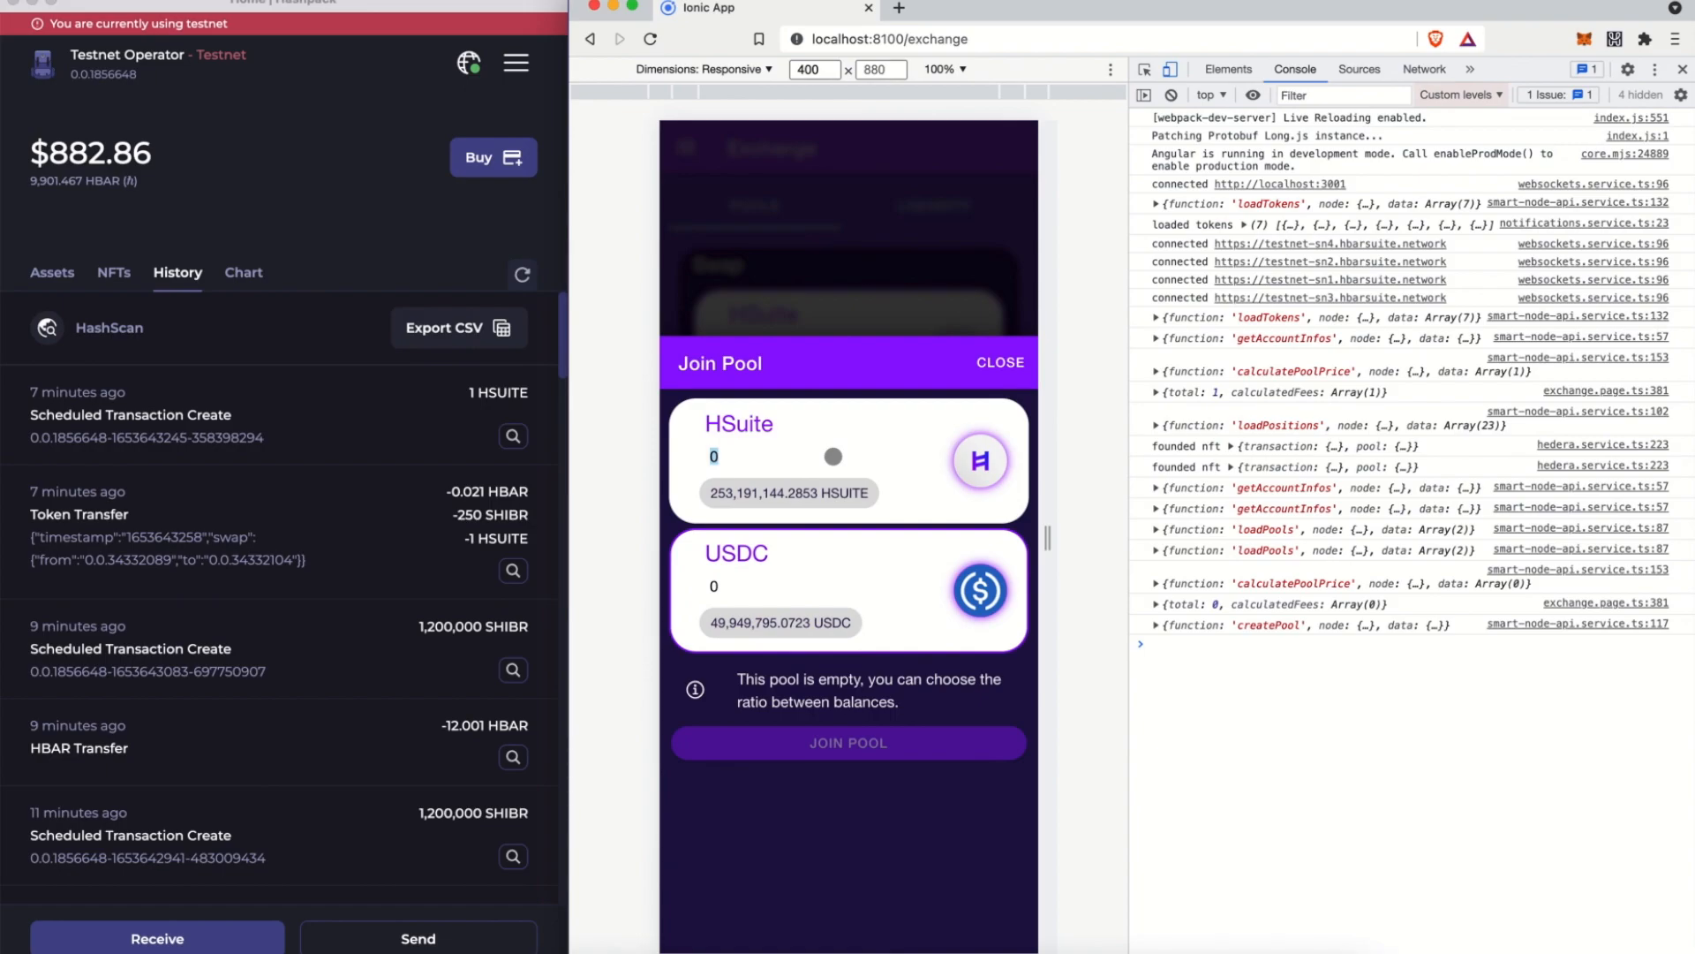
# Join the pool with 50,000,000 HSUITE and 10,000 USDC and approve the deposit in HashPack
pyautogui.write('50000000')
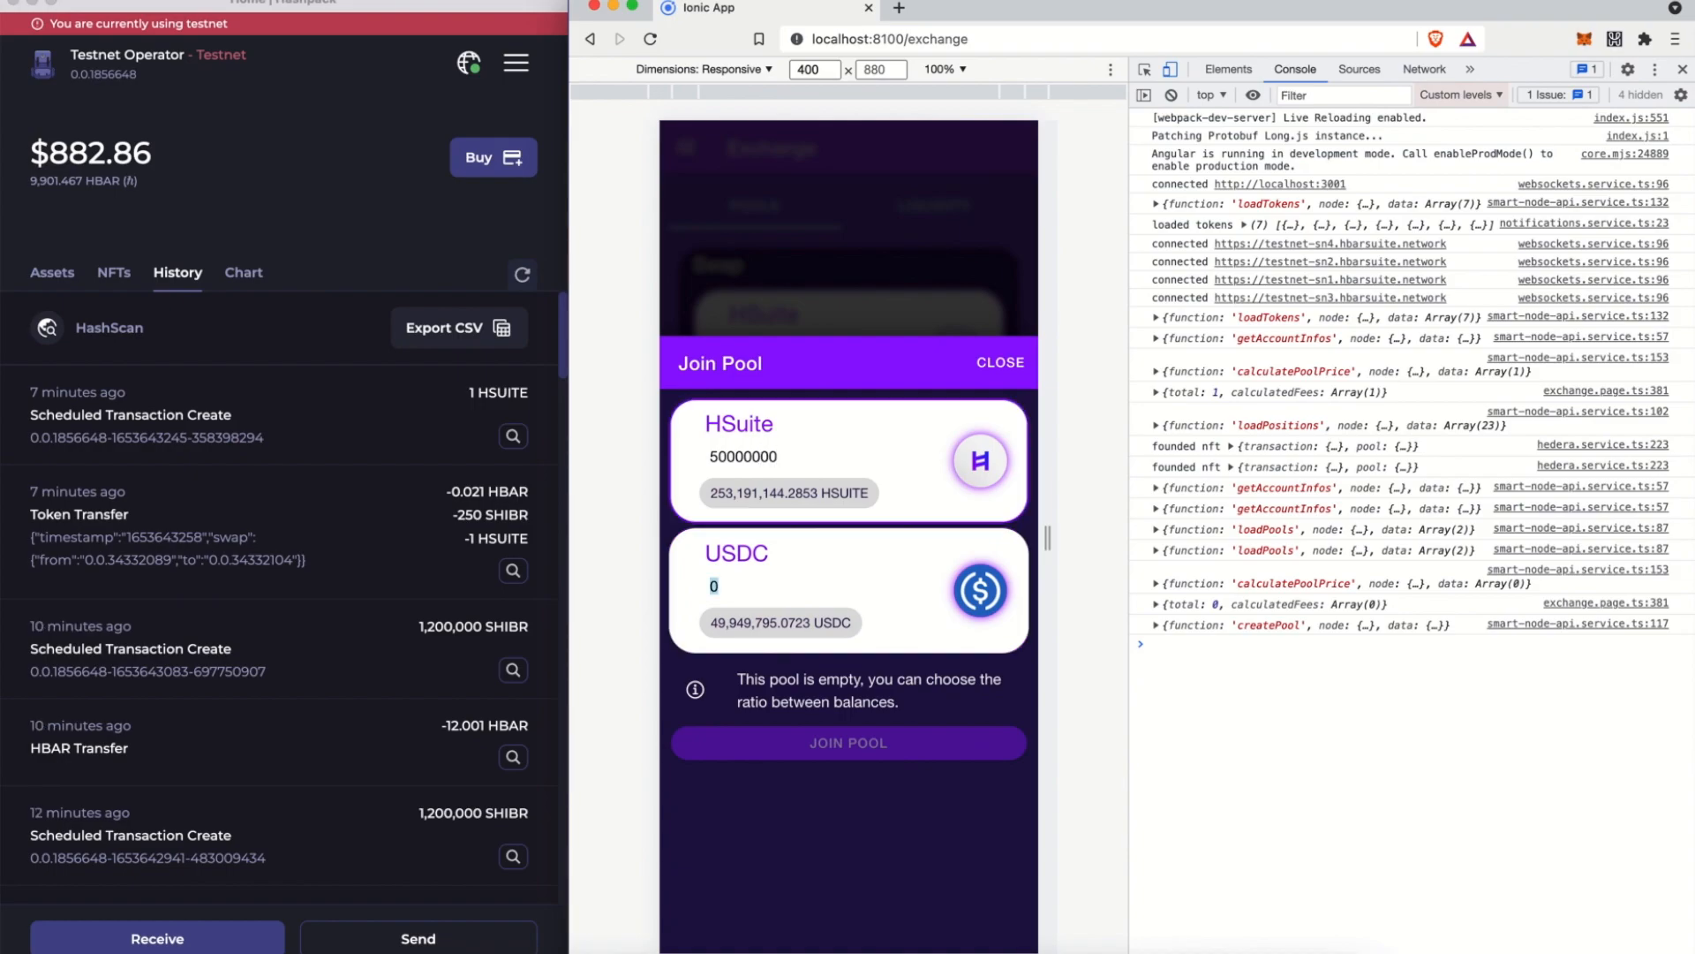
pyautogui.write('10000')
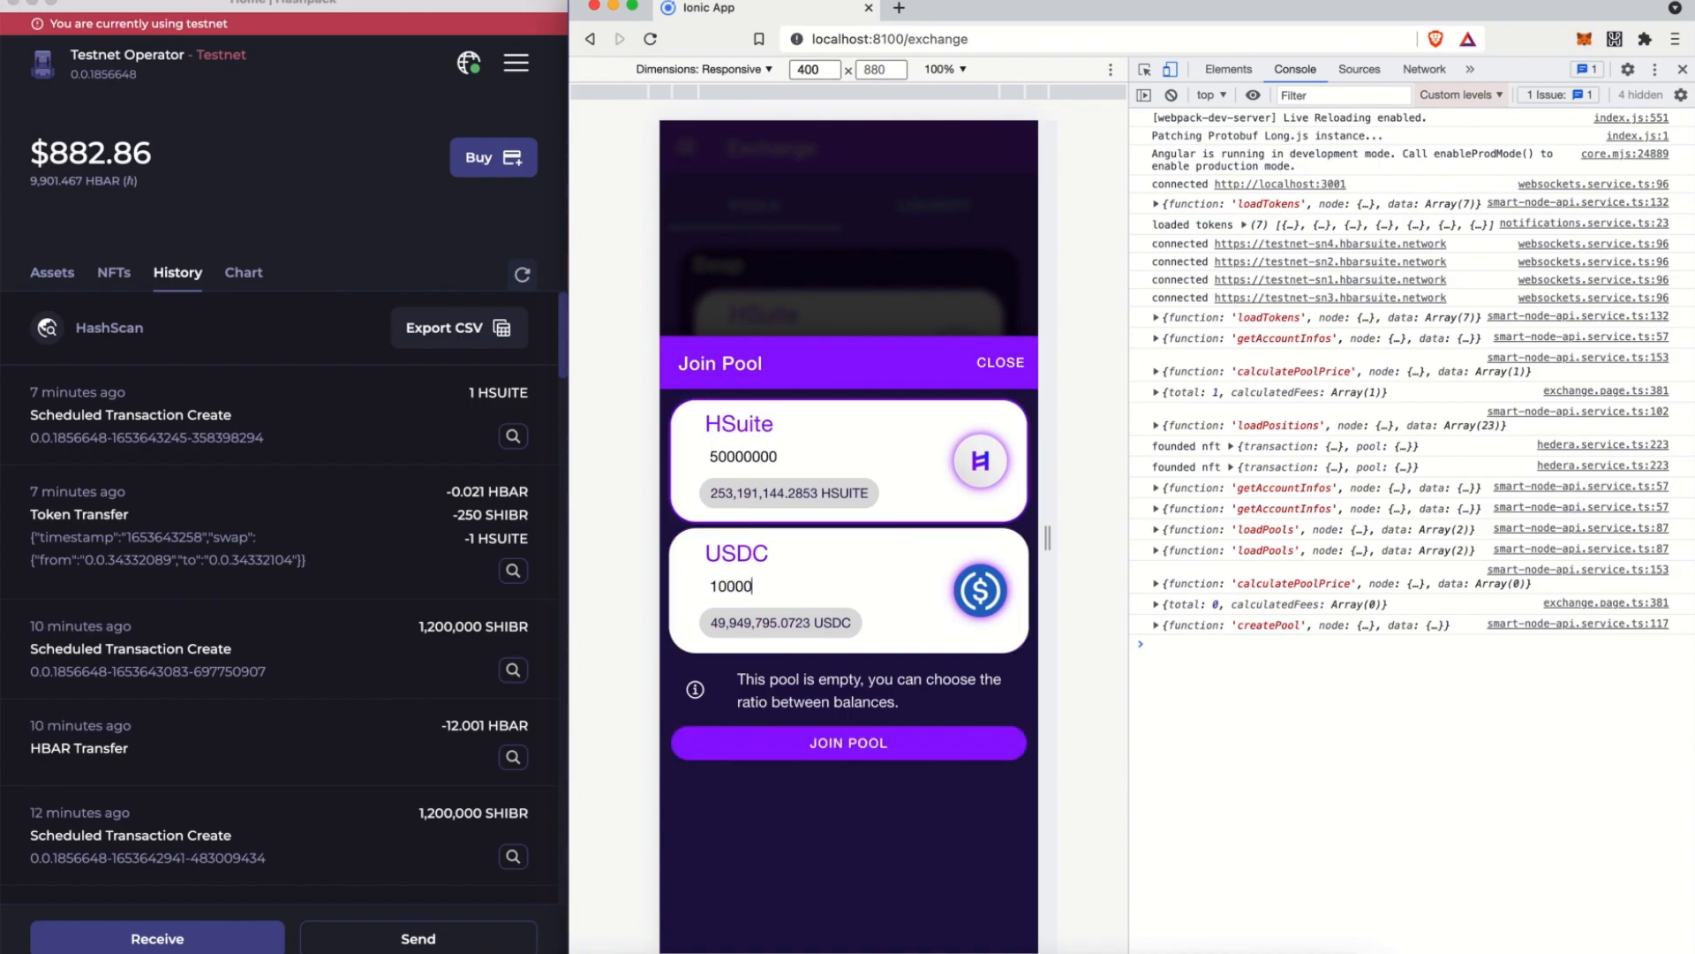
pyautogui.click(996, 362)
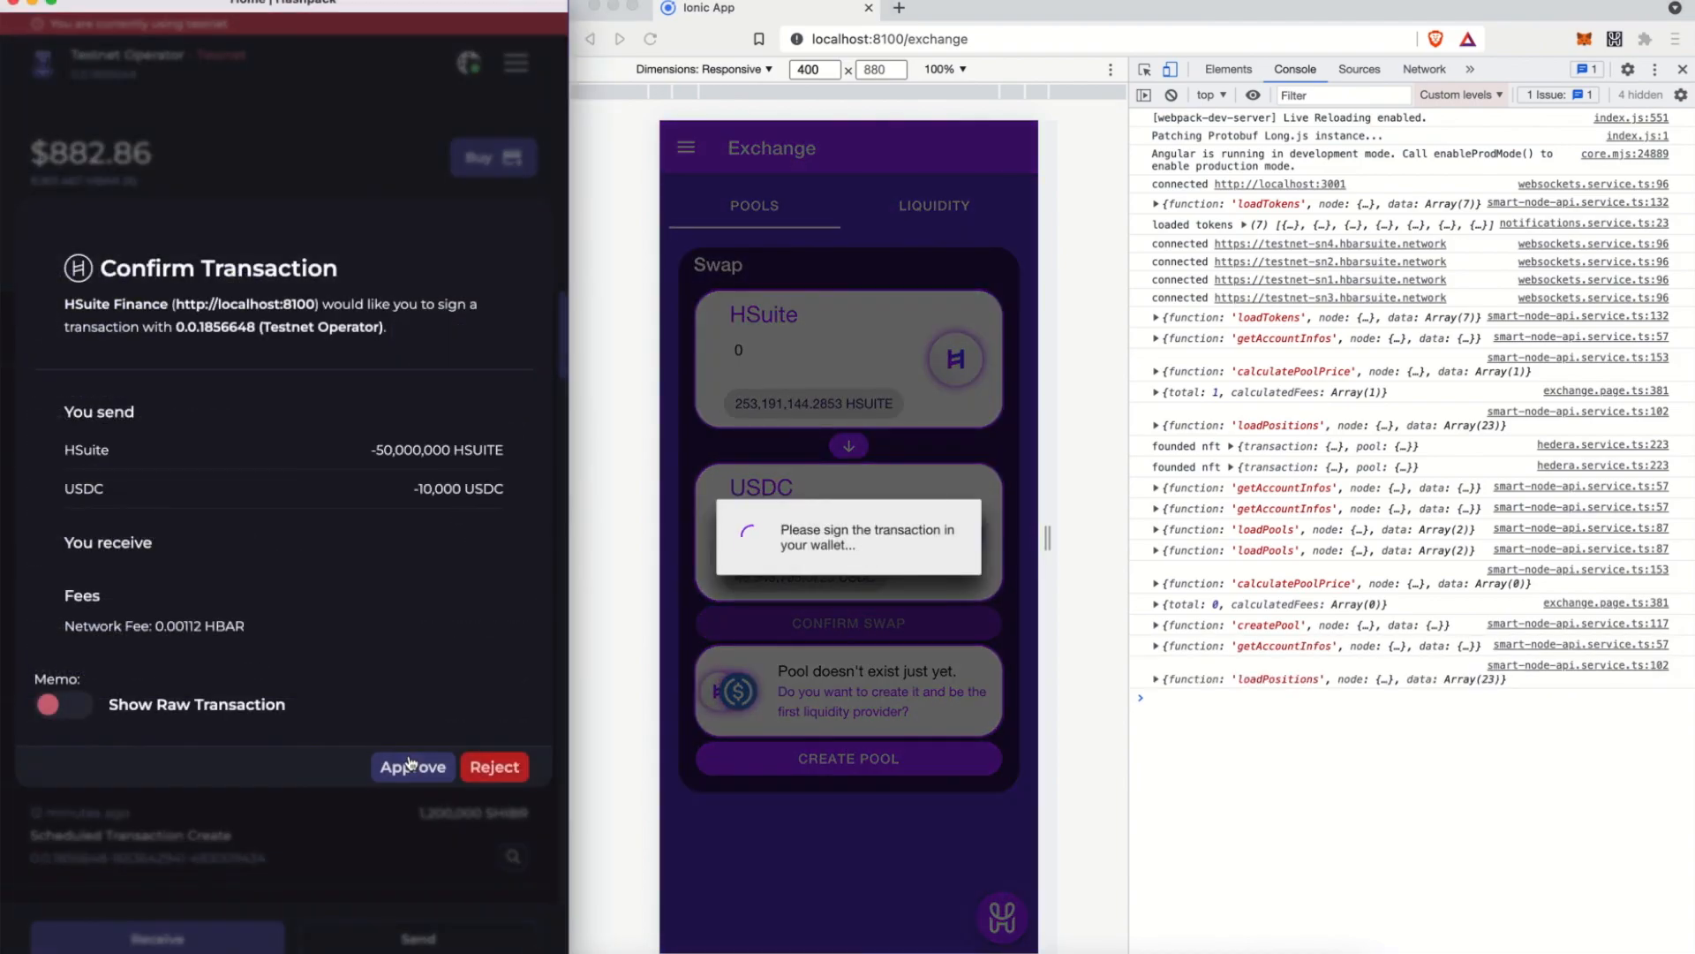
pyautogui.click(413, 767)
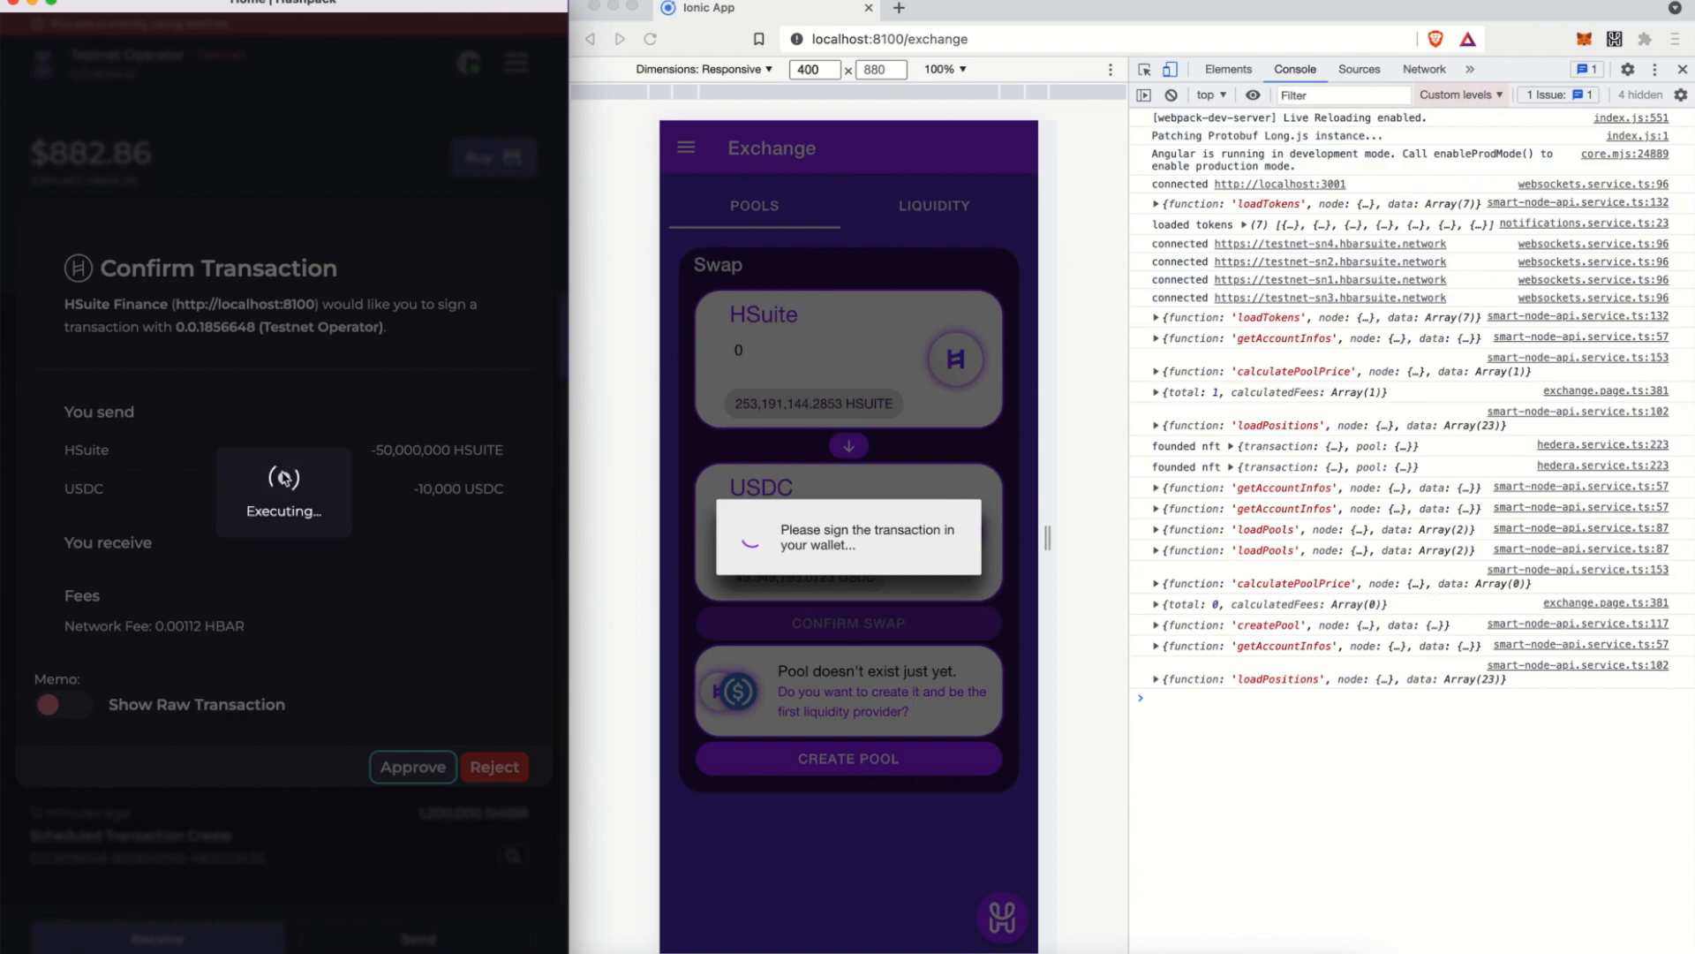
pyautogui.click(414, 766)
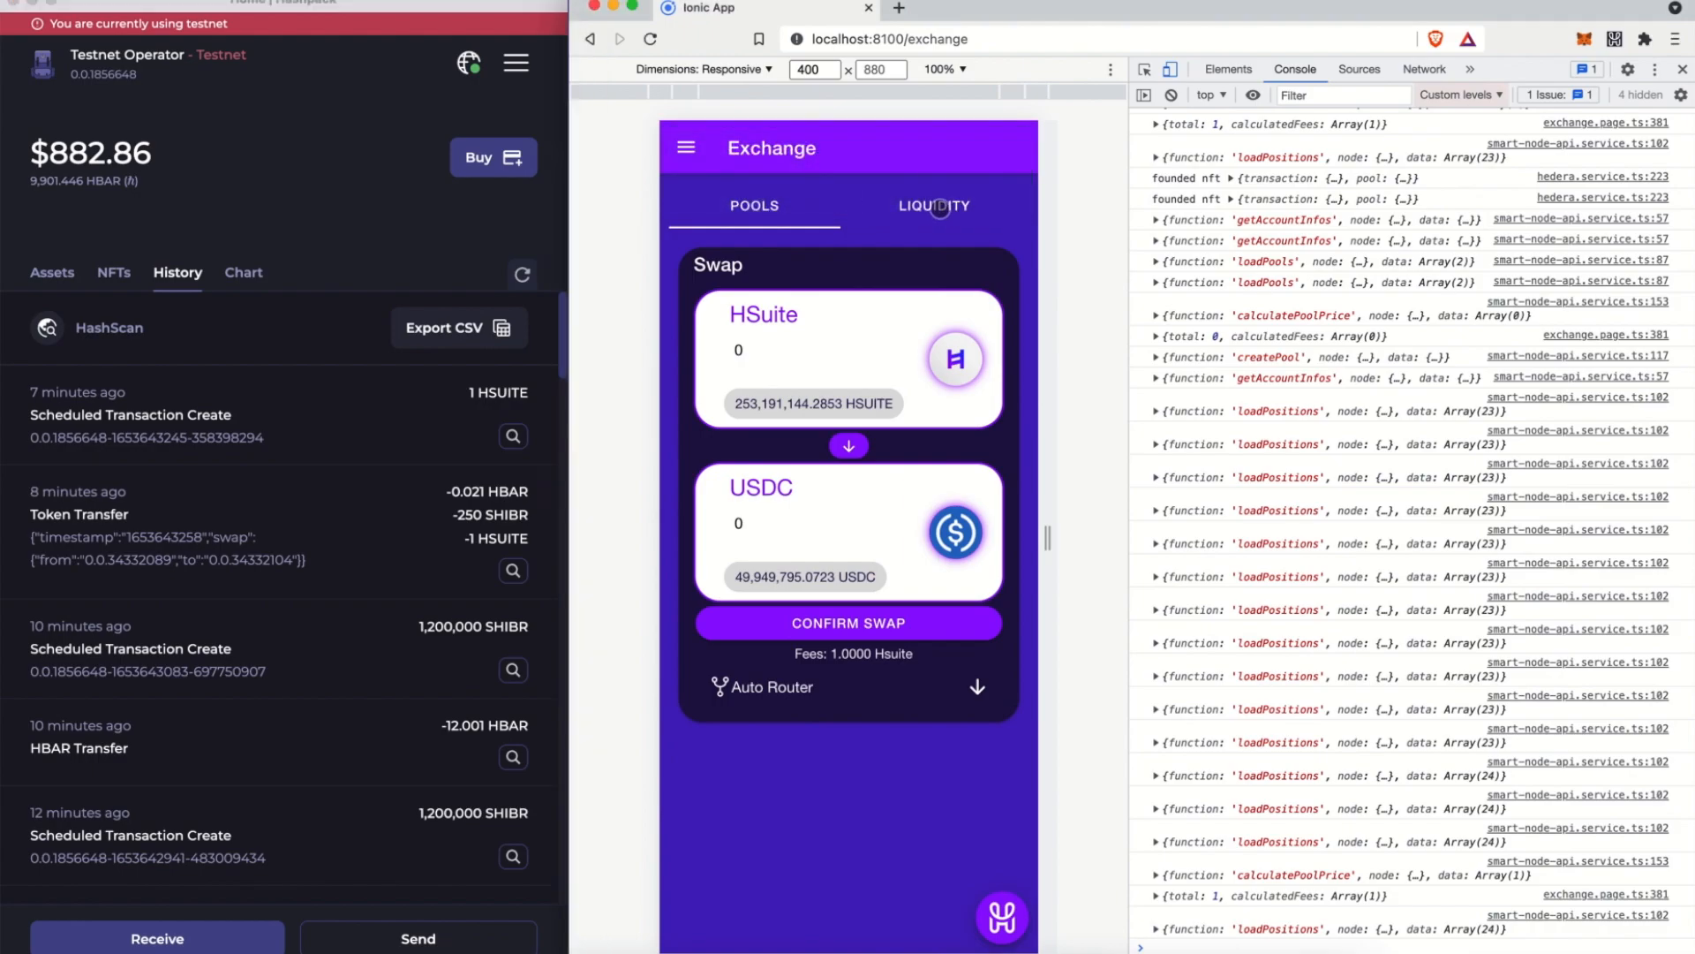
# Review the new HSUITE/USDC position's investment details in the Liquidity list
pyautogui.click(933, 206)
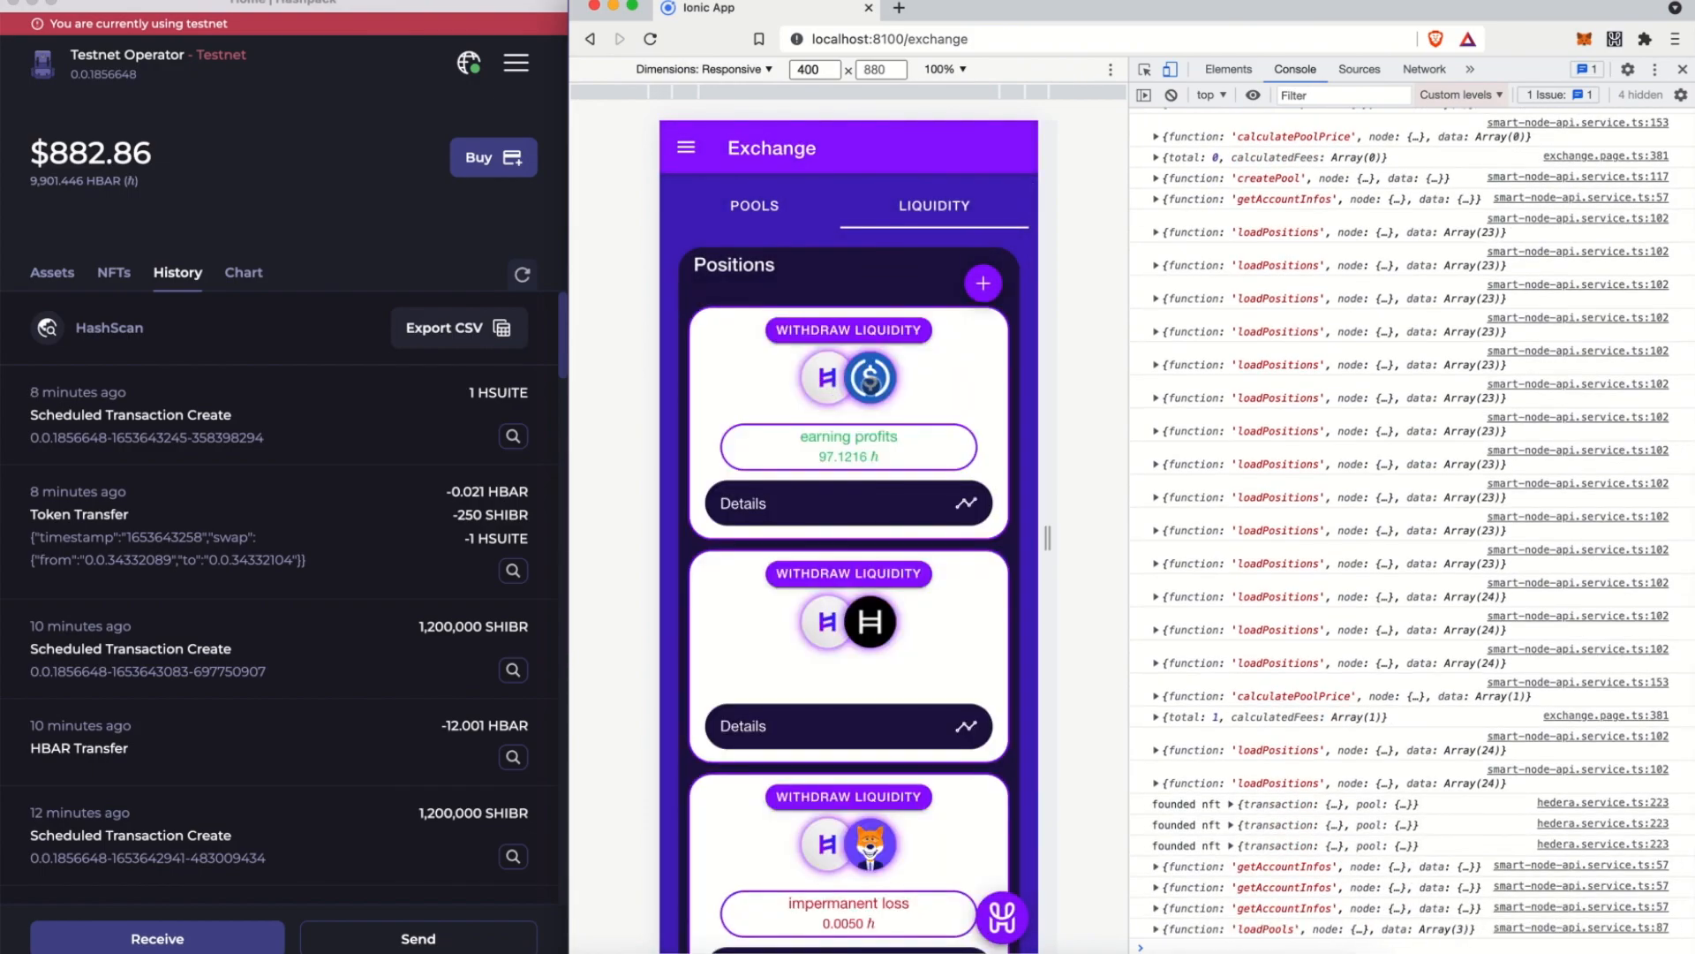
pyautogui.click(744, 502)
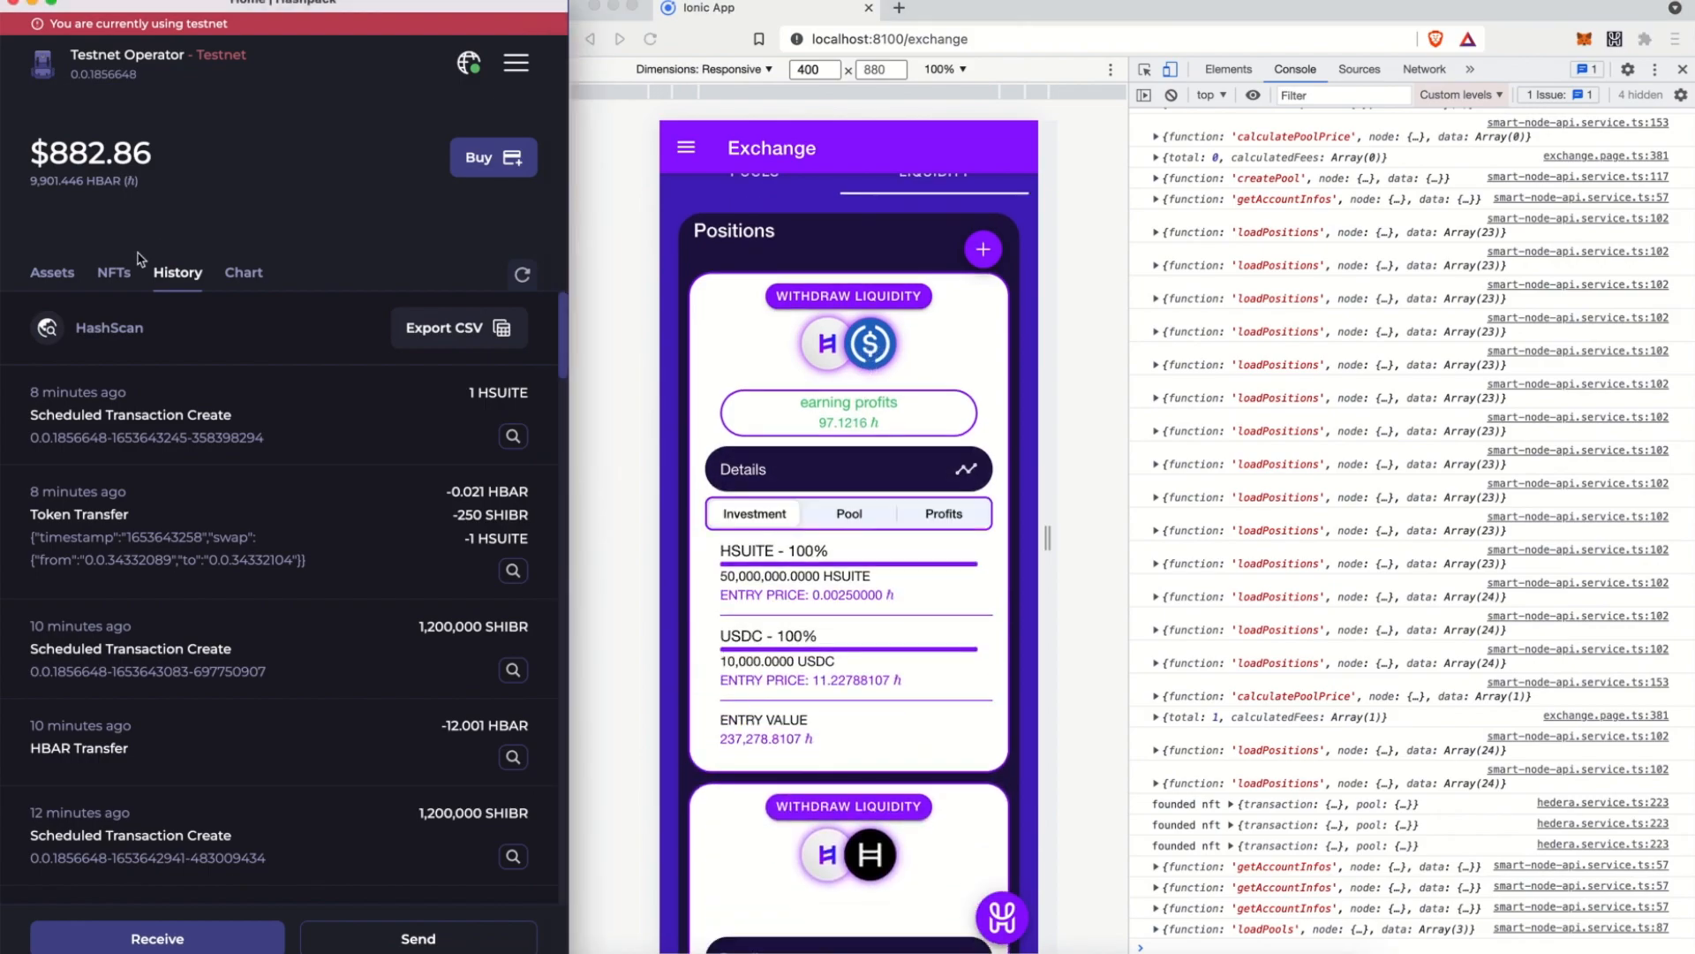
# Show the five loaded position NFTs in the HashPack wallet's NFTs view
pyautogui.click(113, 272)
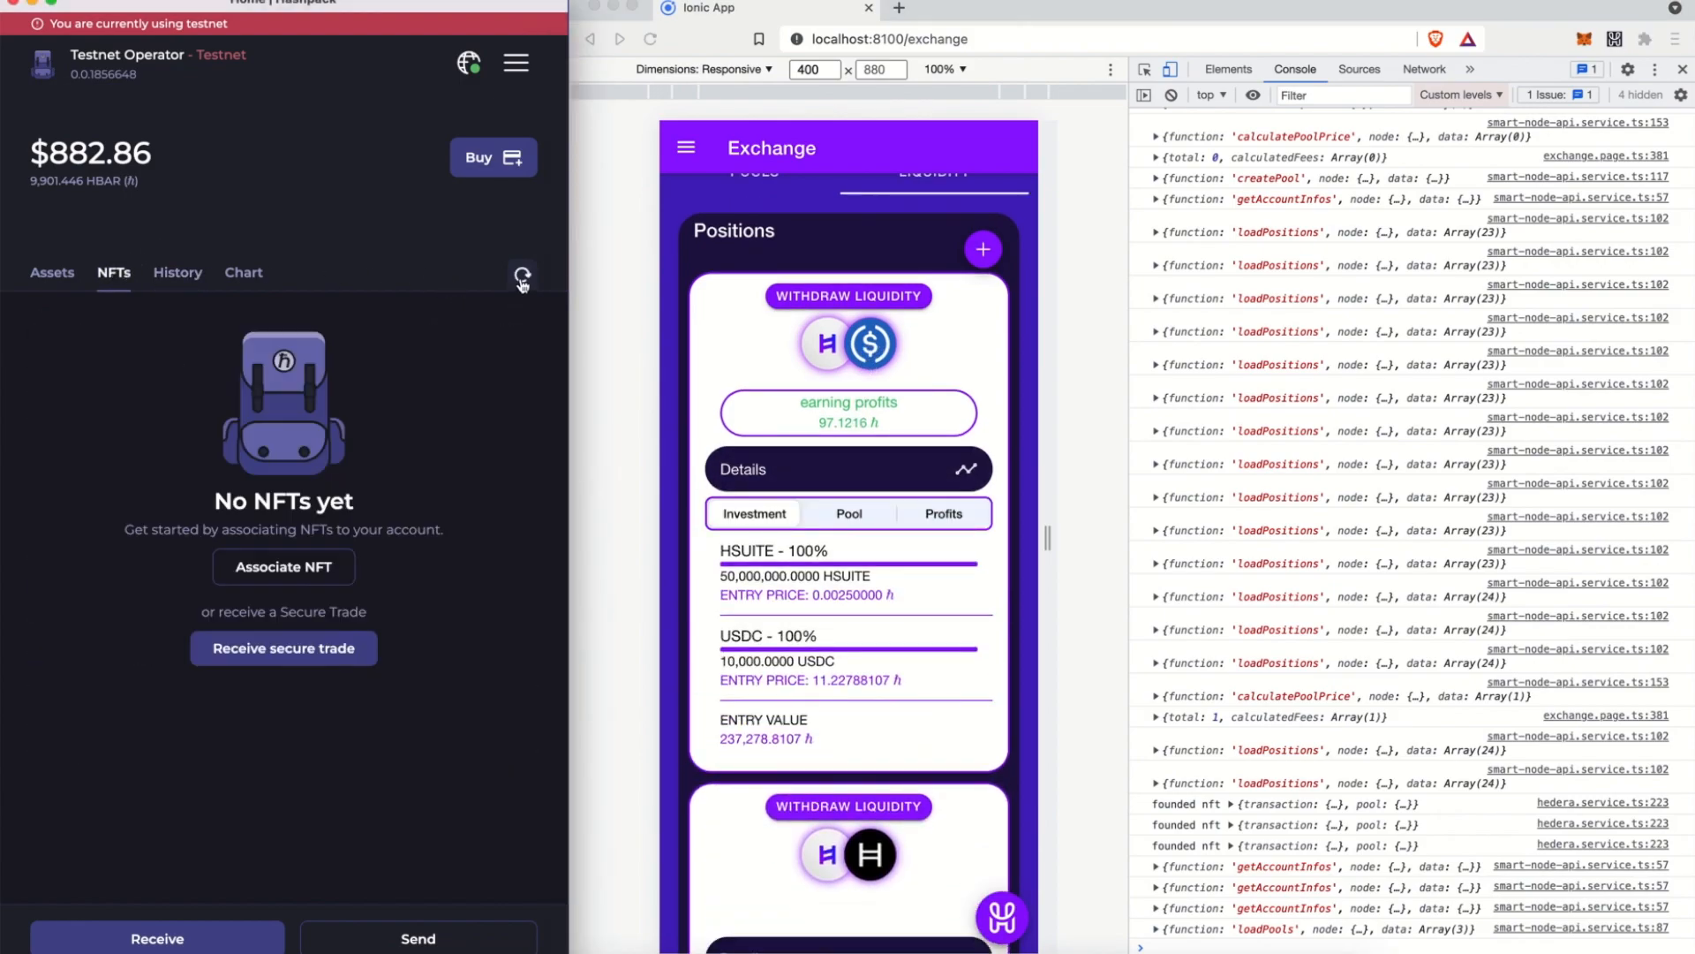
pyautogui.click(523, 274)
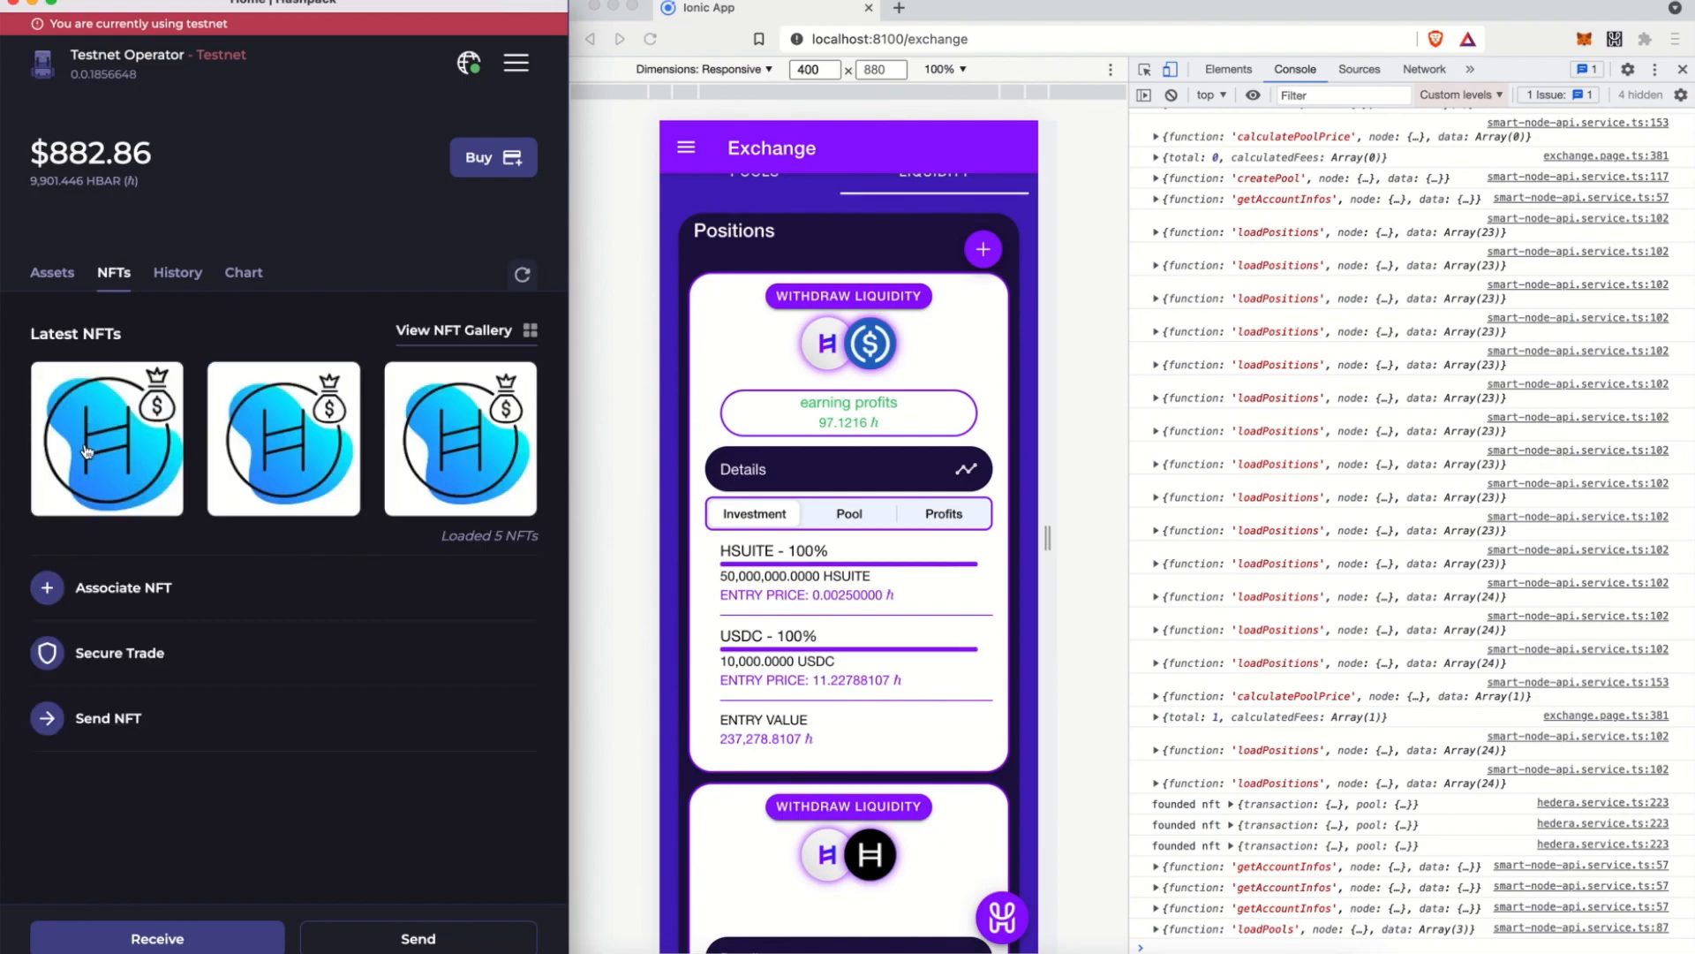
pyautogui.moveTo(85, 431)
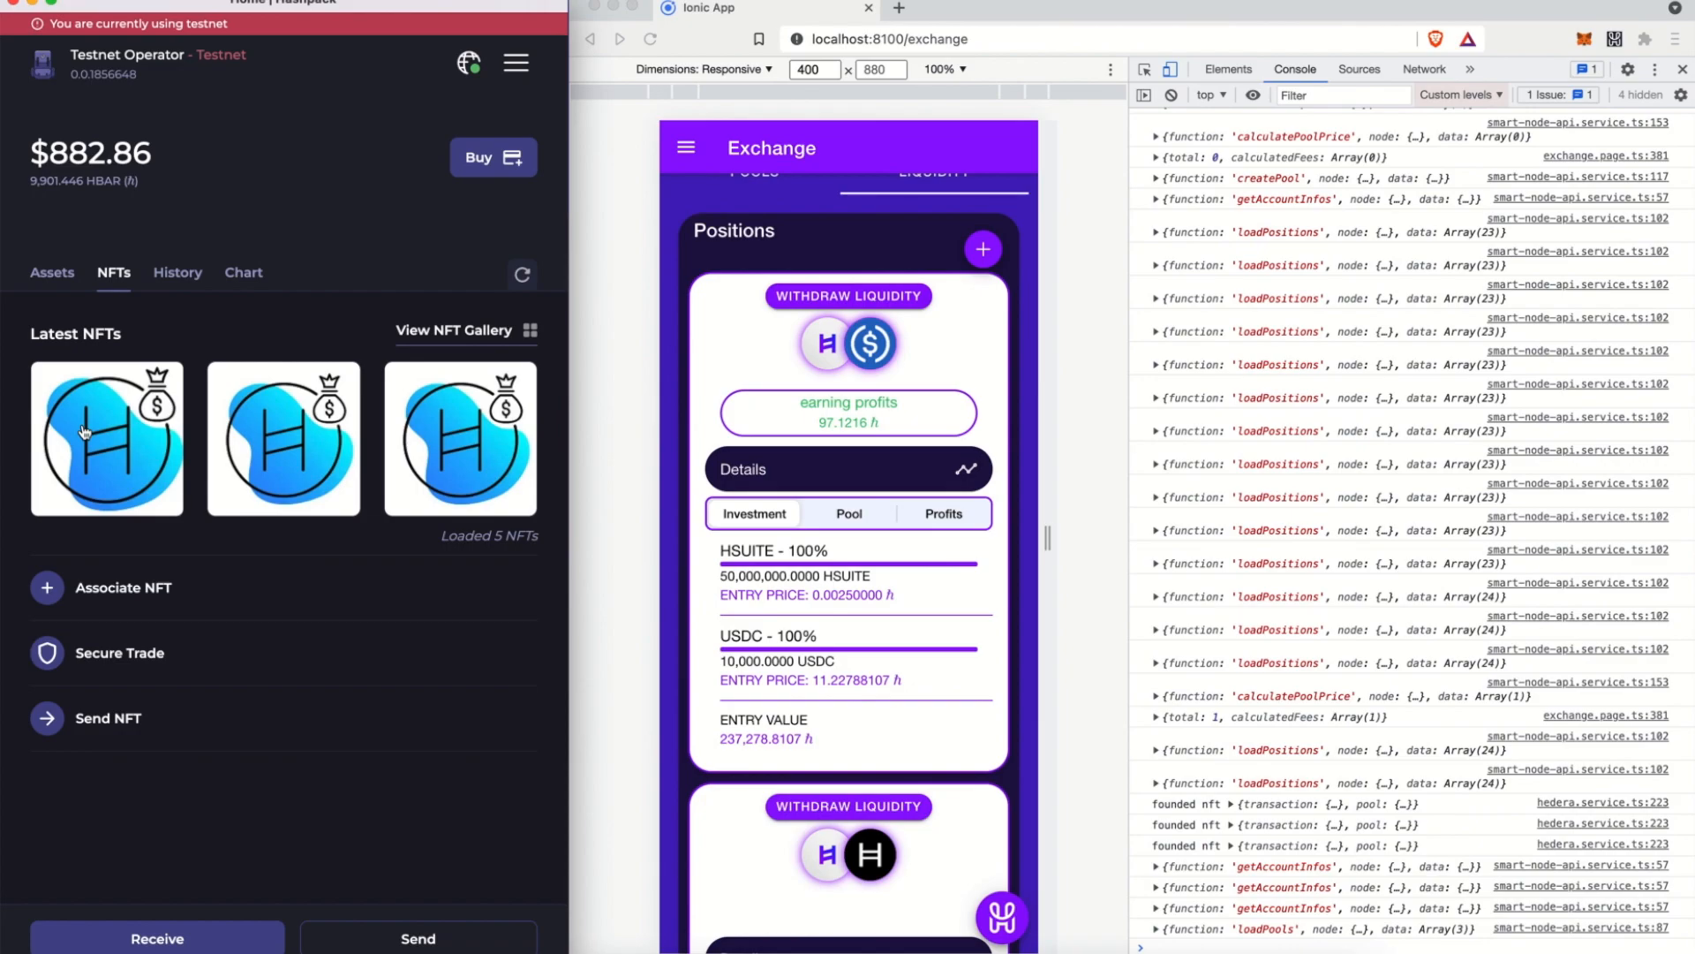
pyautogui.moveTo(106, 438)
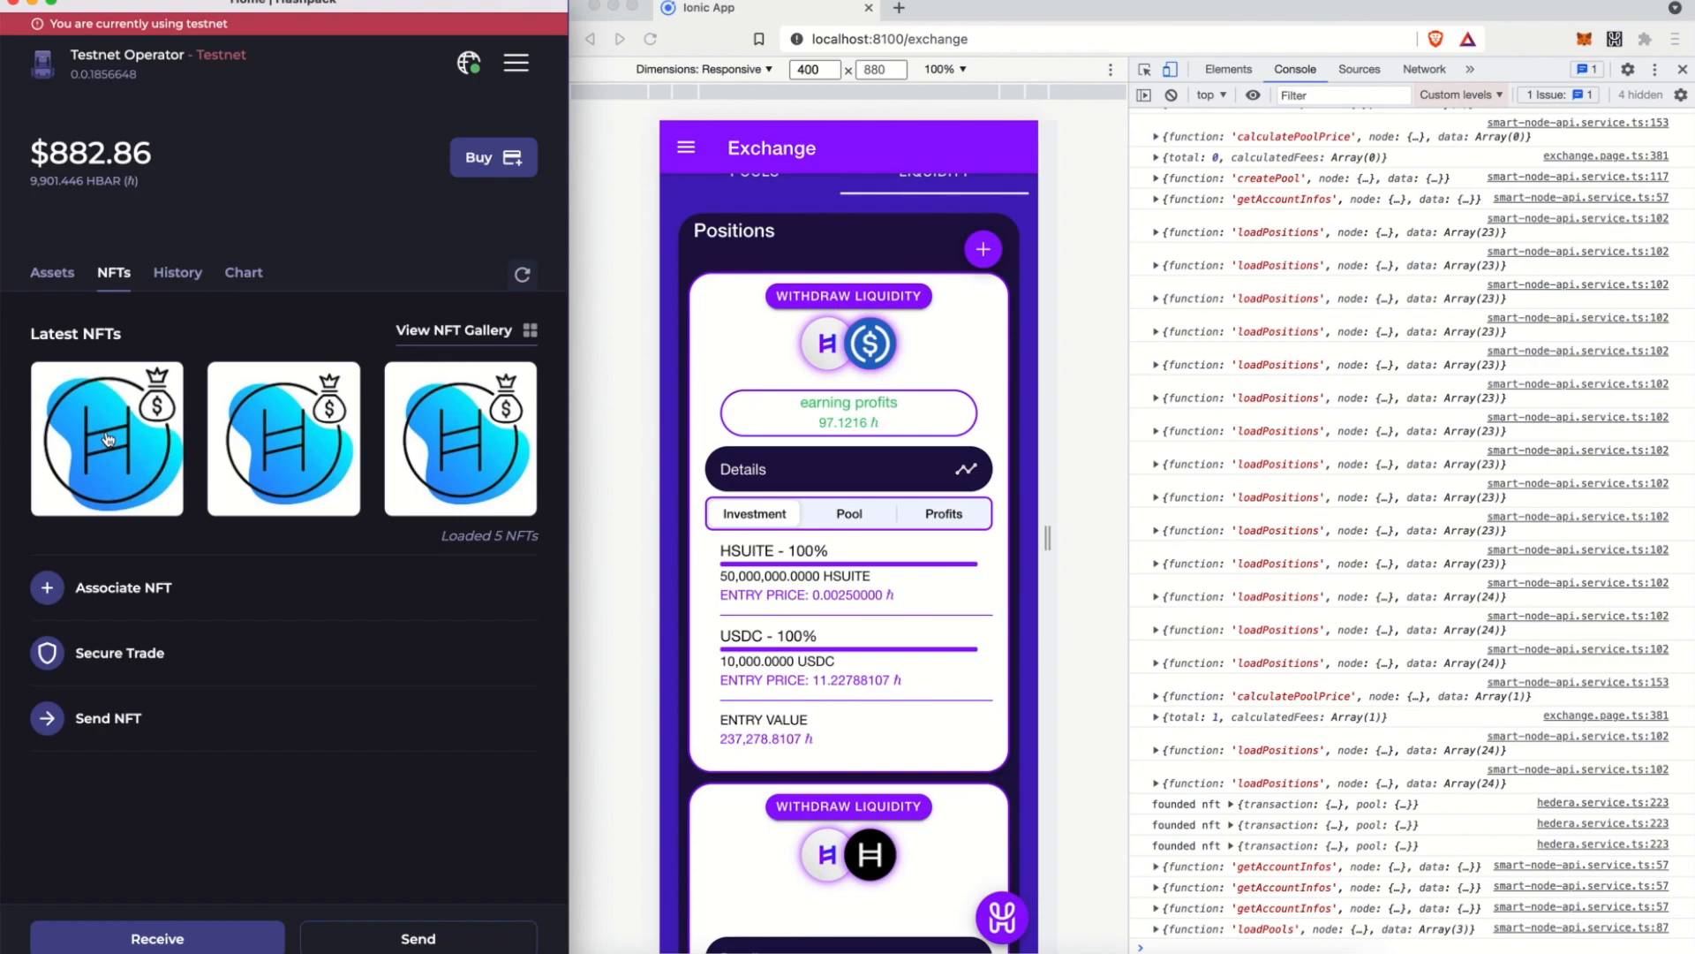